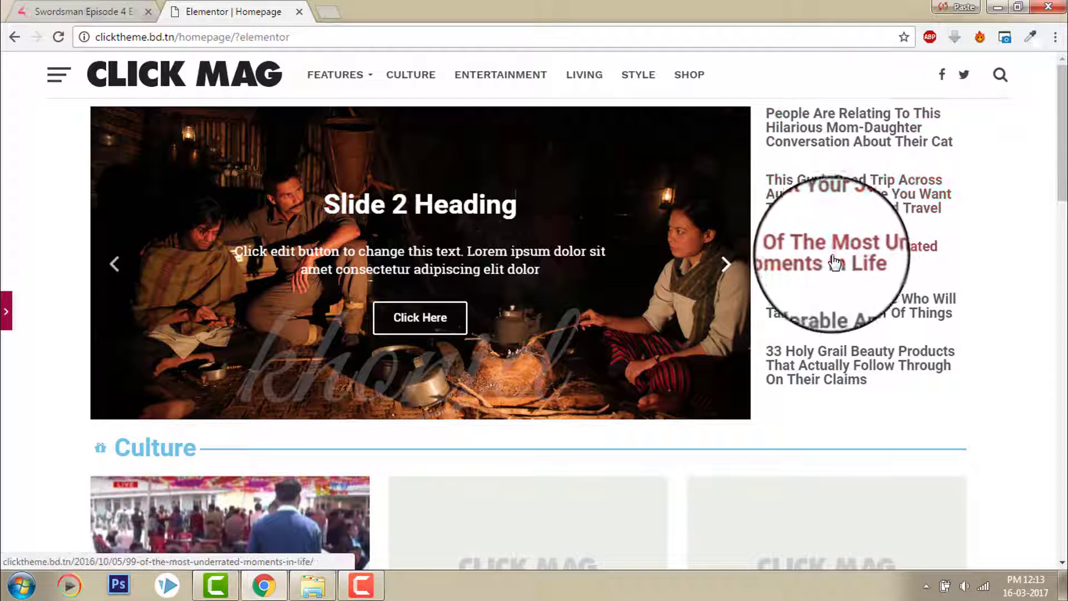
Step: Scroll through the Elementor widget list
scroll(down, 3)
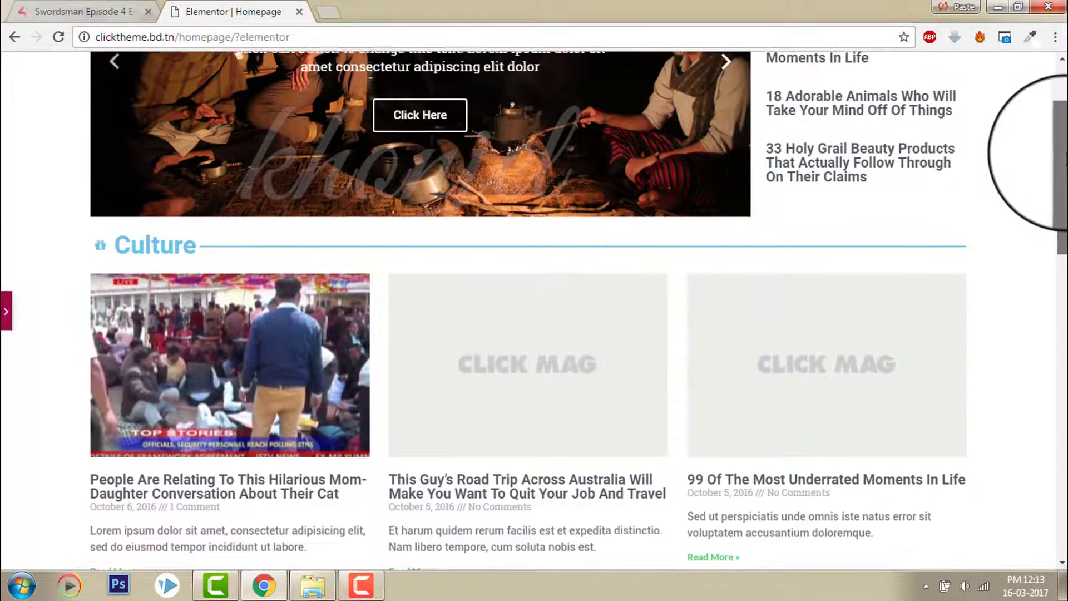
scroll(down, 3)
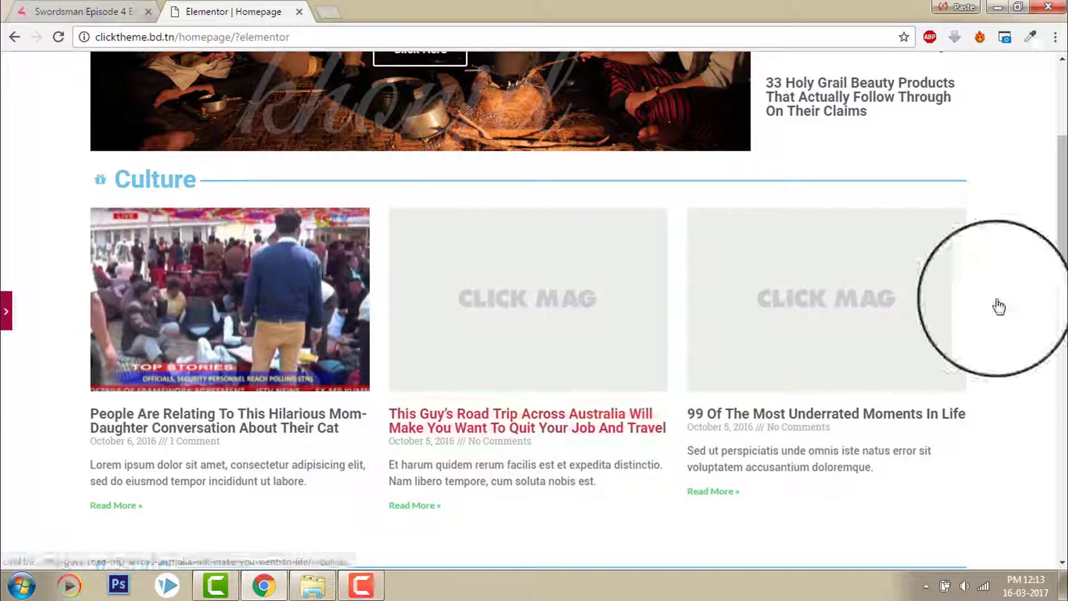
scroll(down, 3)
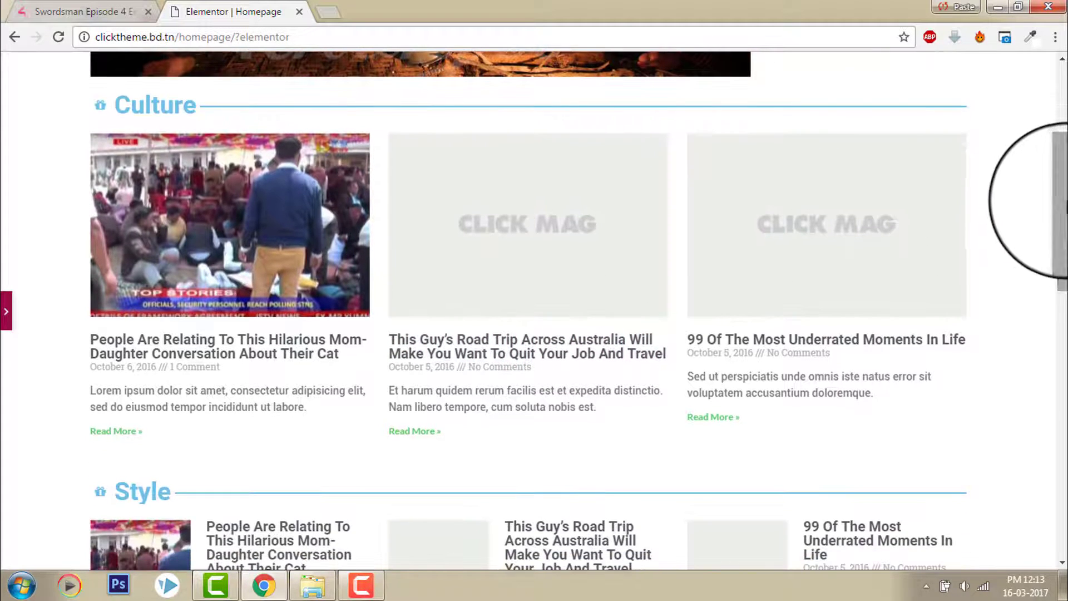
scroll(down, 3)
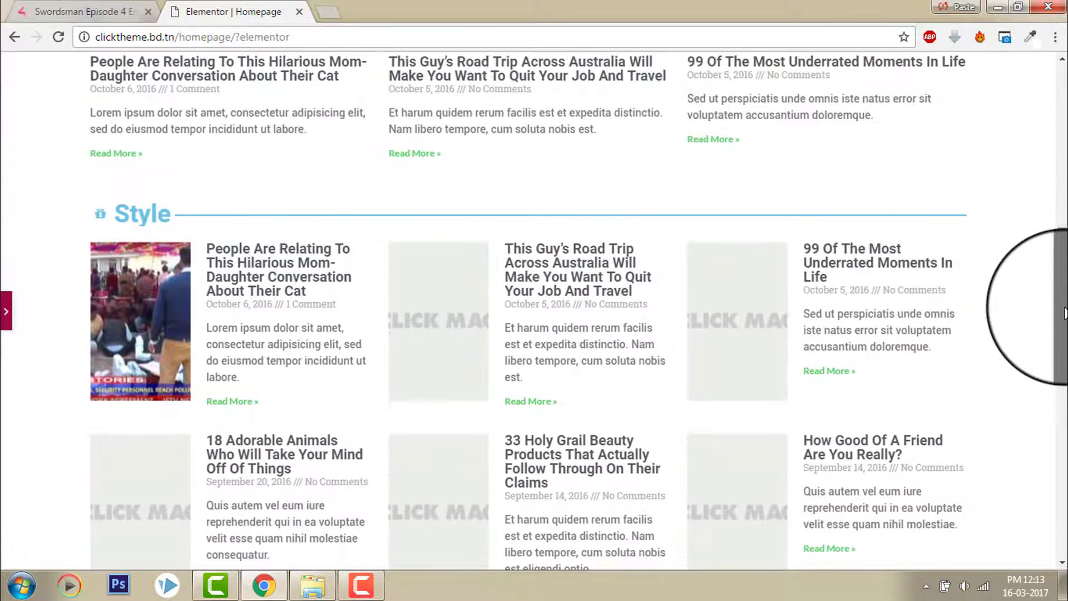
mouse_move(166, 236)
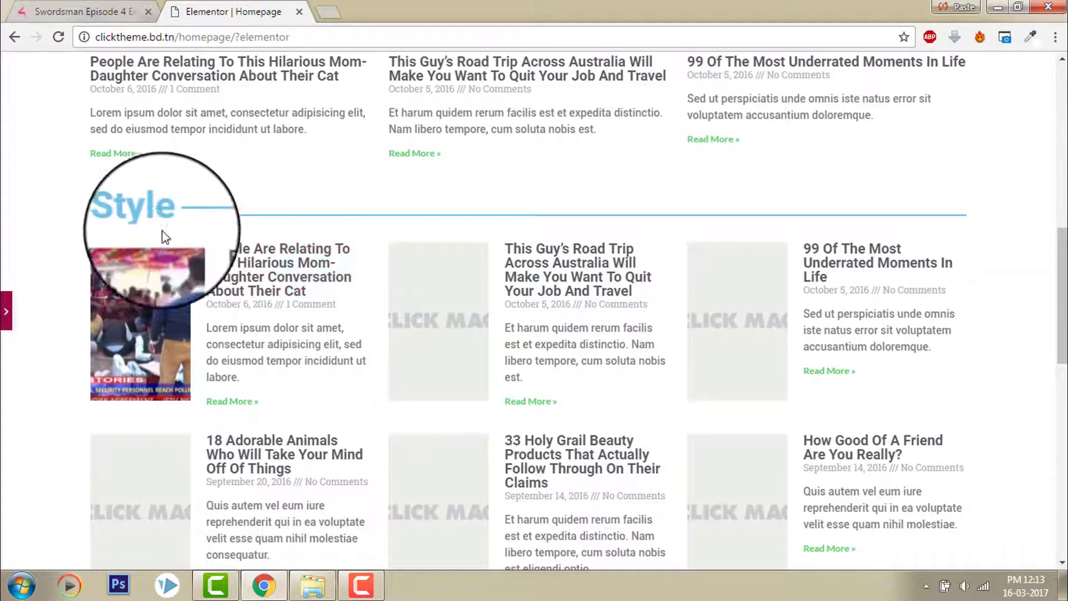
scroll(up, 3)
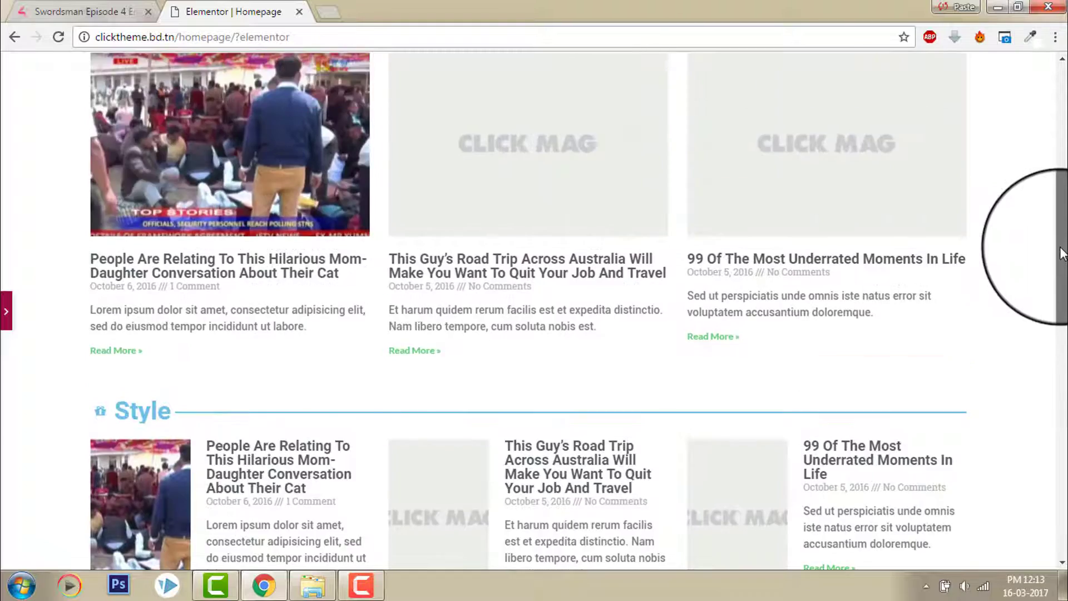
scroll(down, 3)
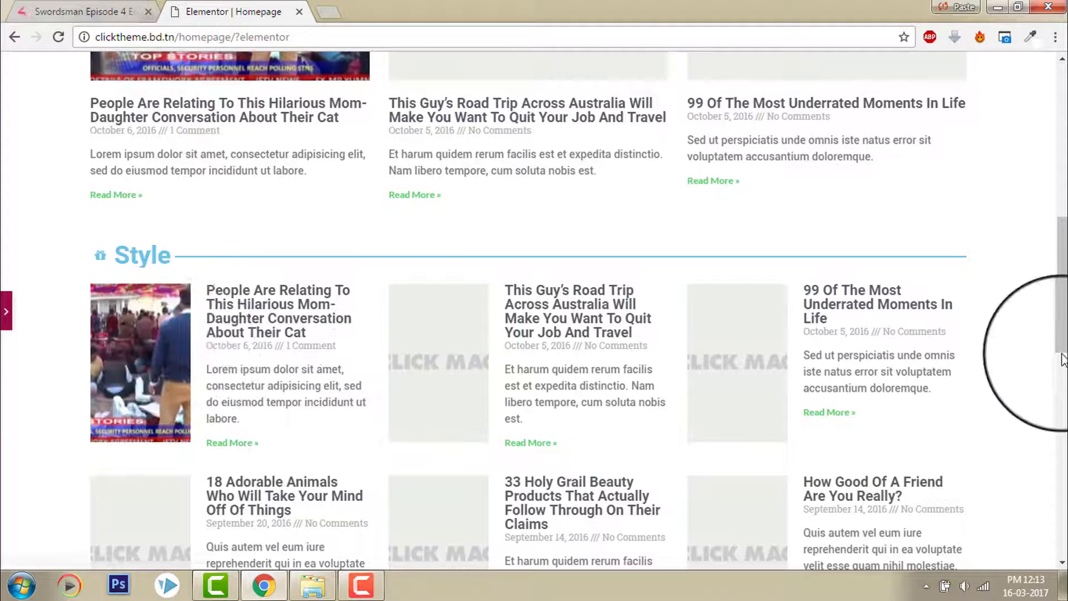
scroll(down, 3)
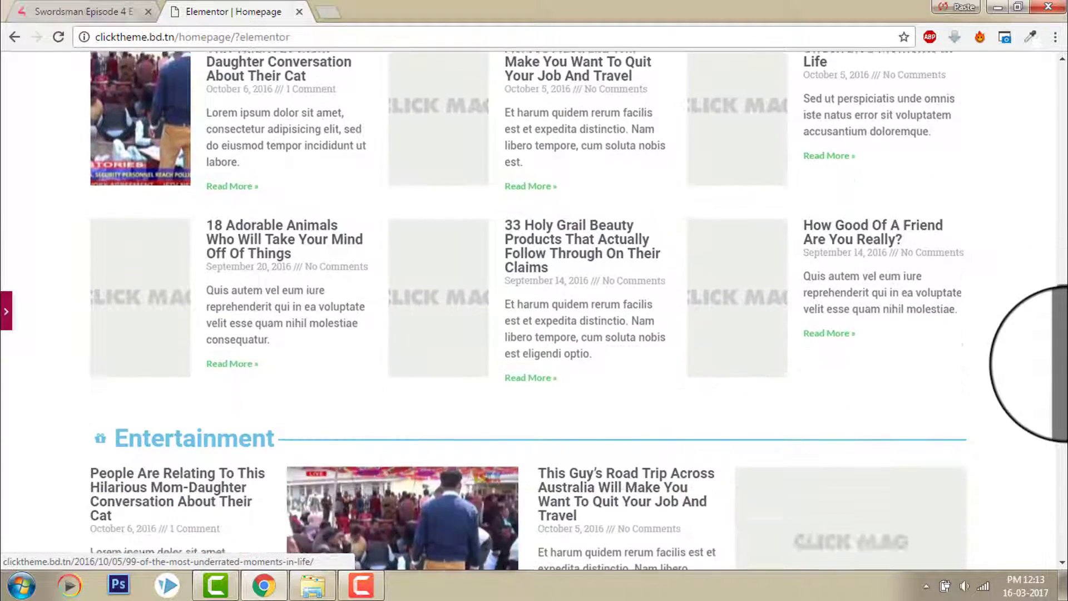
scroll(down, 3)
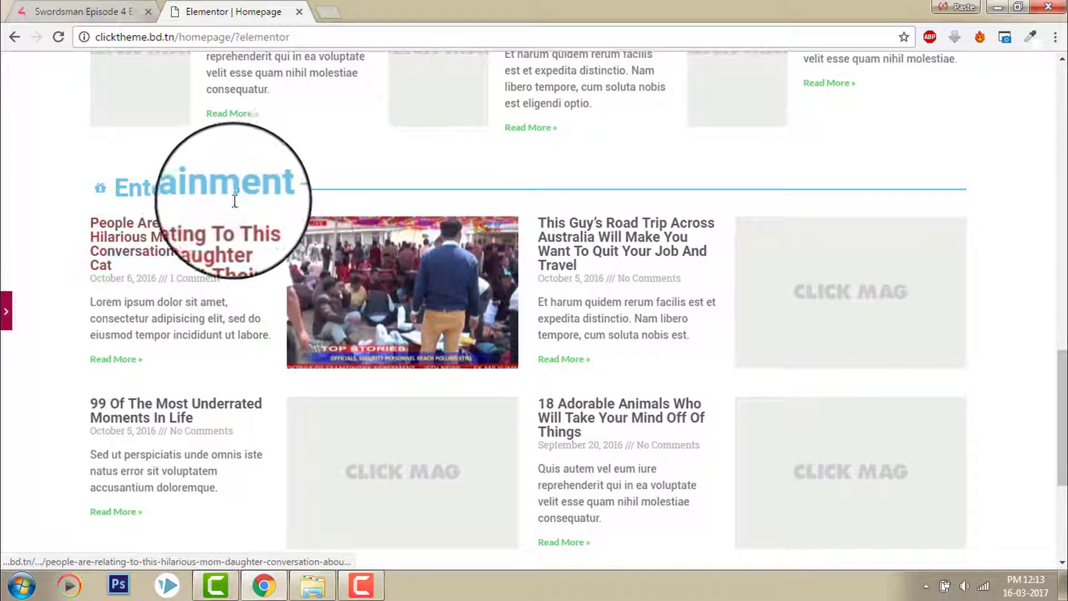
mouse_move(473, 321)
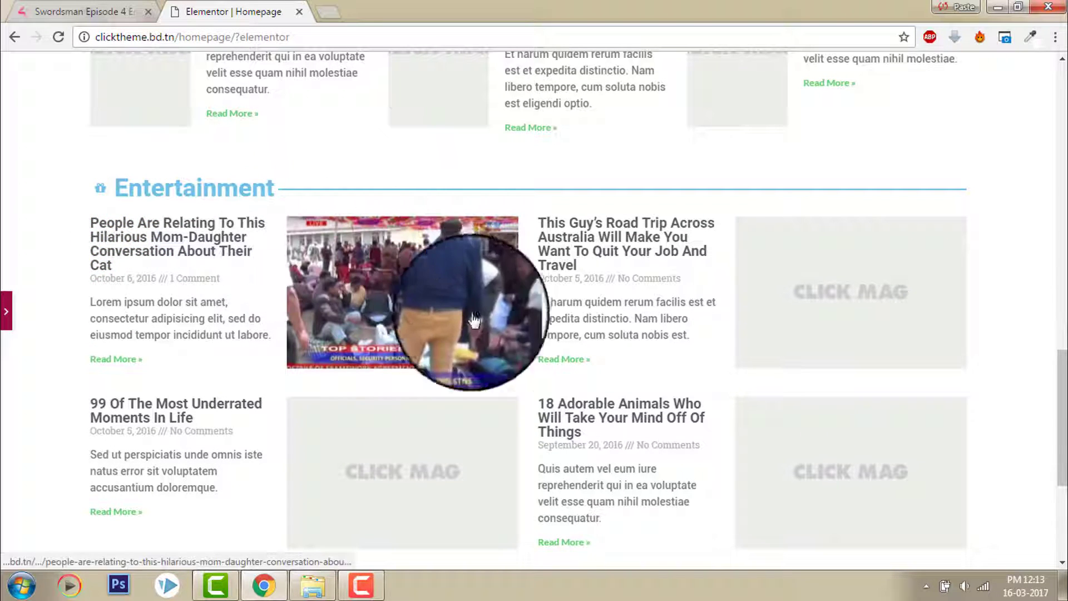
scroll(down, 3)
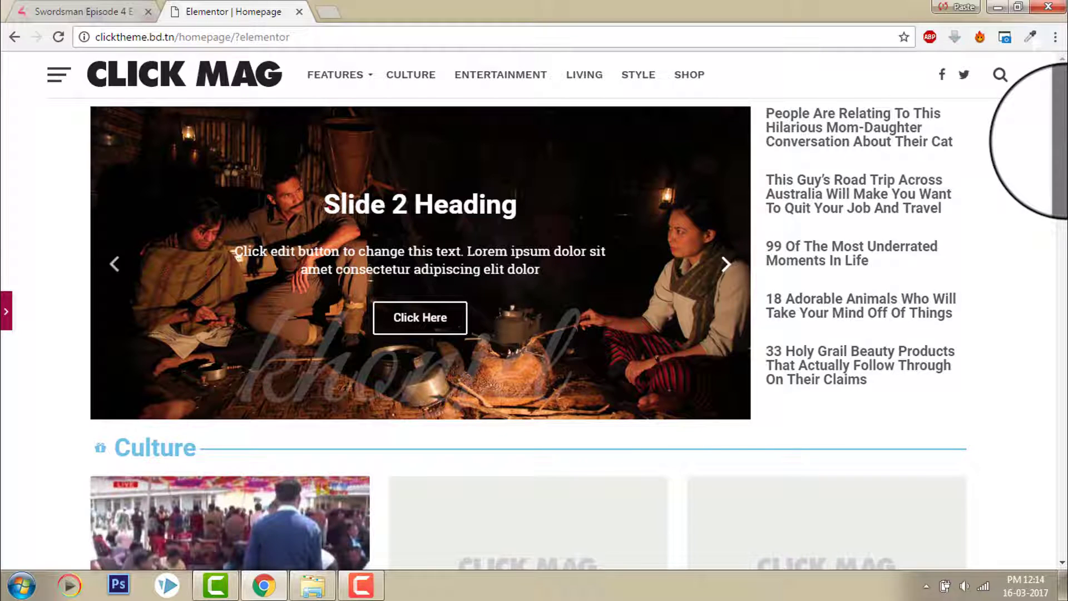
scroll(down, 3)
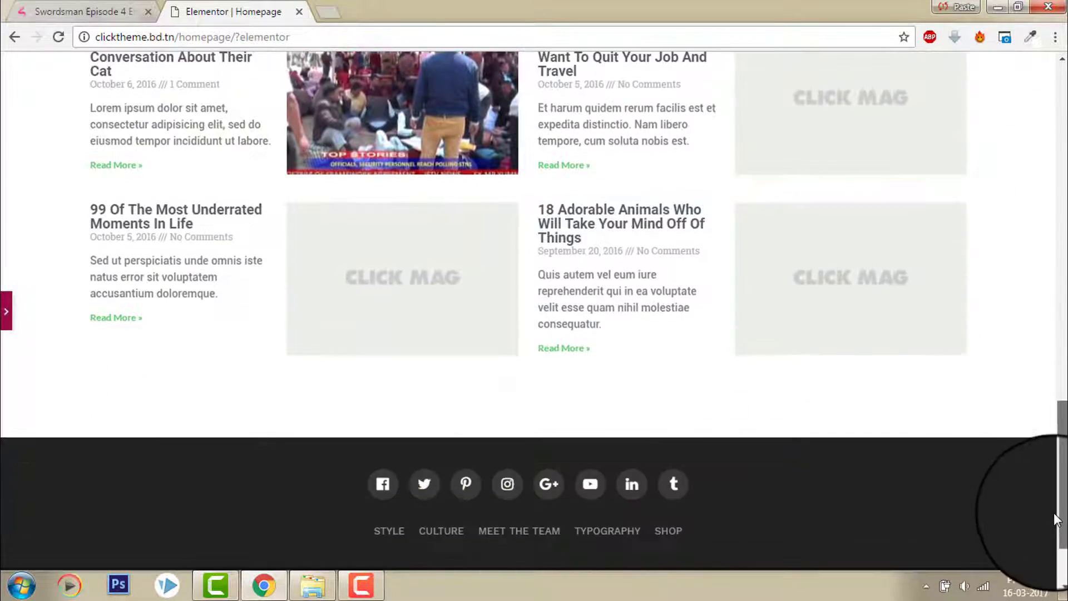
scroll(down, 3)
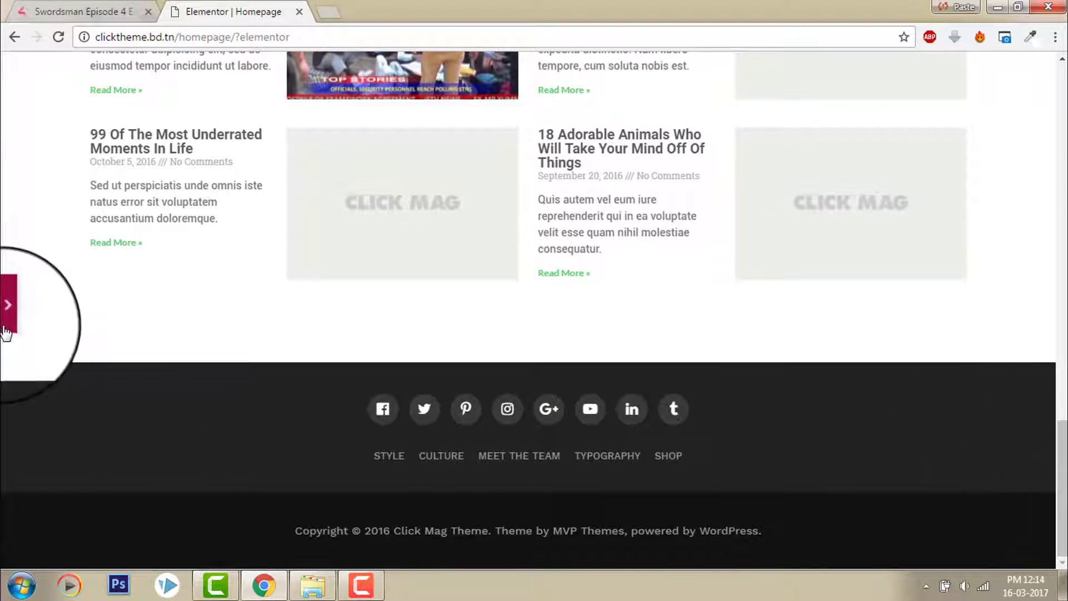
Step: Reopen the homepage in Elementor and browse the widgets again, including Pro and addon elements
click(8, 305)
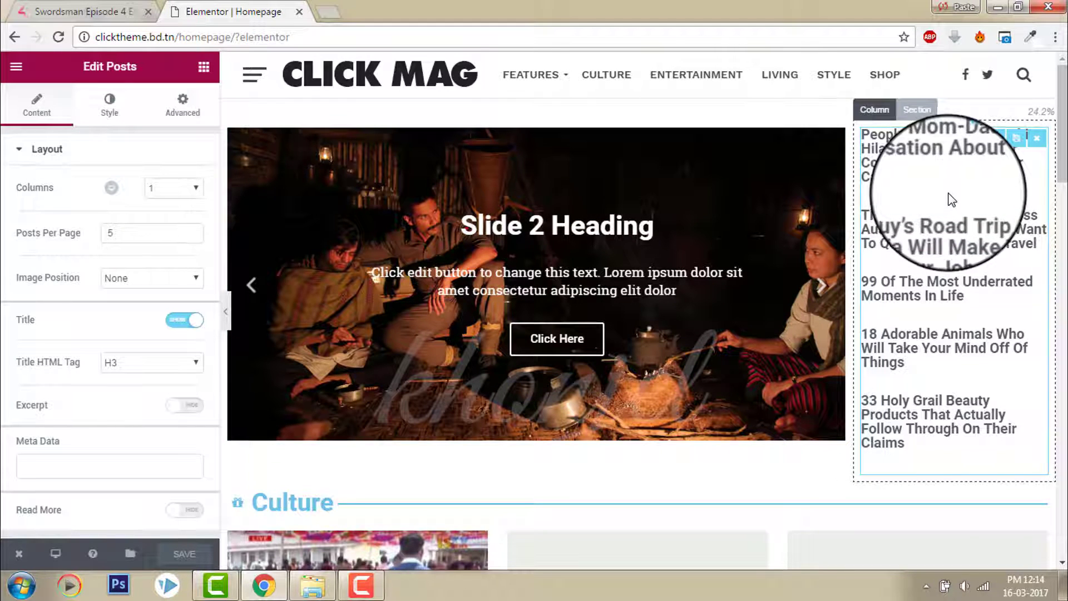
click(16, 66)
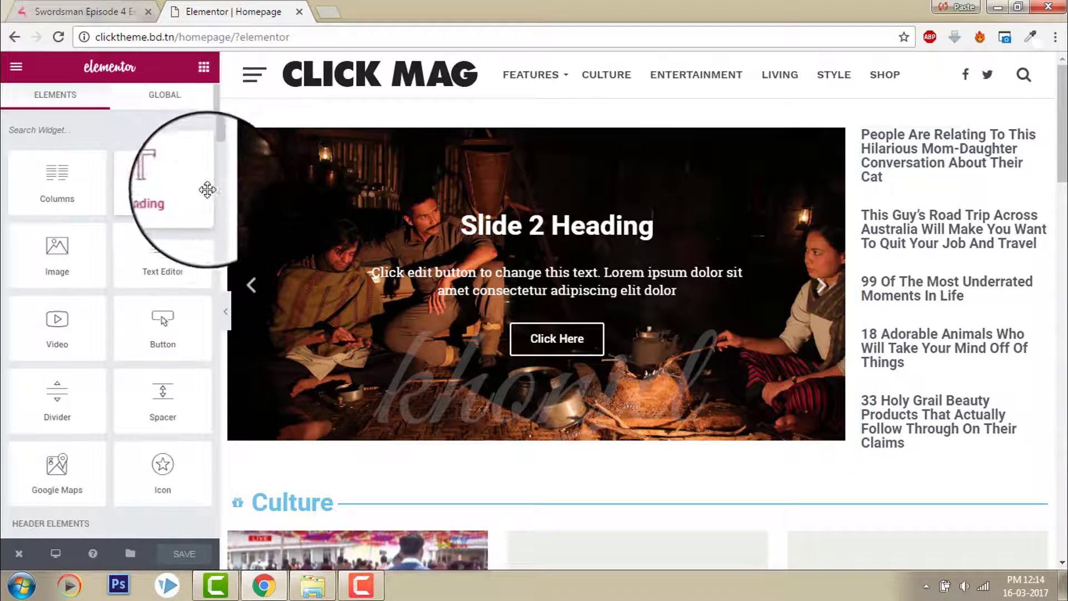
scroll(down, 3)
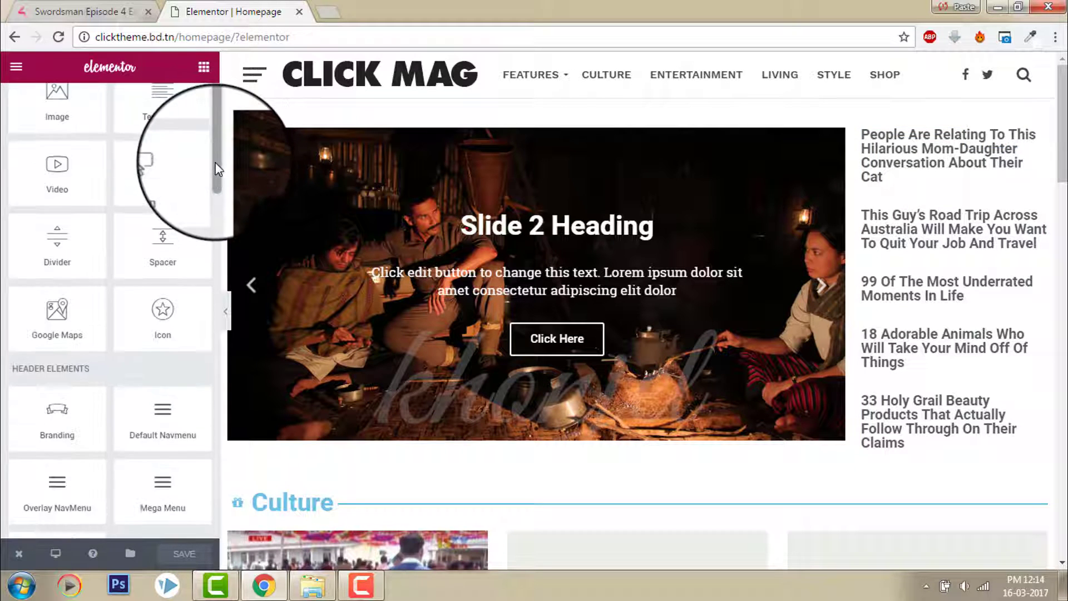
scroll(down, 3)
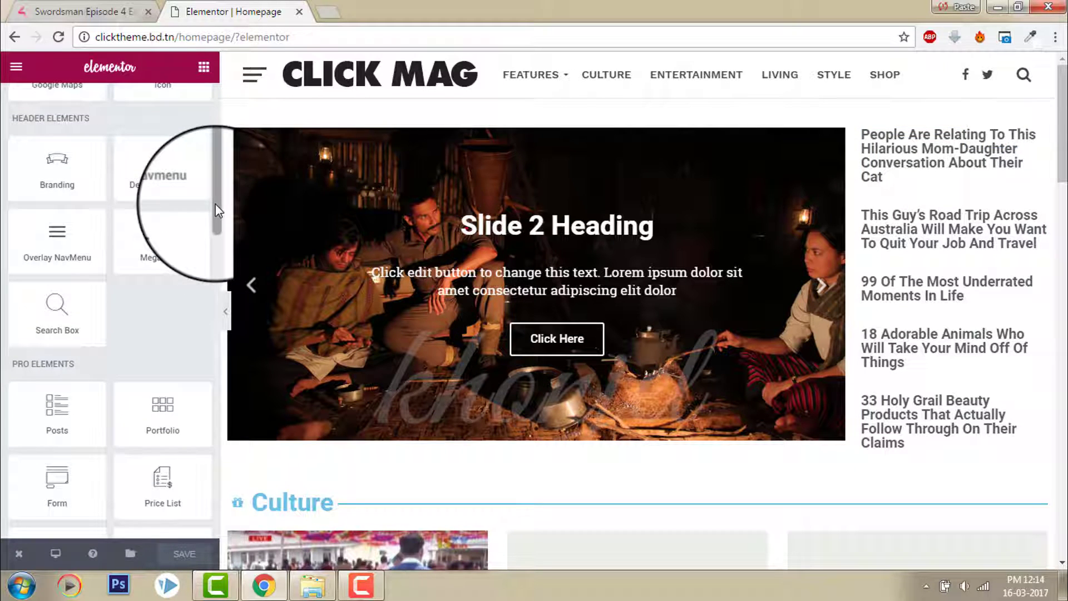
scroll(down, 3)
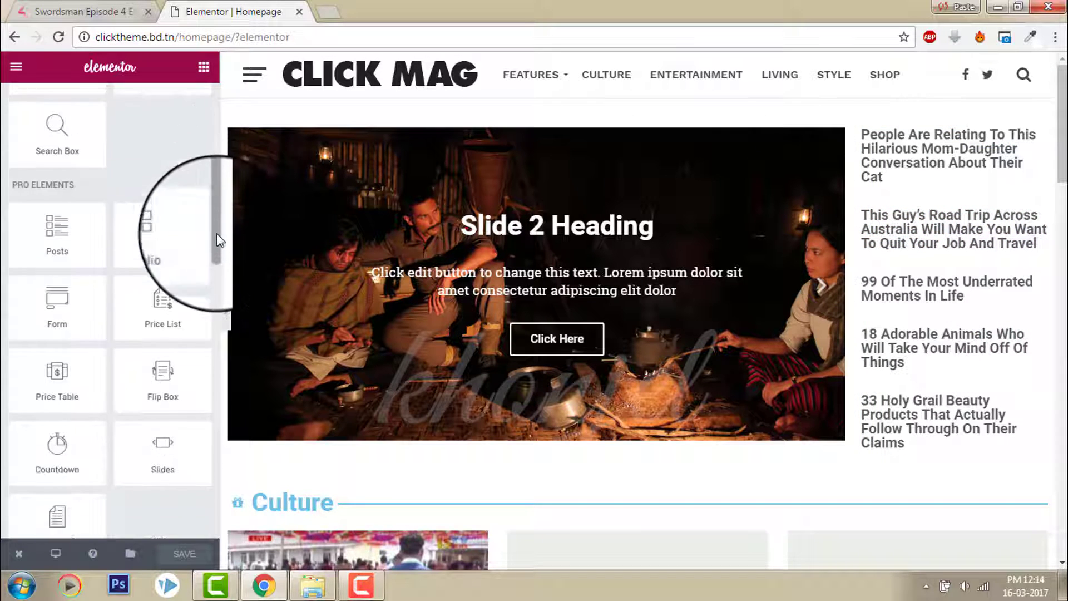
scroll(down, 3)
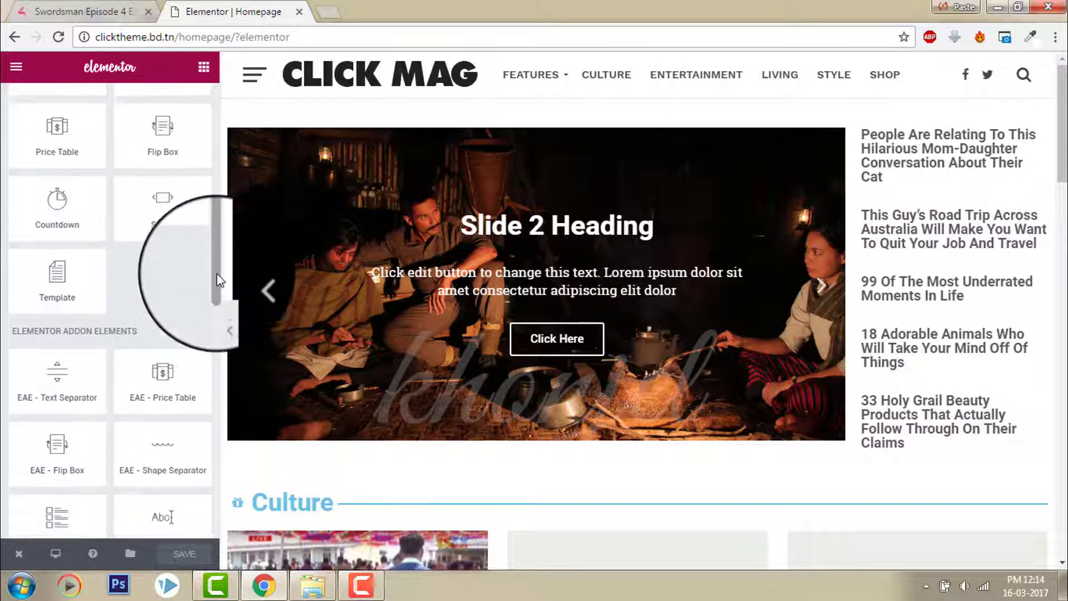
scroll(down, 3)
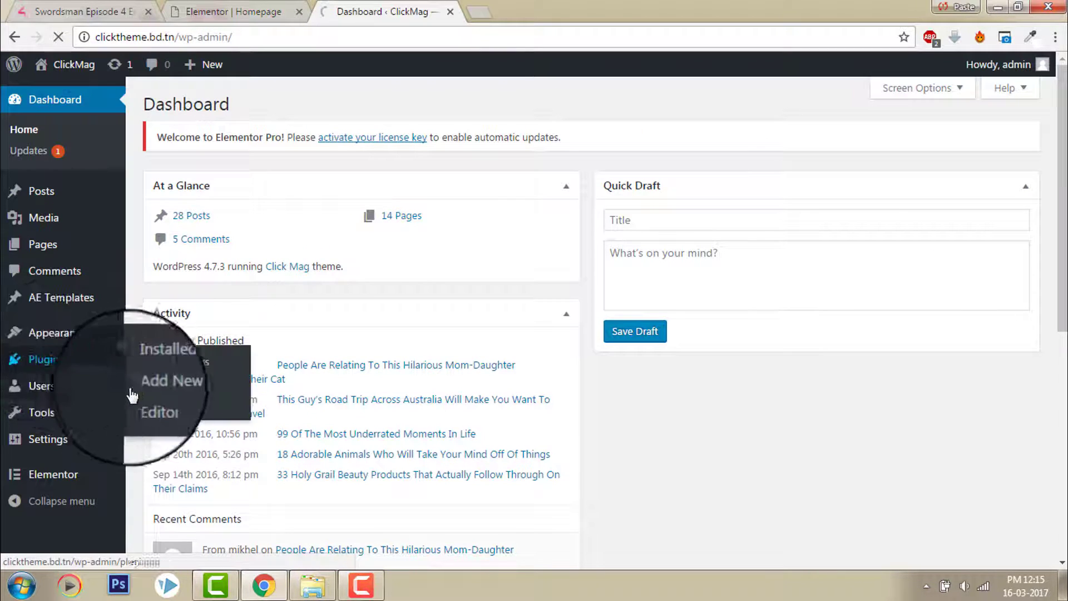
Step: Search Plugins > Add New for 'elementor' add-ons
click(162, 385)
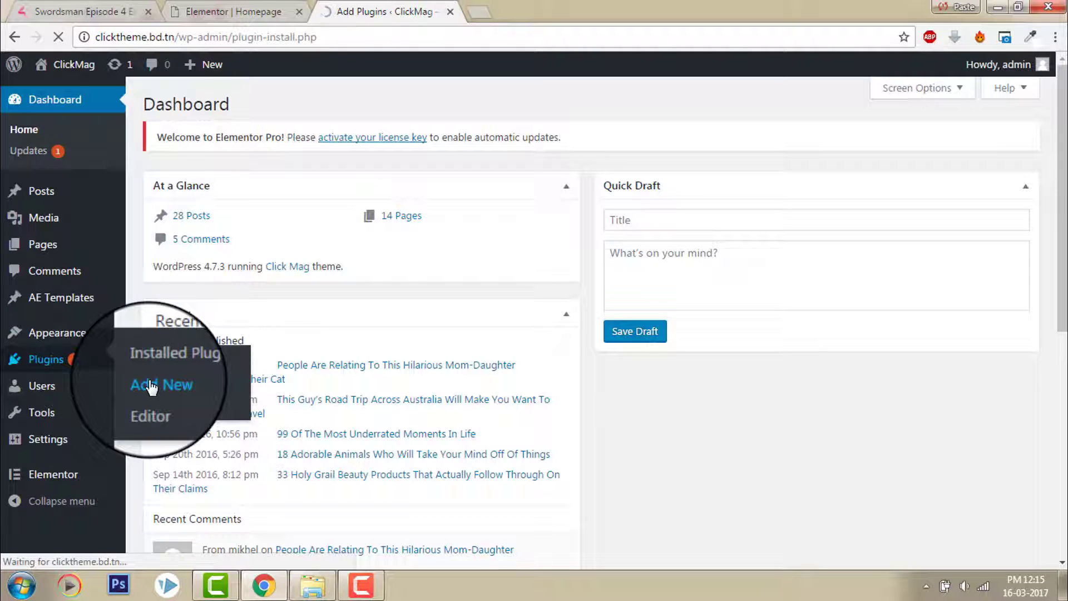
click(161, 385)
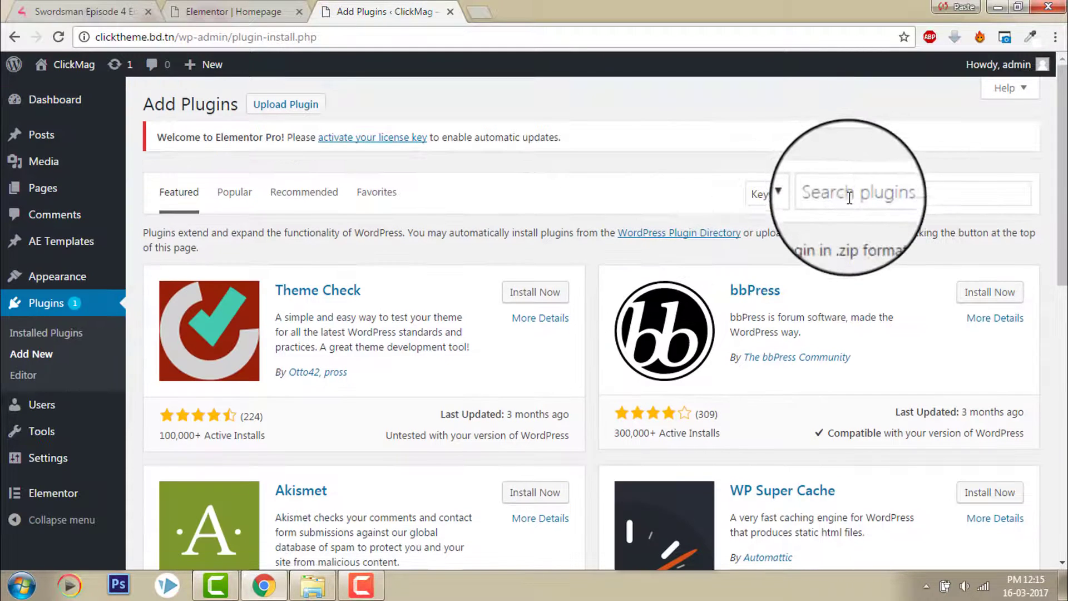
text(e)
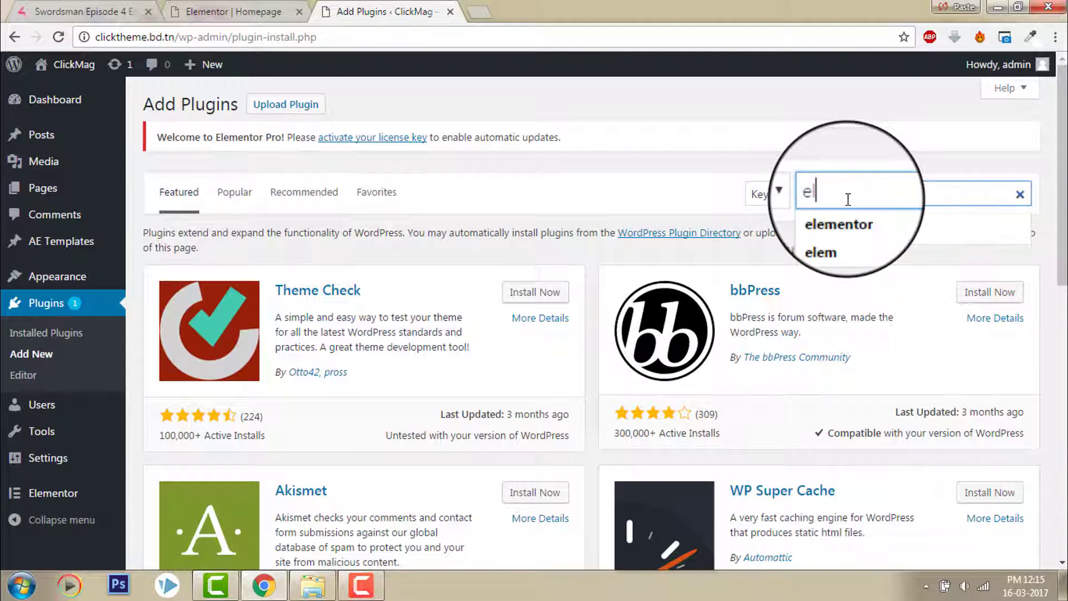
text(leme)
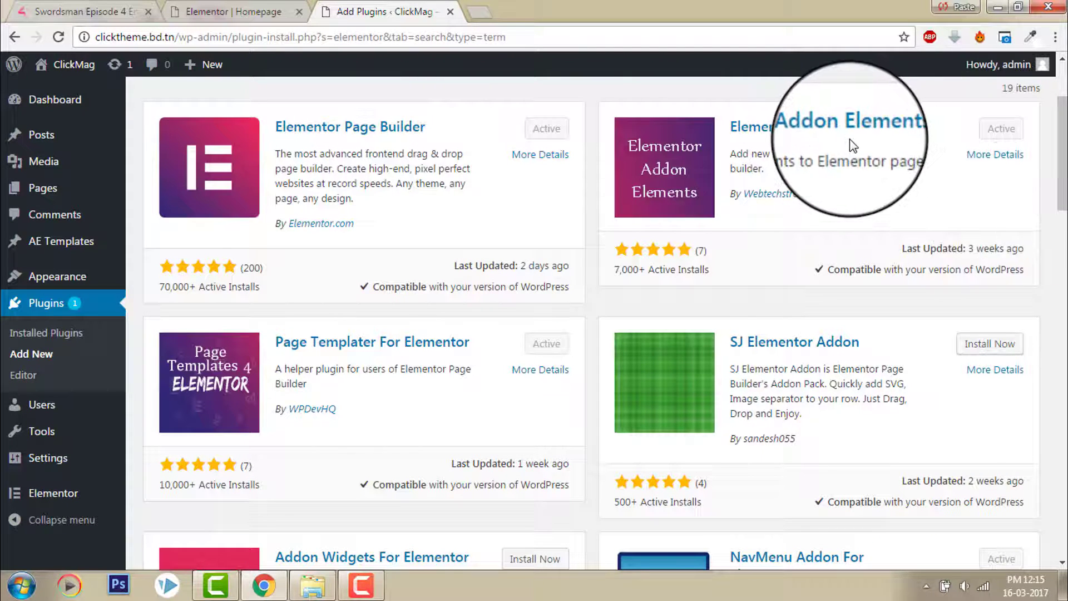
mouse_move(509, 356)
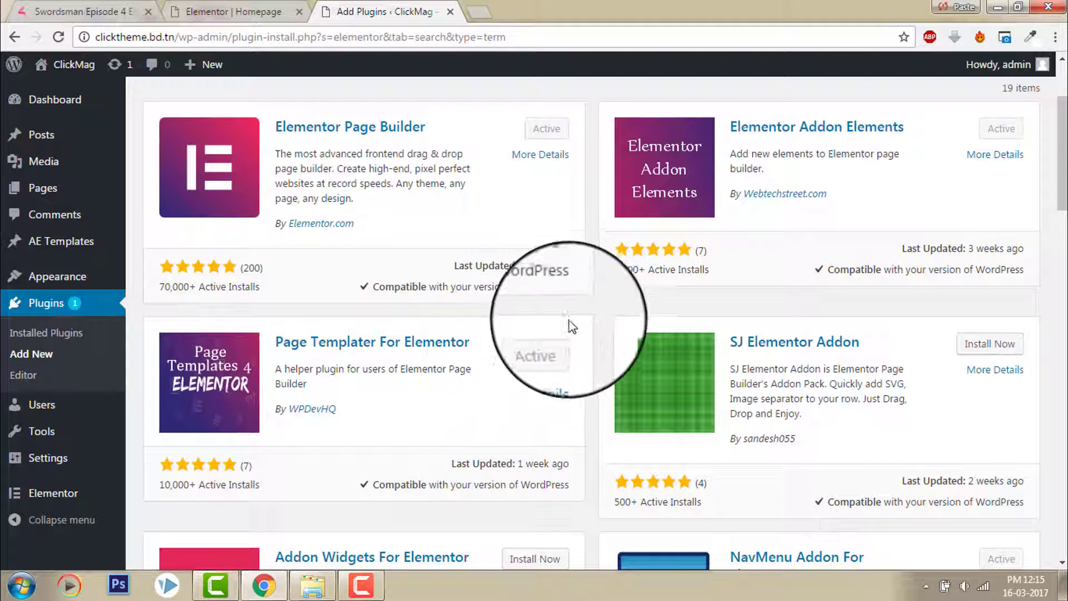
Step: Browse the 'elementor' plugin results, past addons like StylePress and WooRocks
scroll(down, 3)
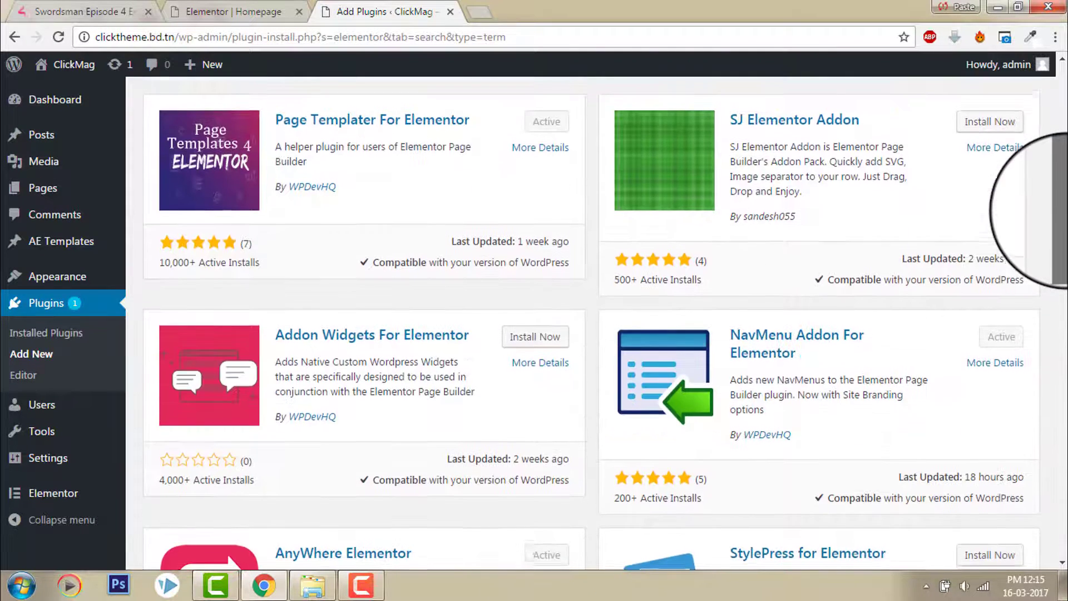
scroll(down, 3)
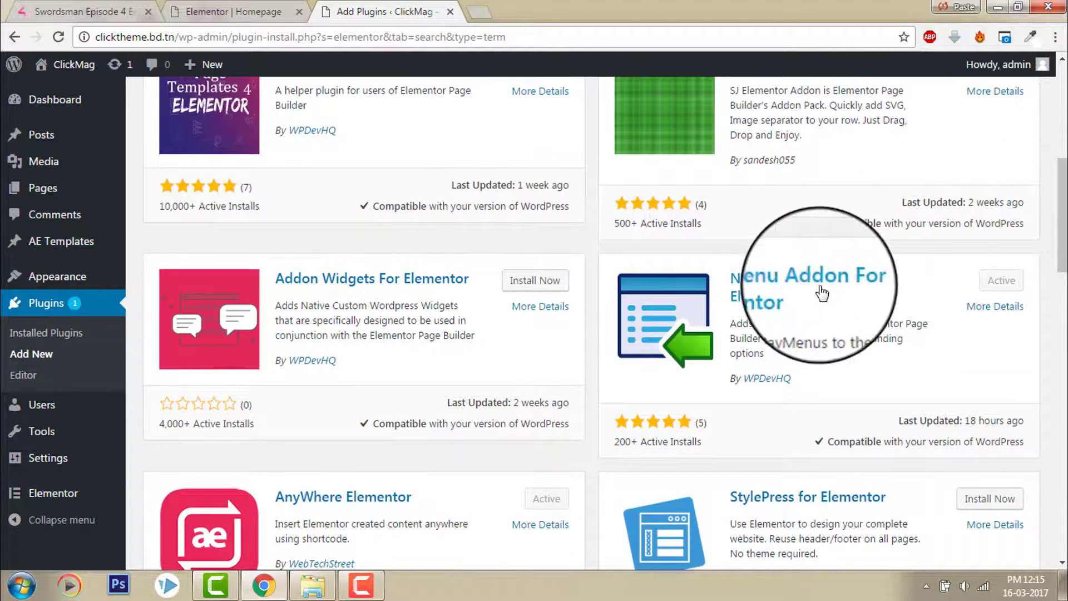
mouse_move(886, 301)
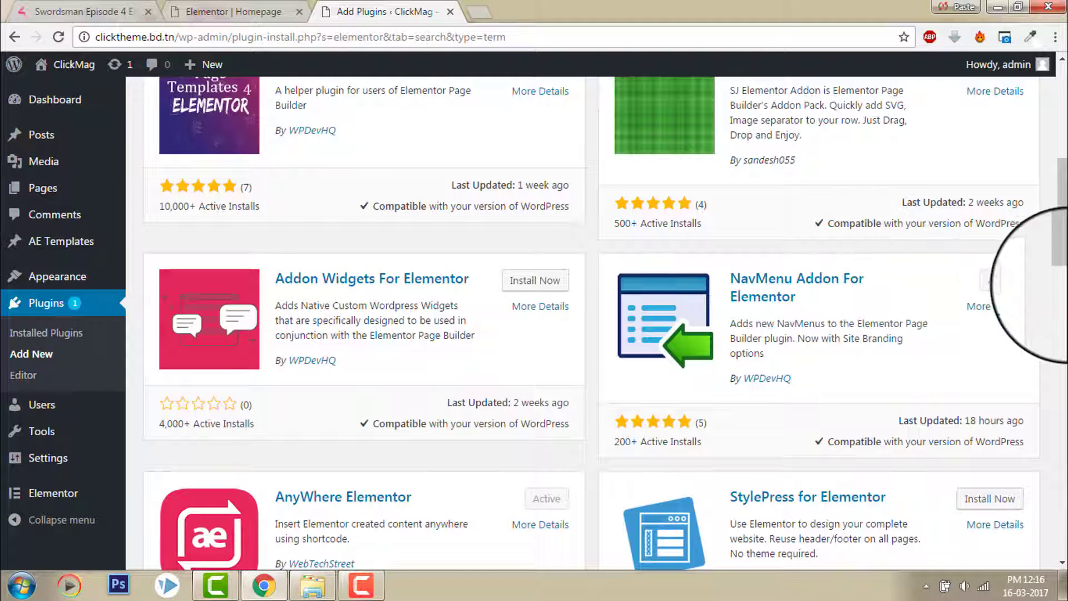
scroll(down, 3)
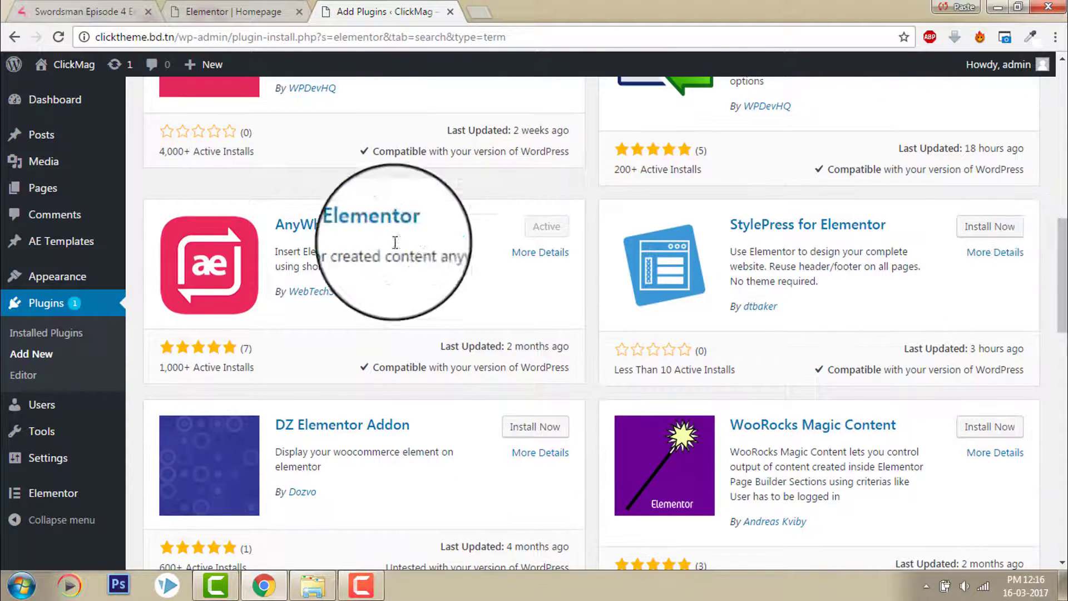
mouse_move(557, 260)
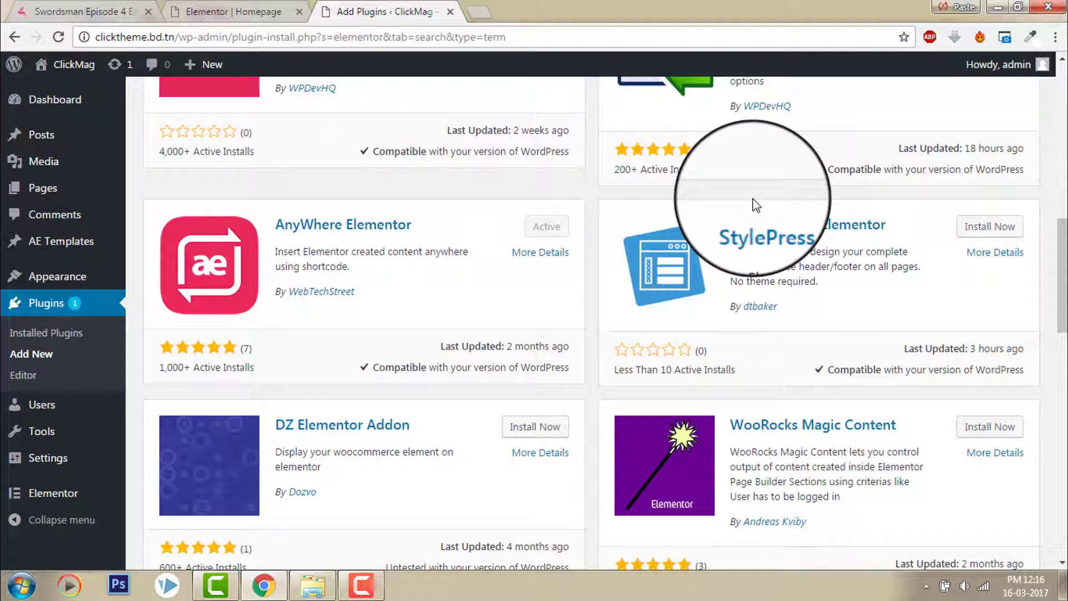
mouse_move(812, 261)
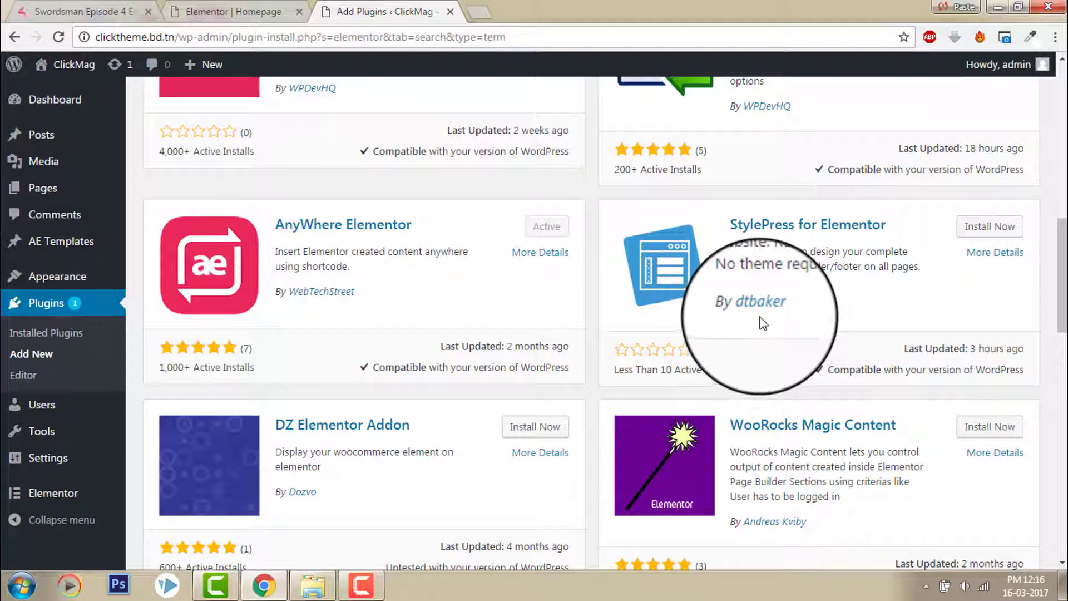
scroll(down, 3)
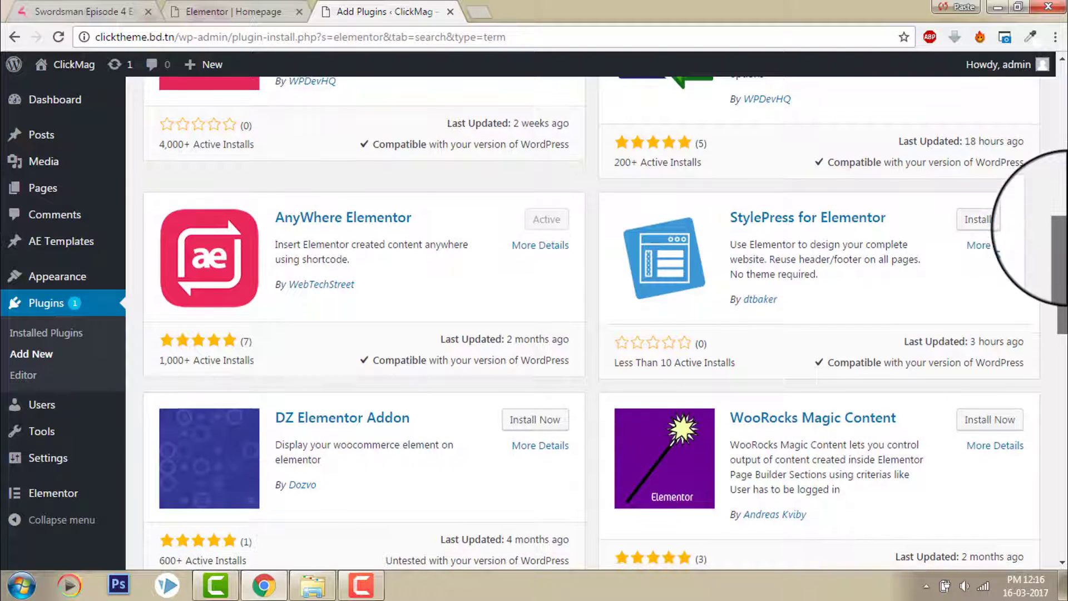
scroll(down, 3)
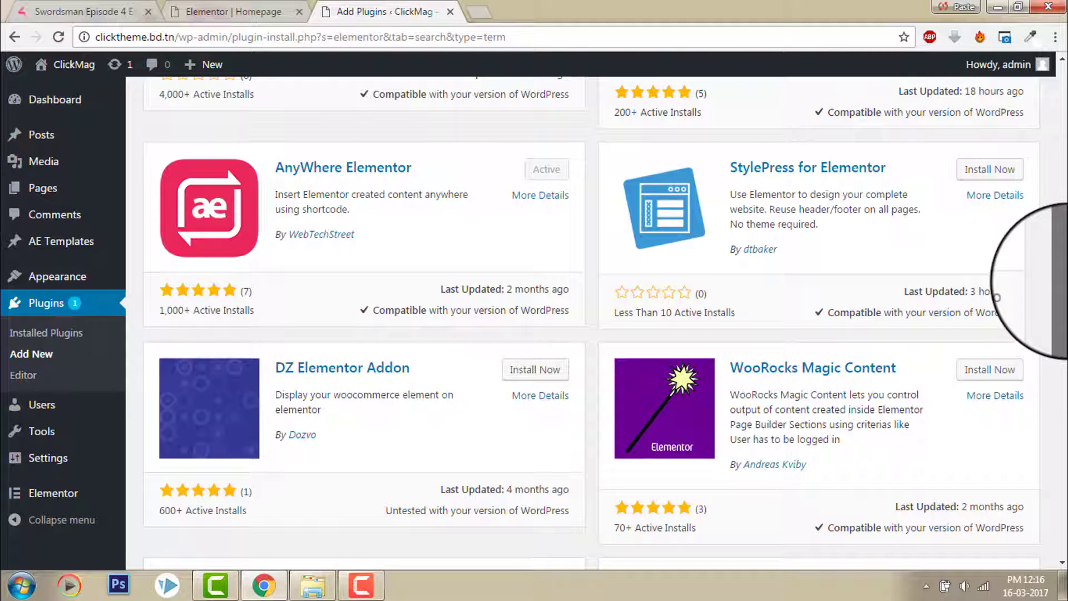
scroll(down, 3)
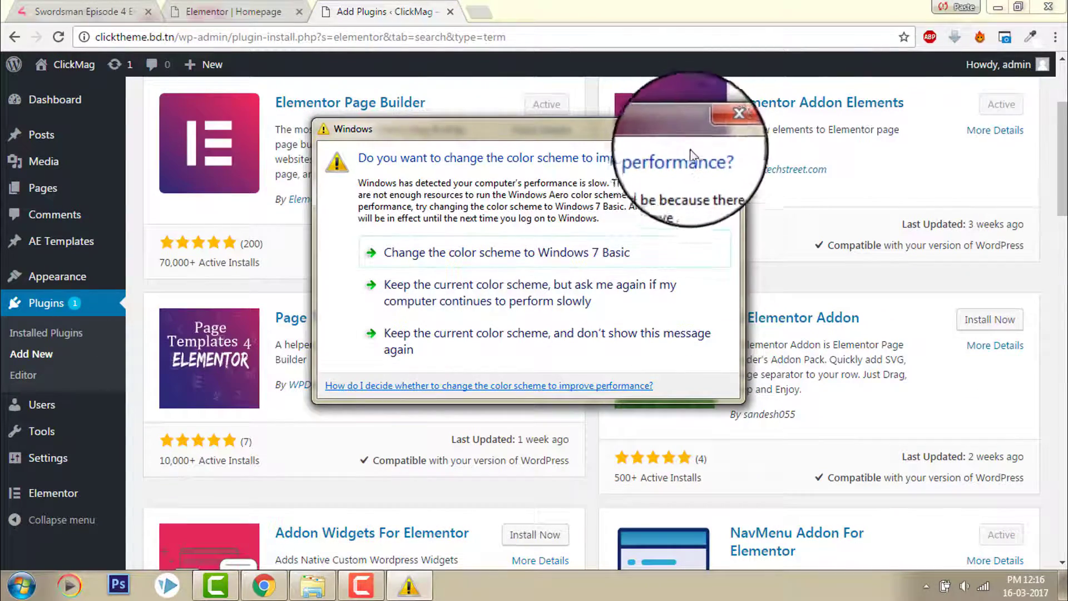
Step: Dismiss the Windows color prompt and start a new page using the Full Width template
click(738, 114)
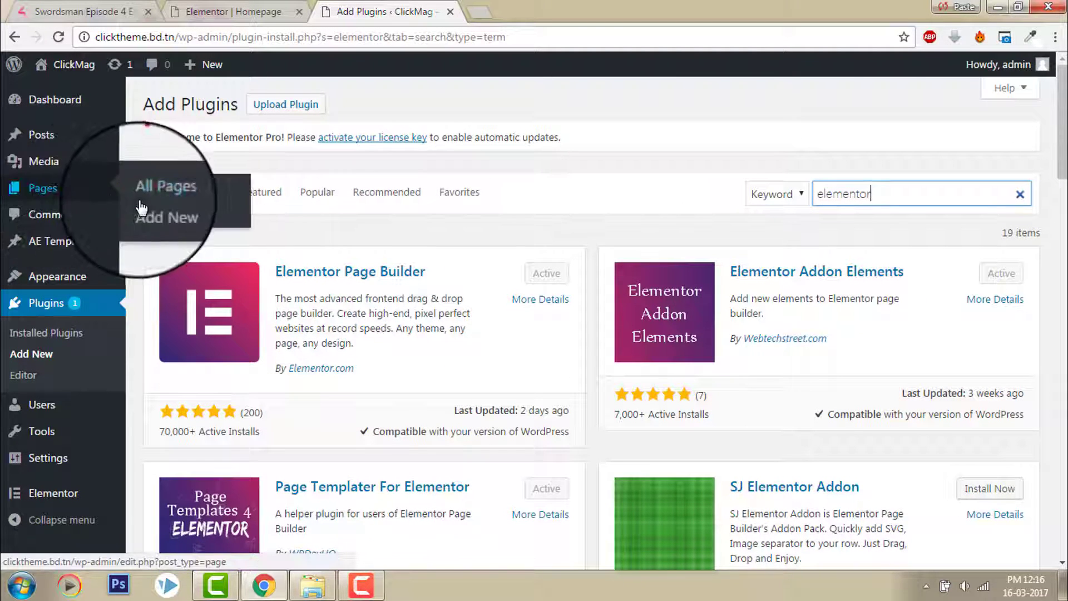
click(160, 214)
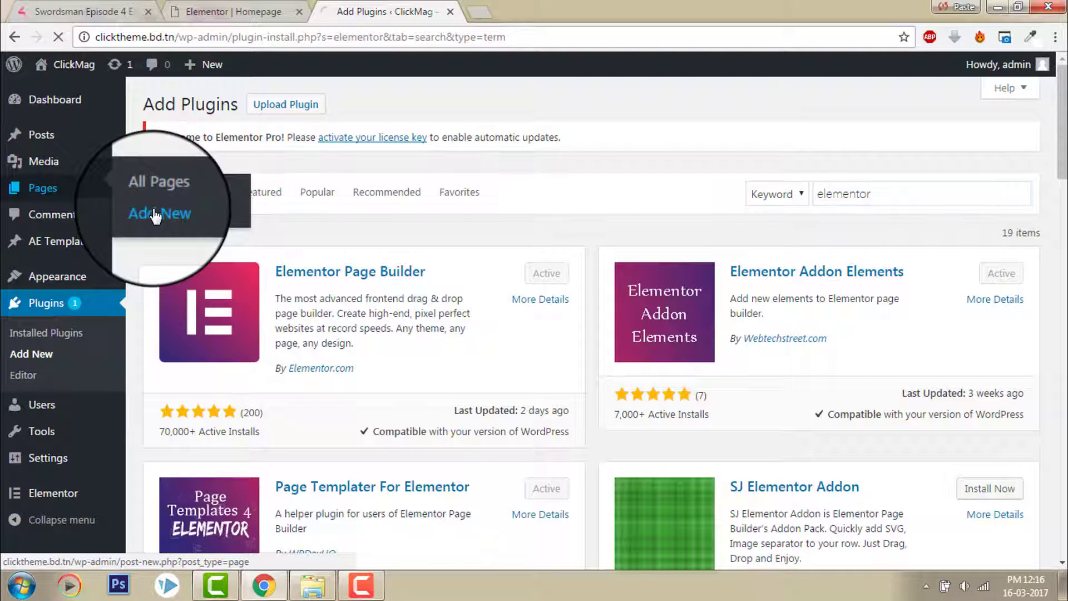
click(158, 213)
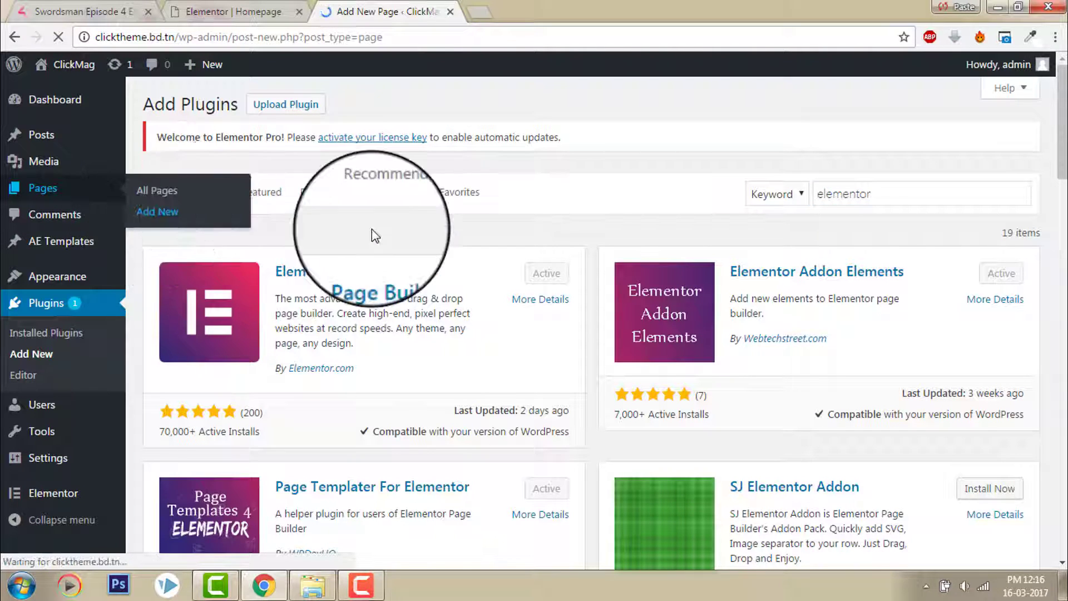
click(157, 212)
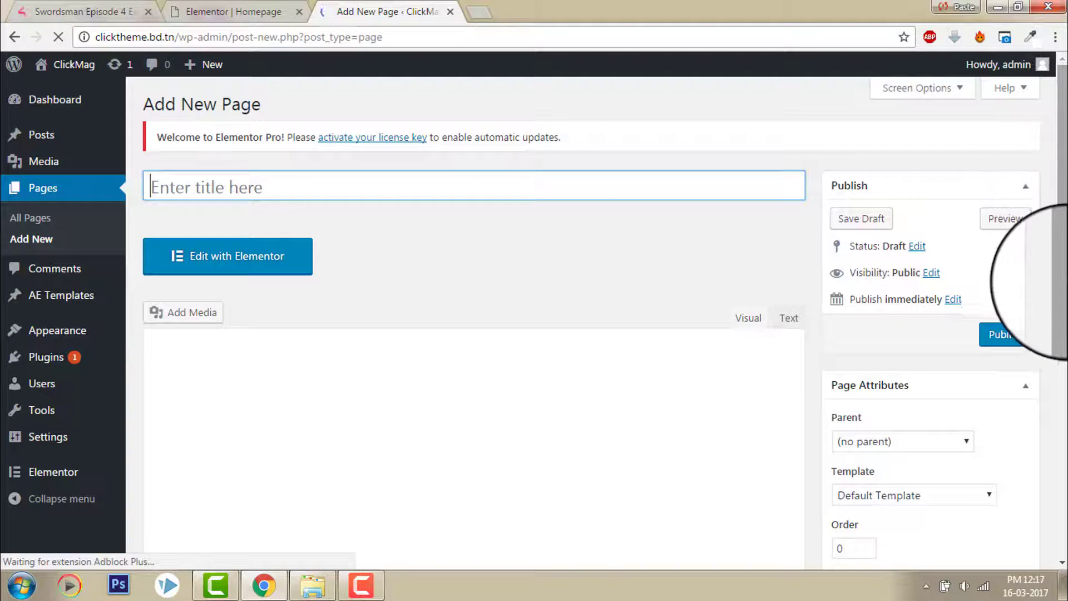
scroll(down, 3)
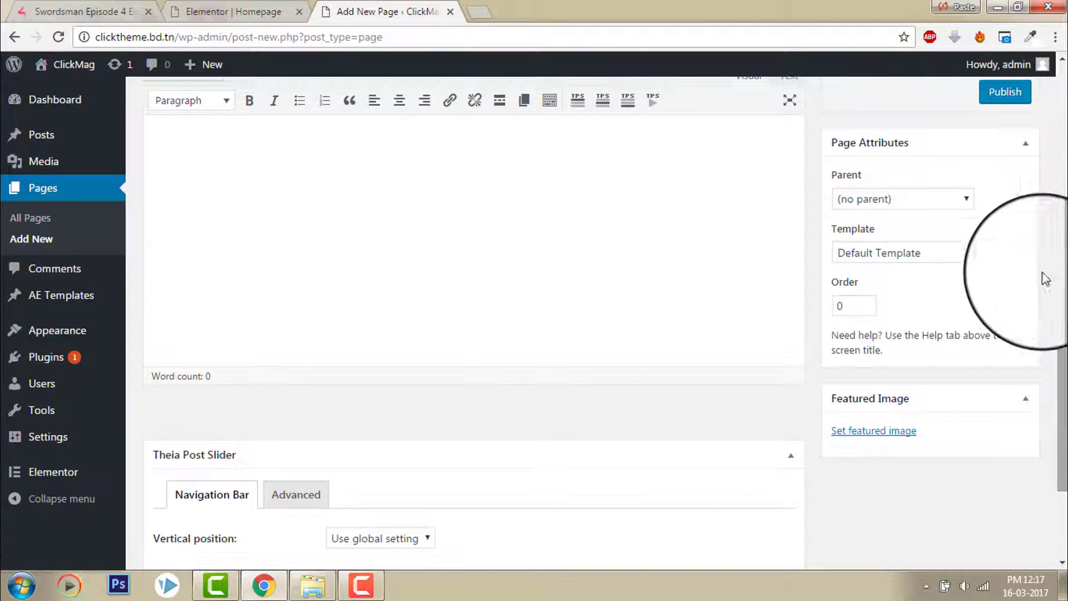
click(897, 253)
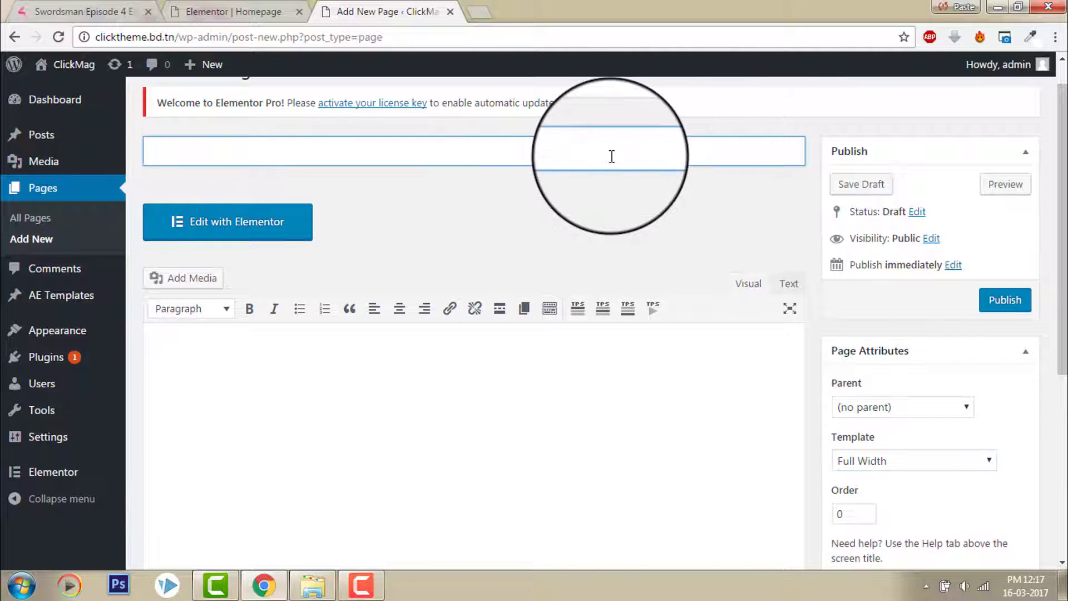
Step: Title the page 'test', publish it, and launch Edit with Elementor
text(test)
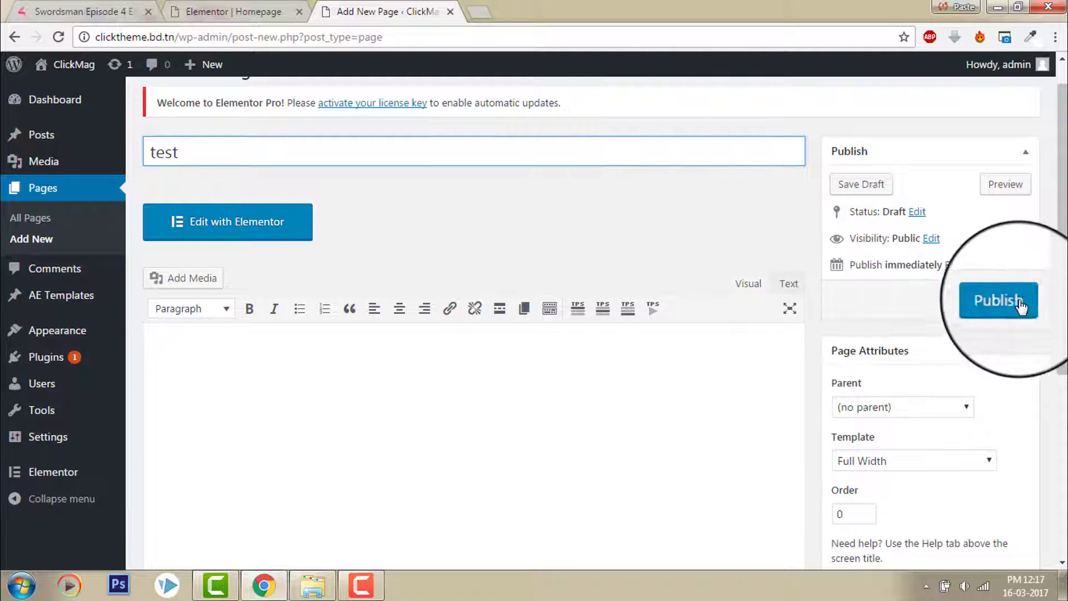
click(999, 300)
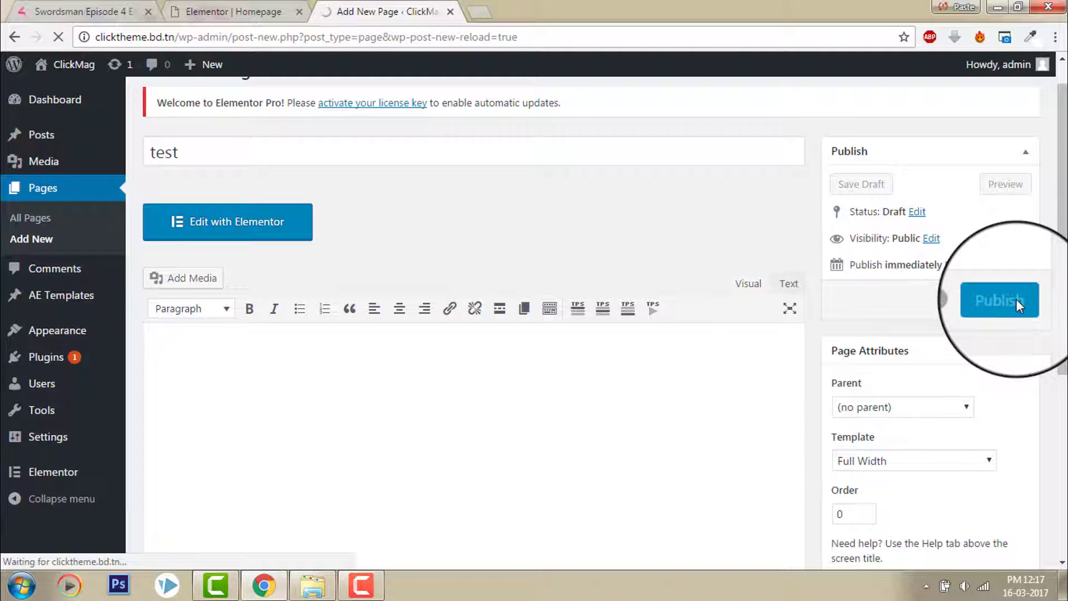
click(999, 300)
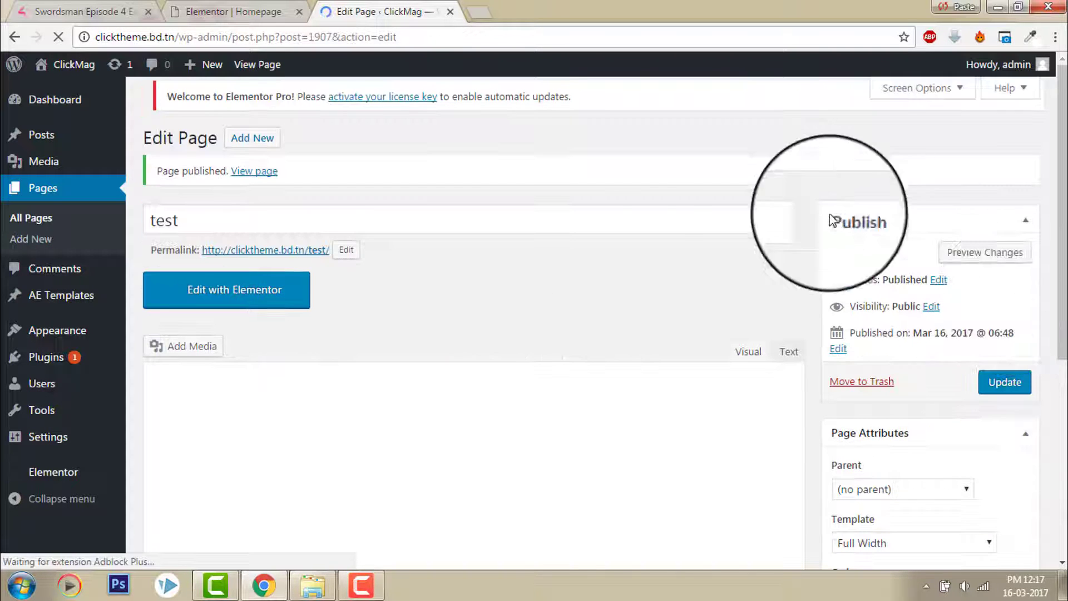
click(226, 290)
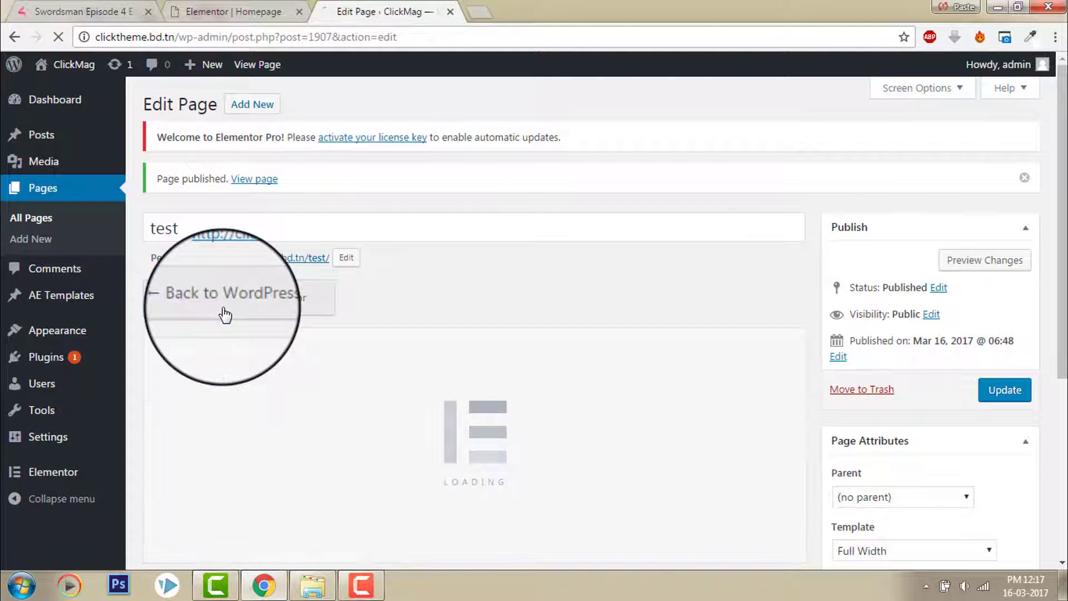
Step: Let the 'test' page load in Elementor and open the editor's hamburger menu
click(226, 299)
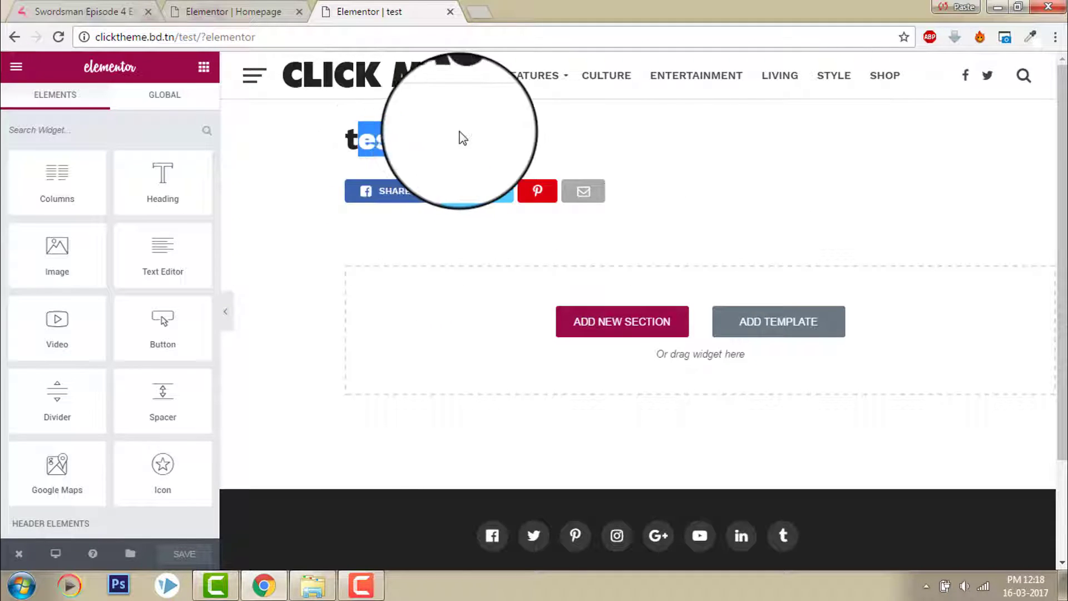
click(235, 11)
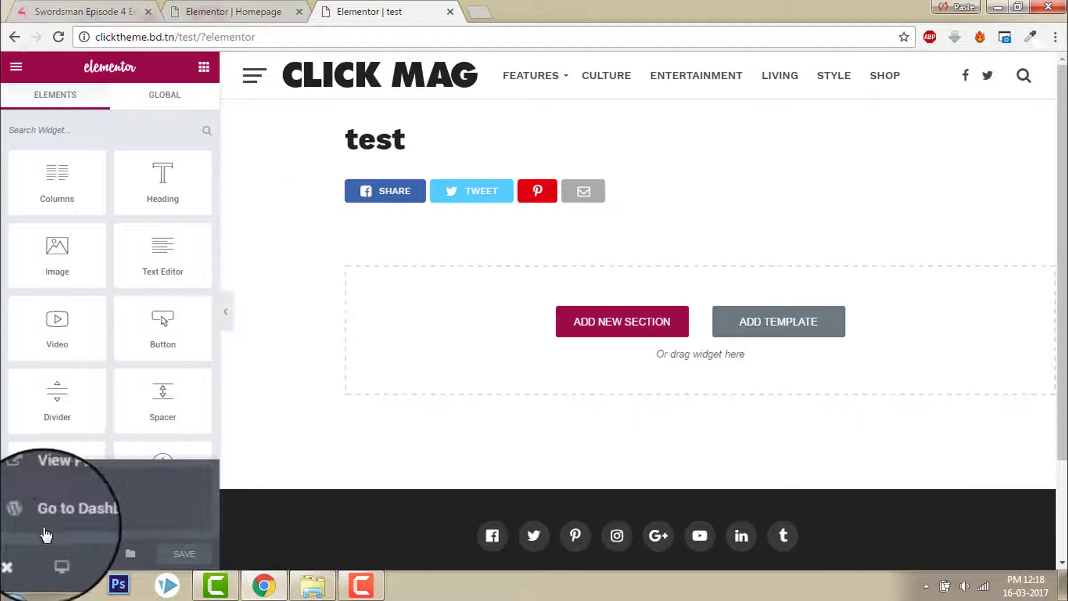
Step: Set the 'test' page template to Elementor Fullwidth Standard, update, and reopen it in Elementor
click(72, 508)
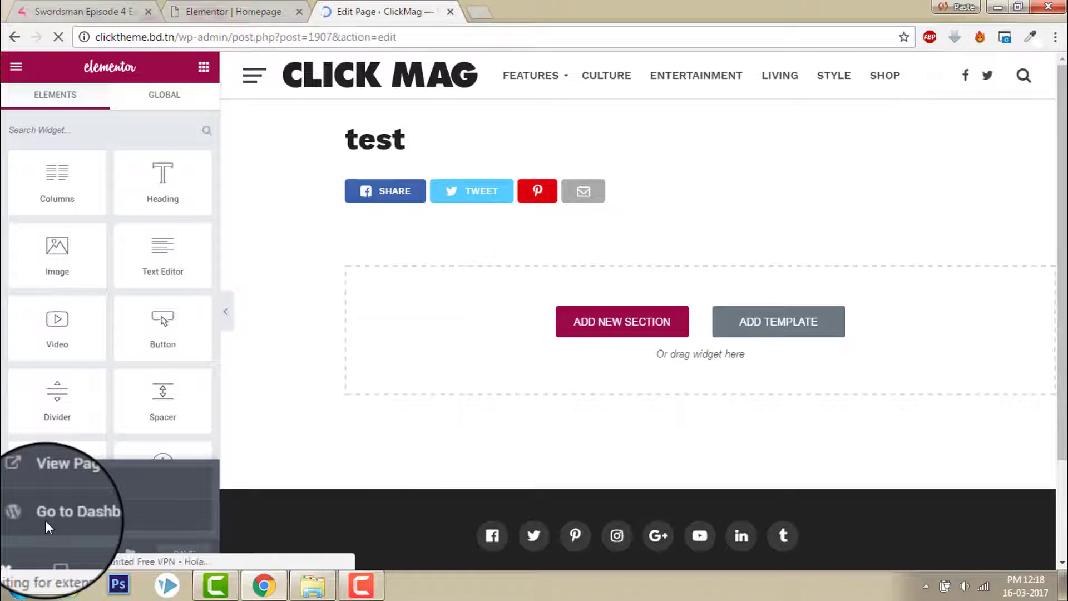
click(77, 511)
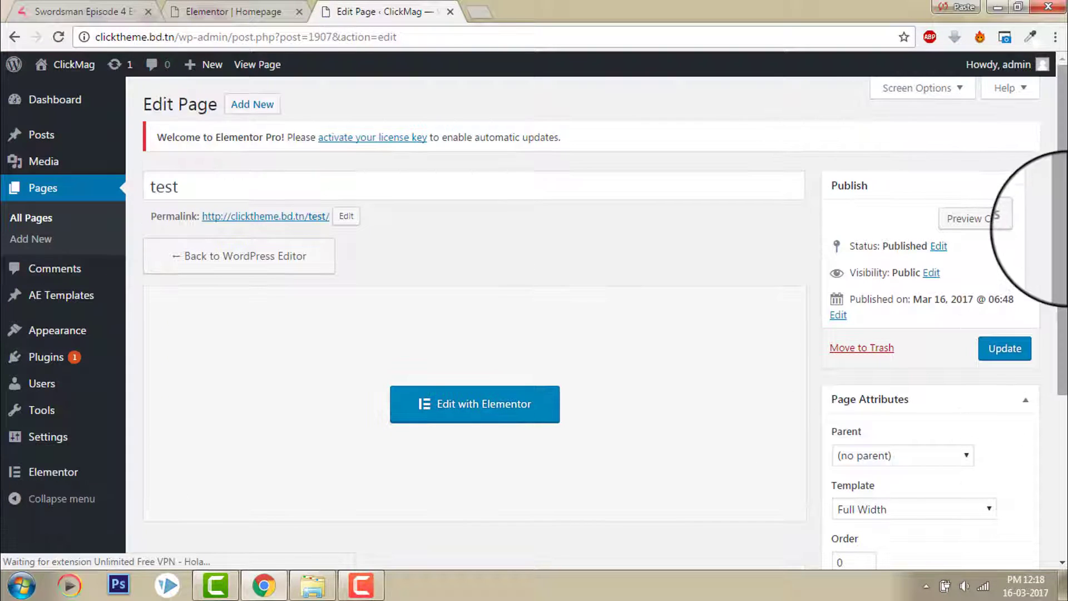
scroll(down, 3)
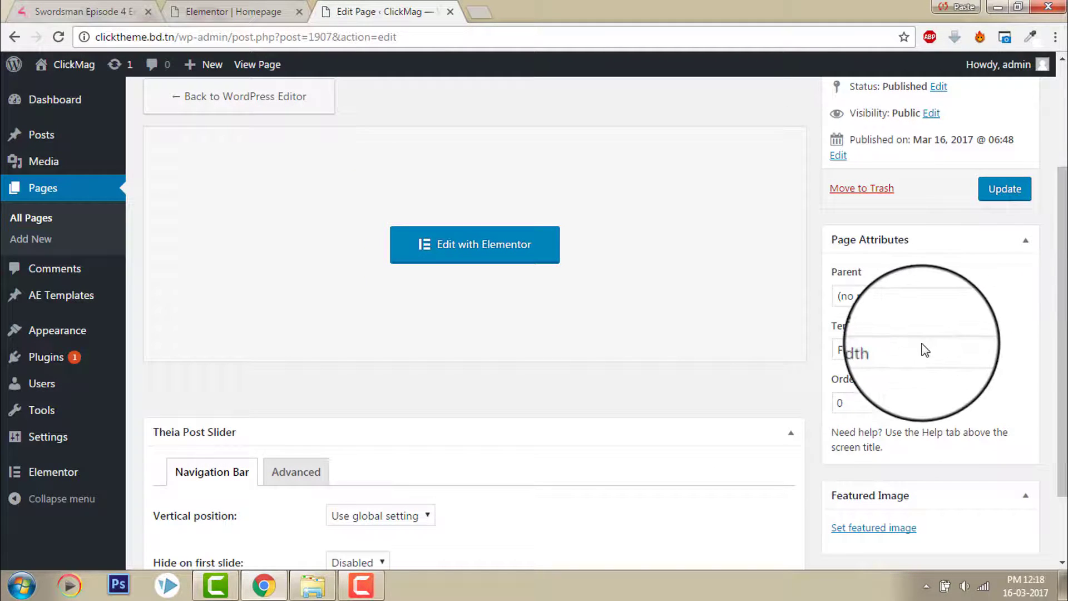
click(912, 348)
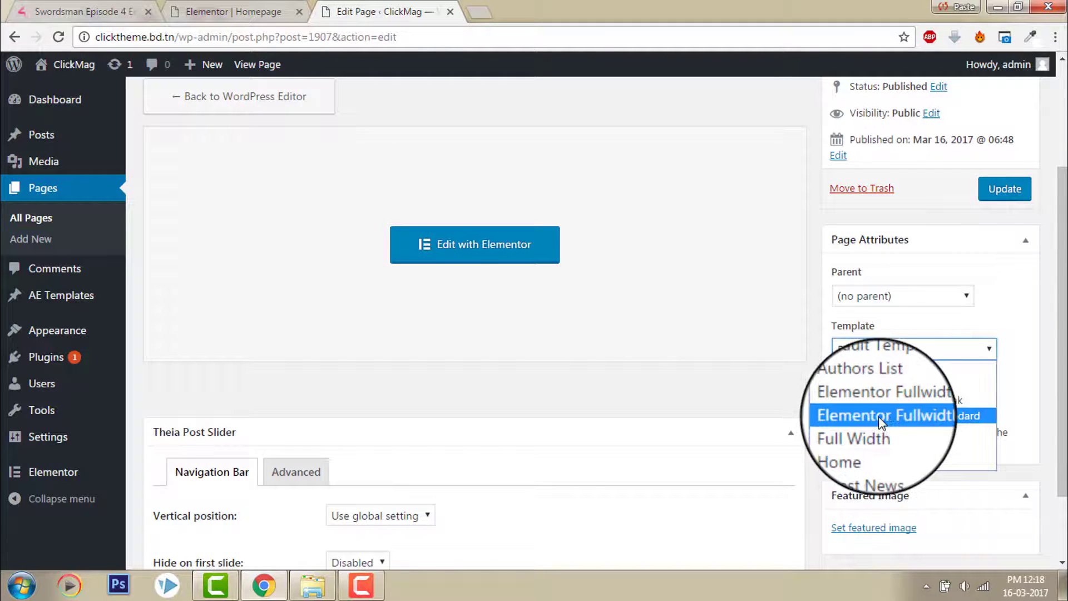
click(881, 414)
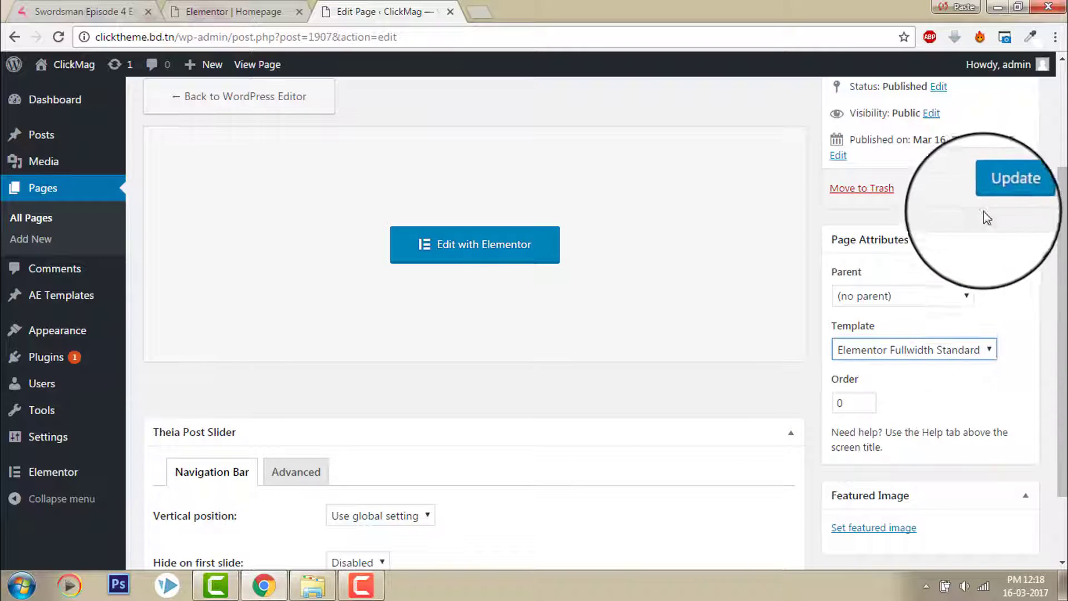
click(1009, 186)
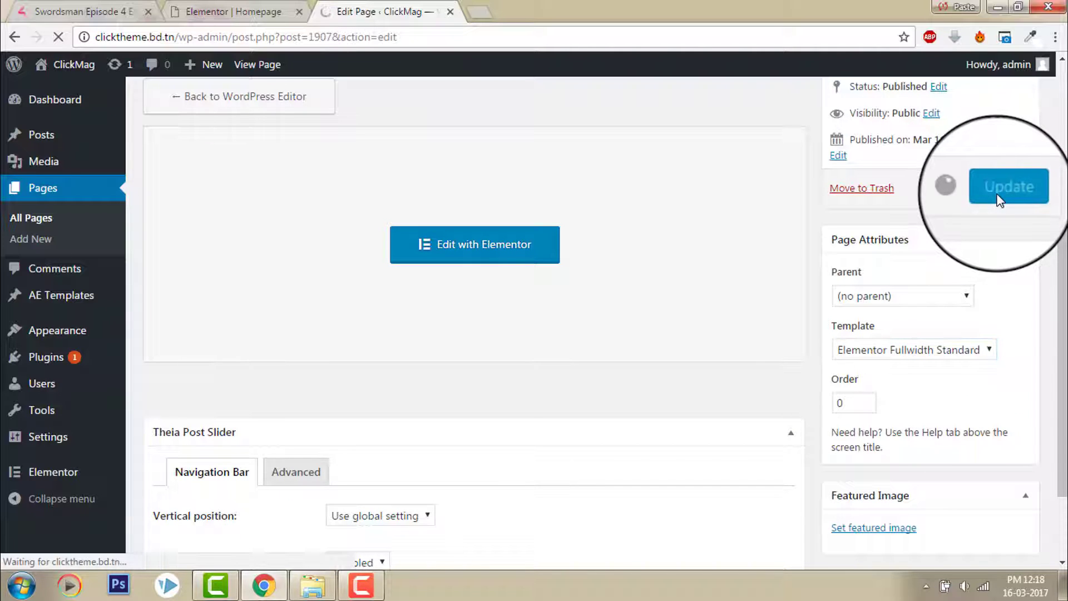
click(1008, 186)
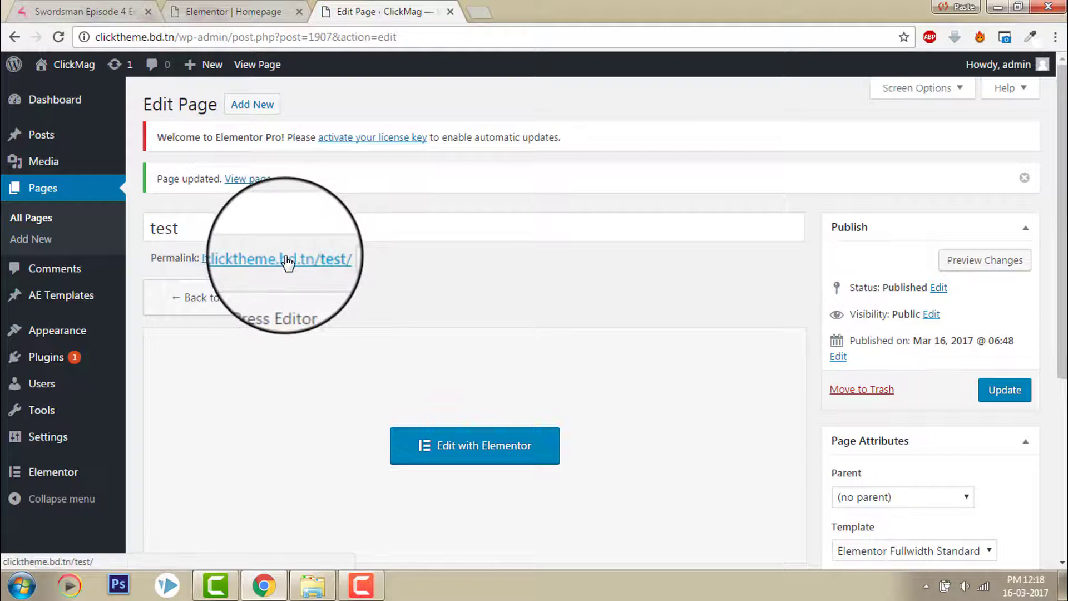
click(474, 446)
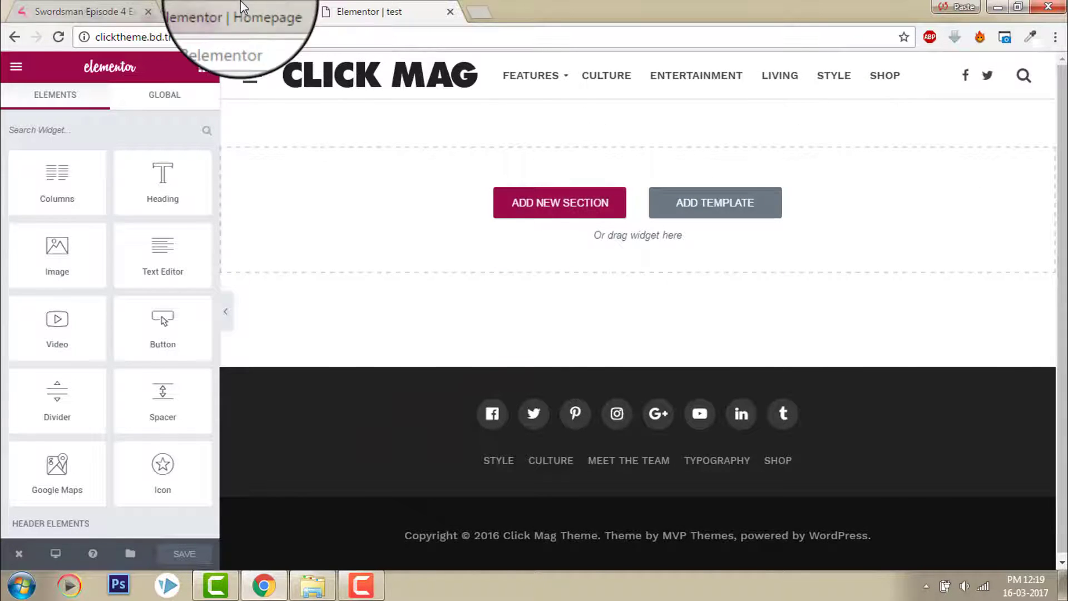
Step: Add a new section with the 66/33 two-column structure
click(234, 11)
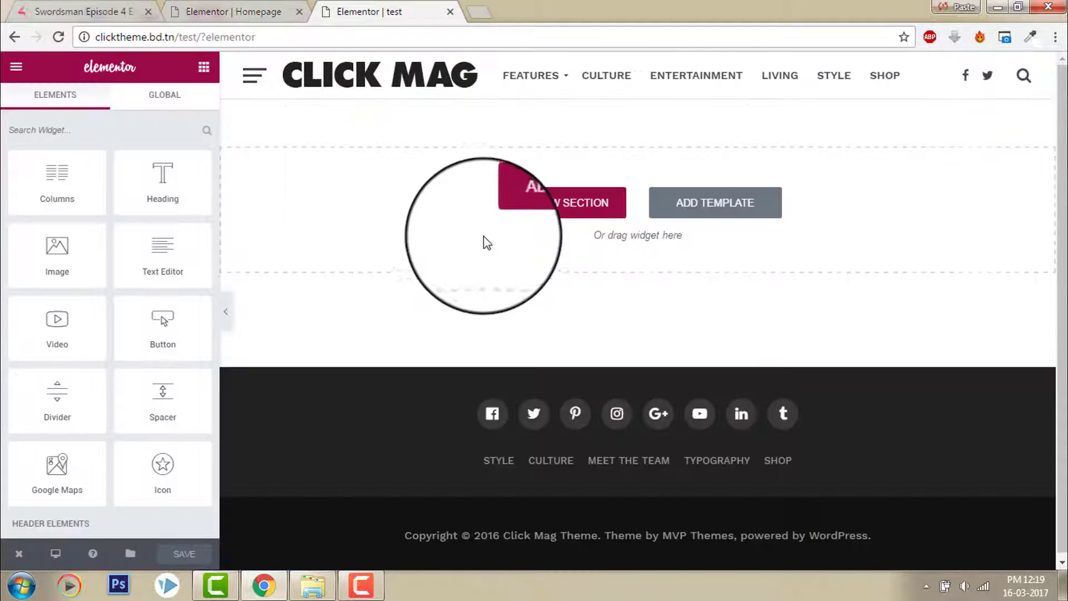
click(562, 202)
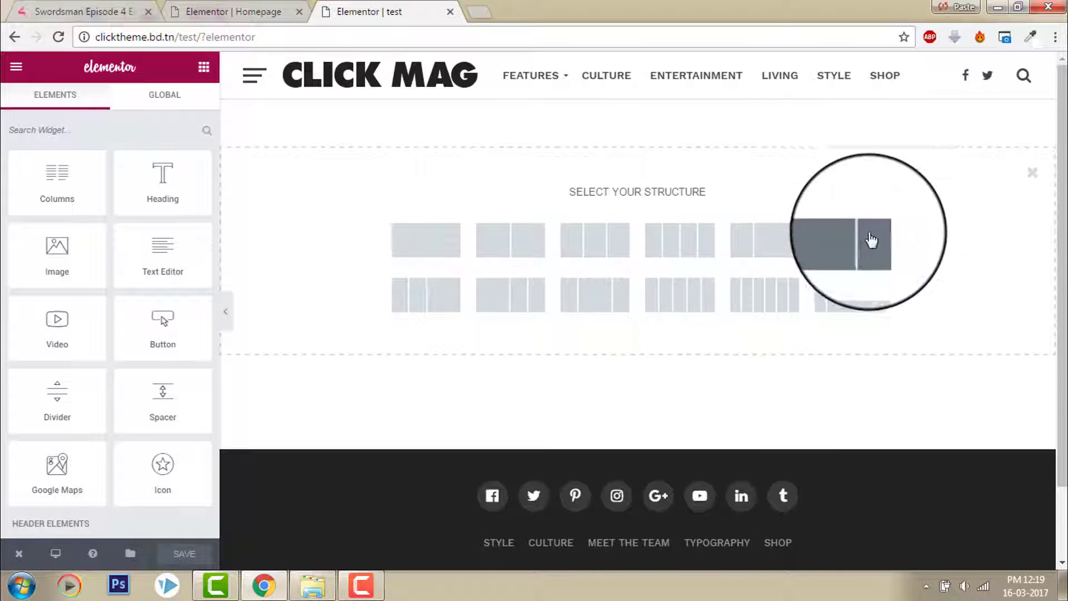
click(869, 240)
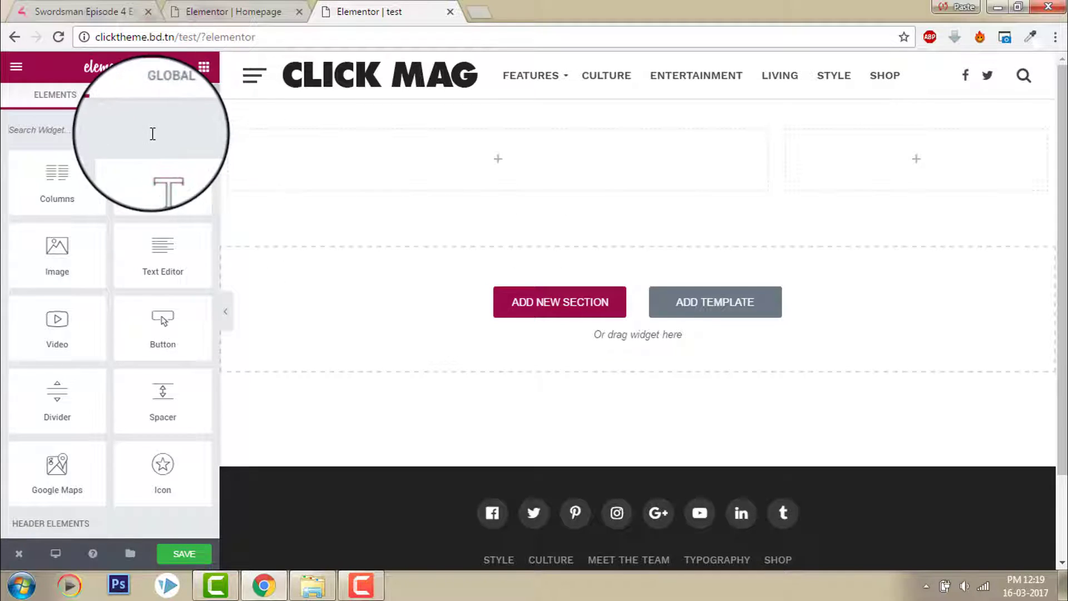
Step: Place the Slides widget in the wide column and Posts in the narrow one, previewing a slide
text(sli)
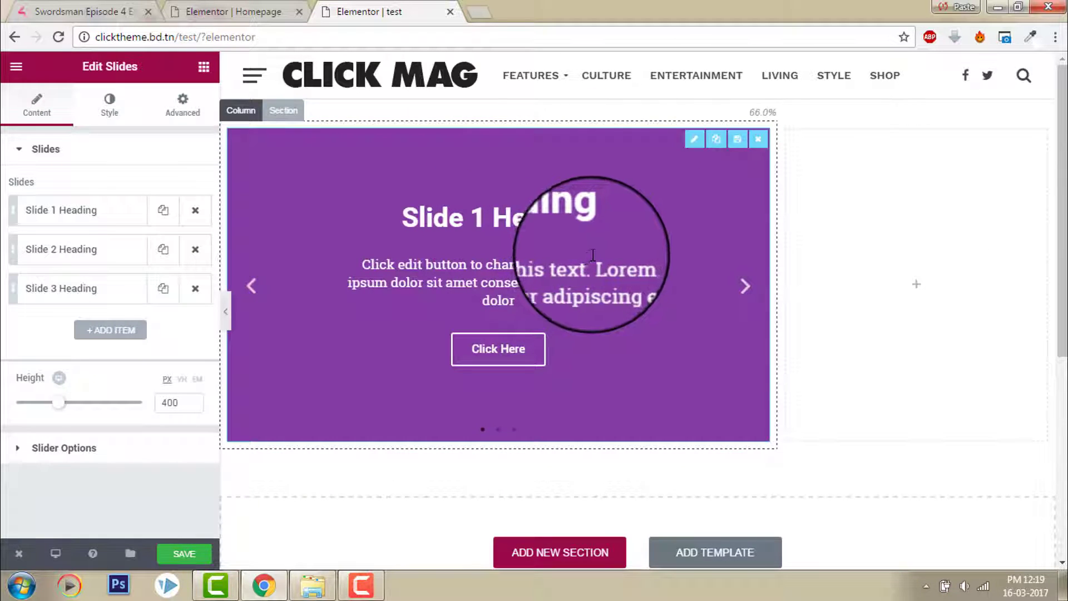
mouse_move(695, 256)
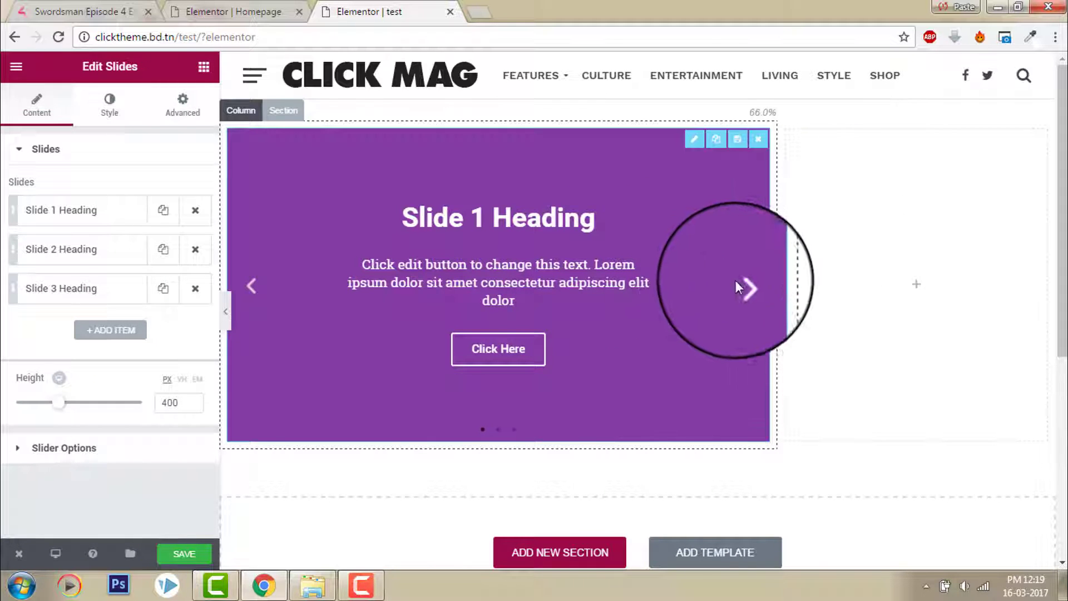
click(746, 287)
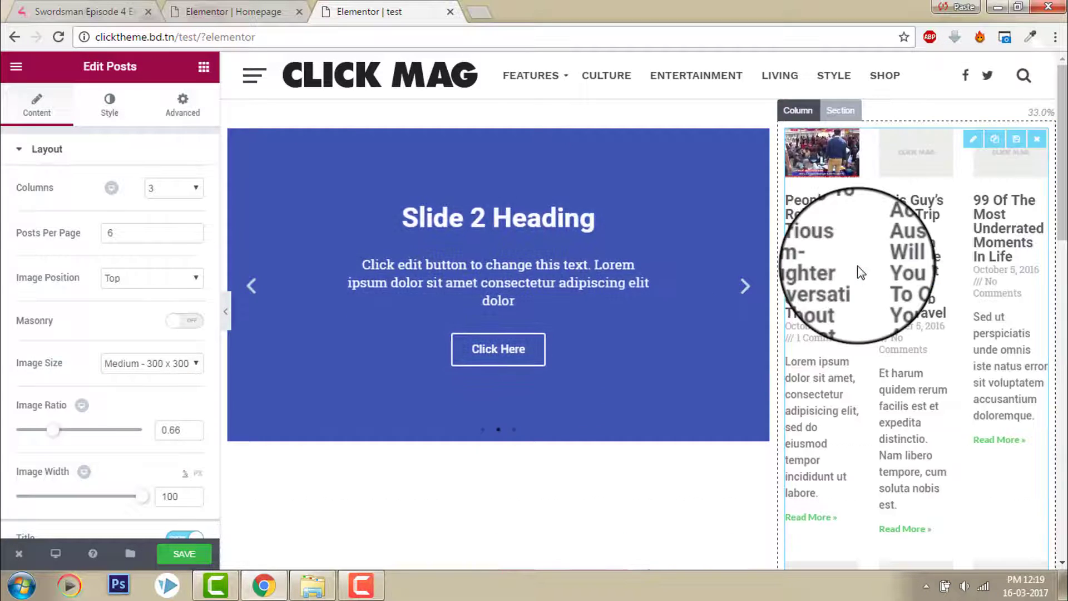
Step: Change the posts widget's column count and remove the date from its meta data
click(174, 188)
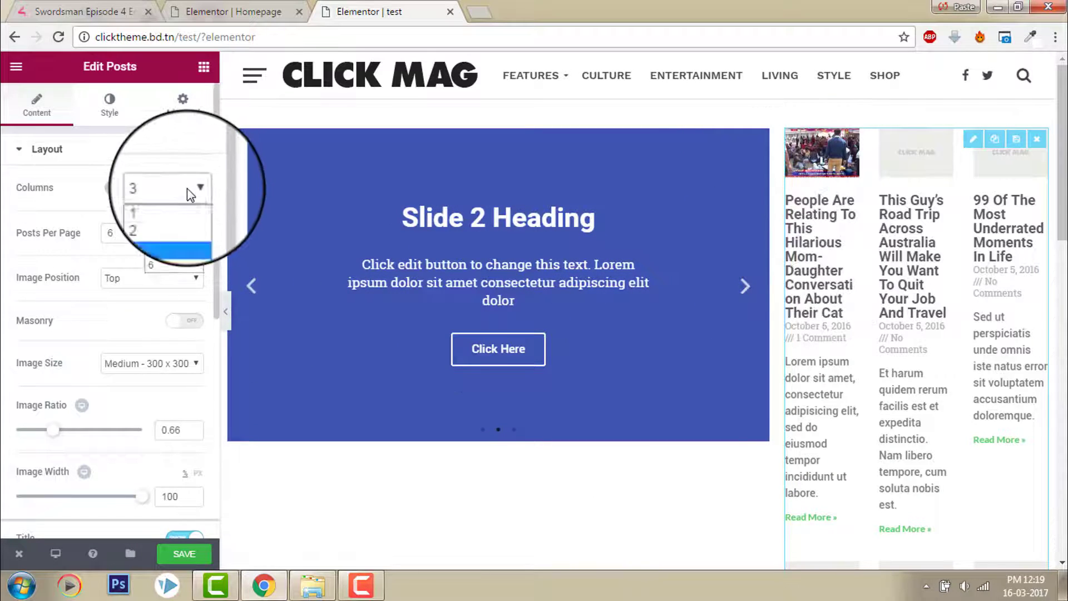
click(133, 212)
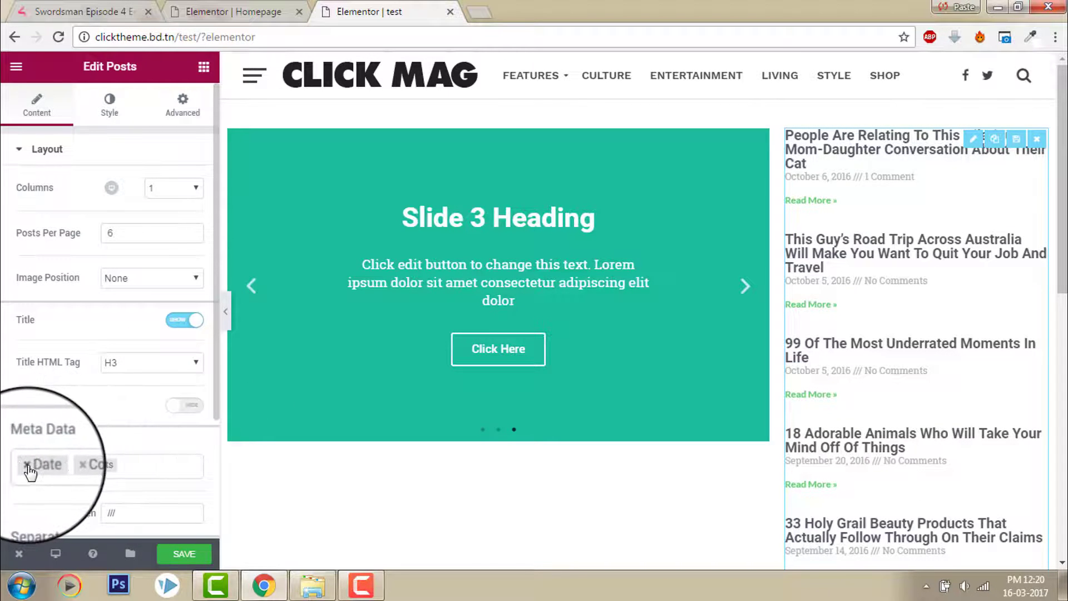
click(28, 464)
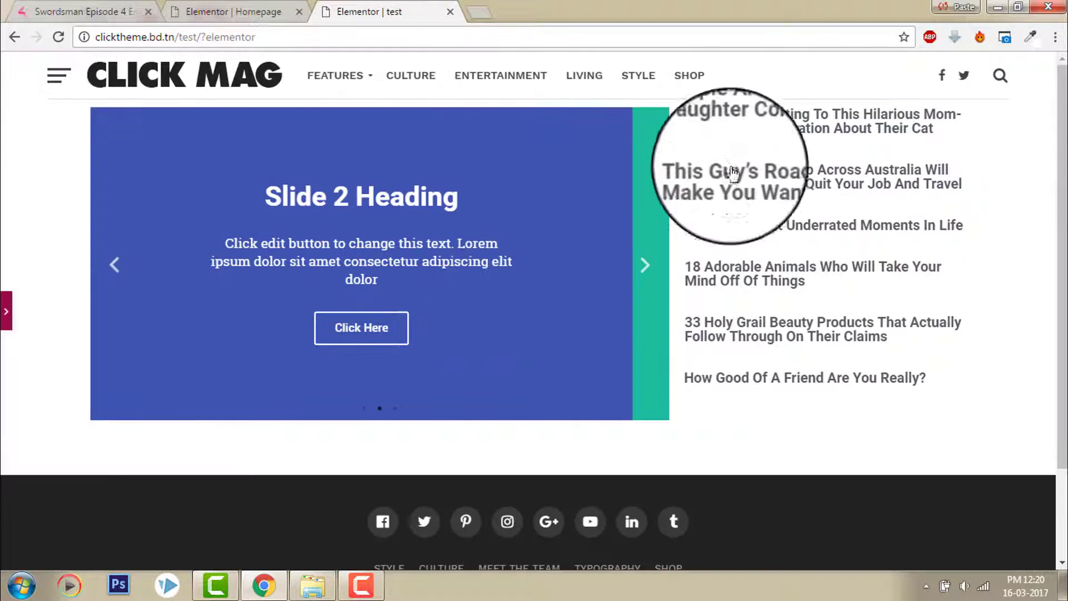
Step: Click through the slider to preview its other slides
click(645, 265)
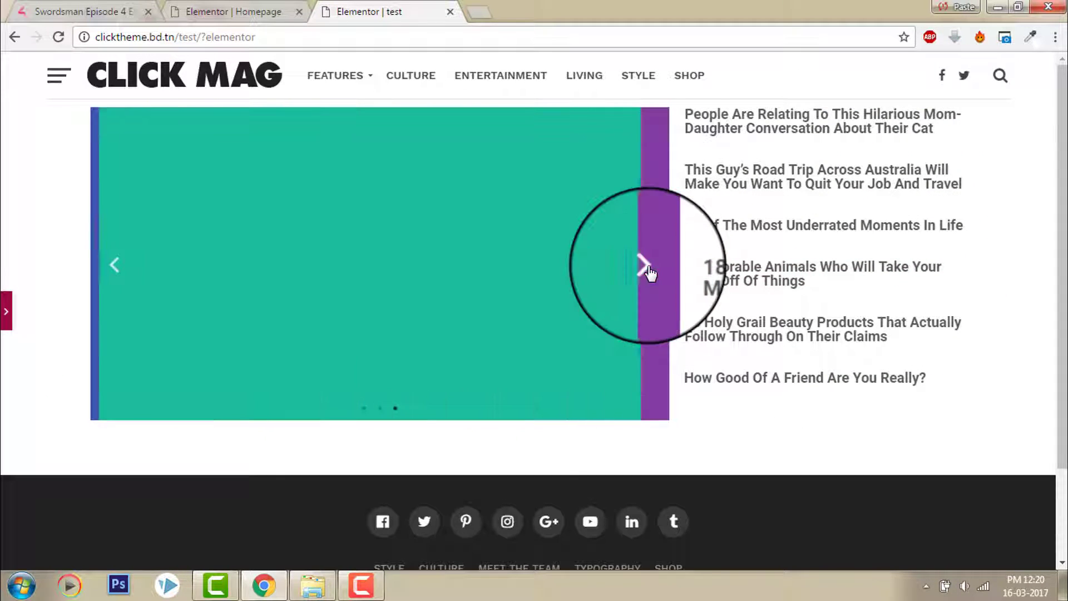
click(644, 275)
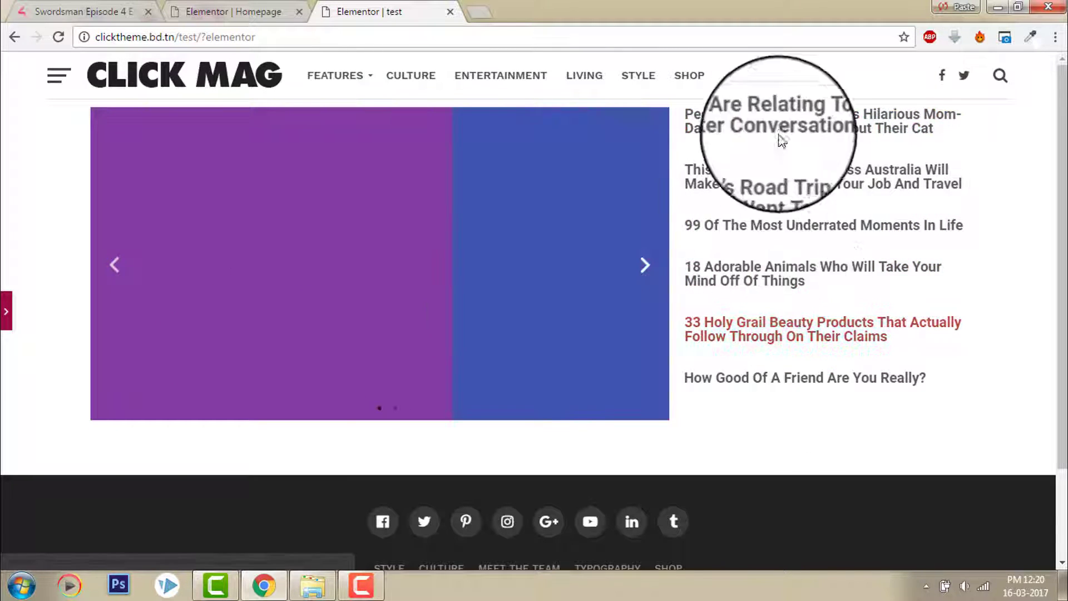
click(644, 266)
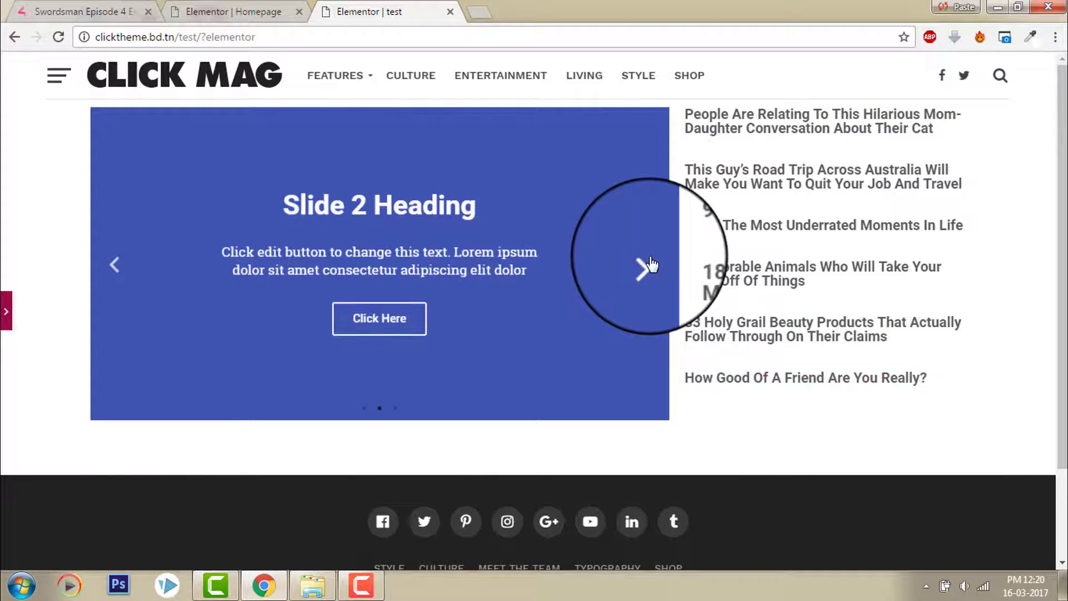
click(642, 271)
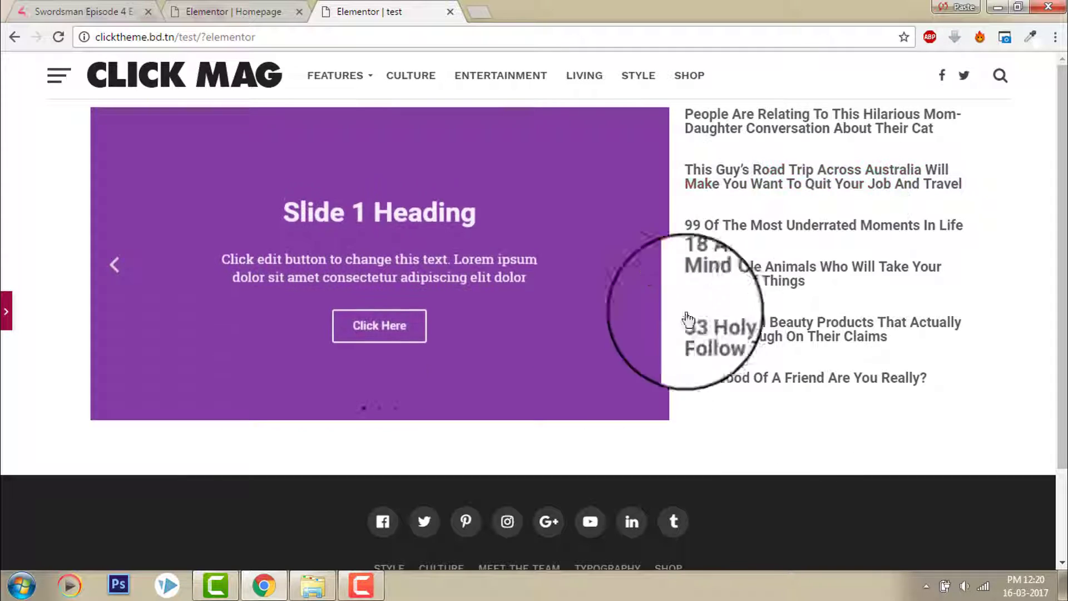
click(624, 265)
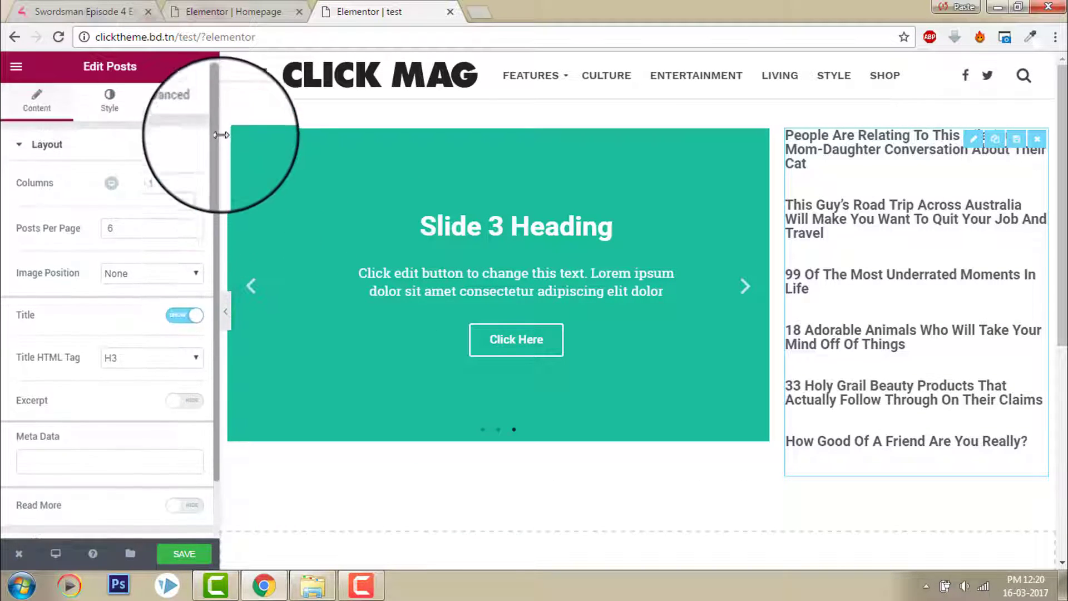
Step: Set the side post list's Rows Gap to 32 in its Style settings
click(110, 103)
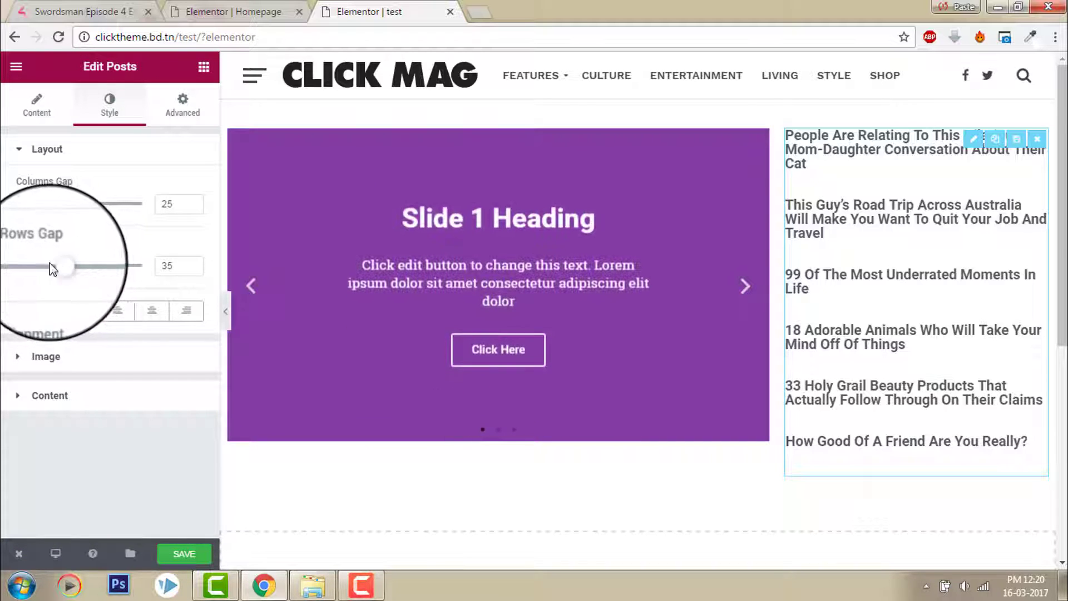
drag(58, 264, 72, 264)
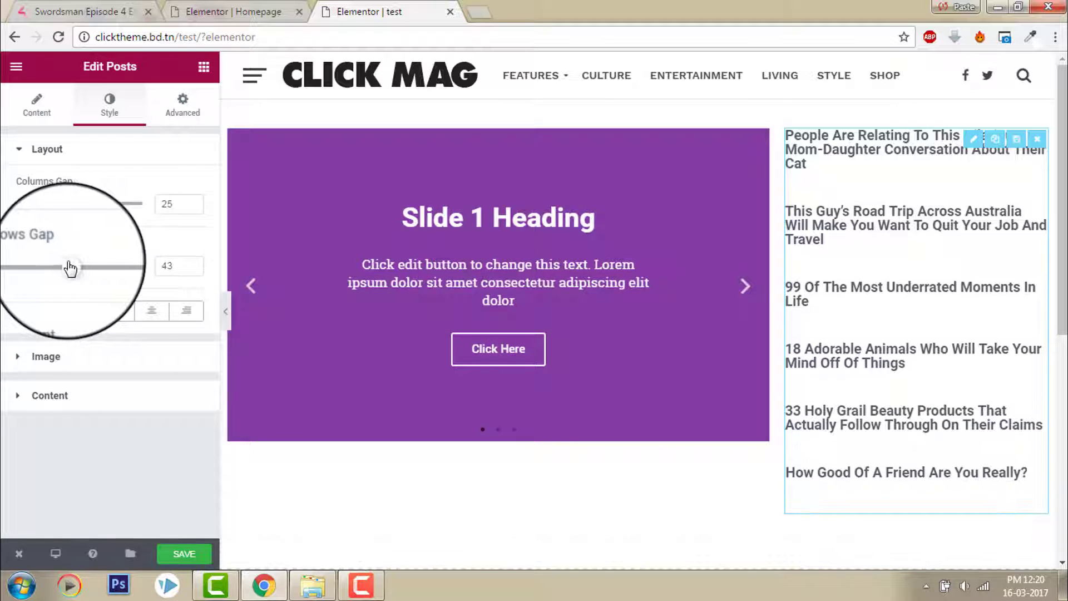
drag(72, 266, 63, 264)
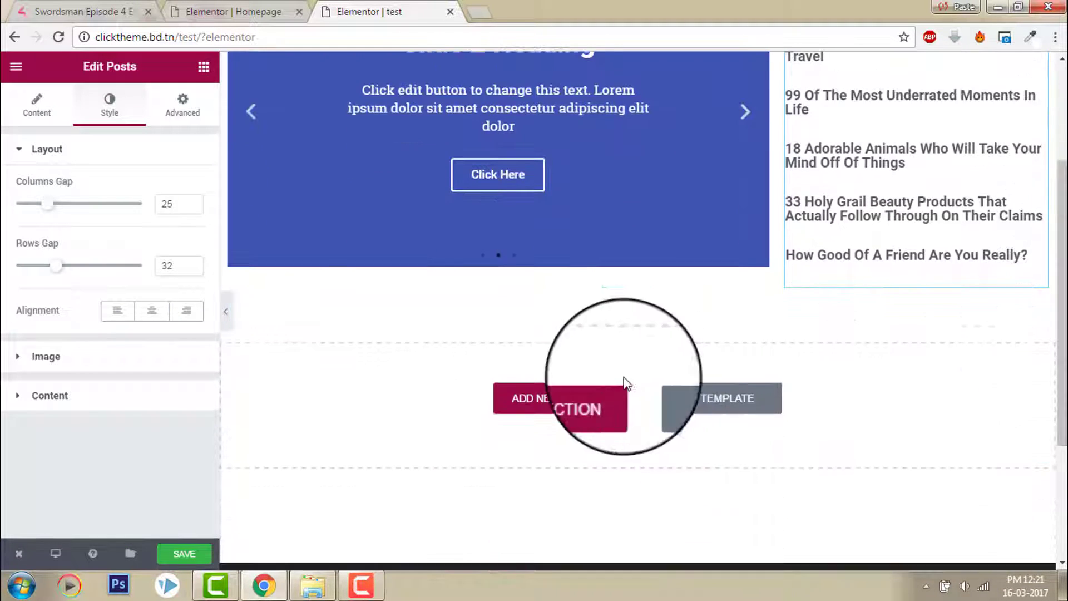
Step: Add a new single-column section below the slider and post list
click(559, 409)
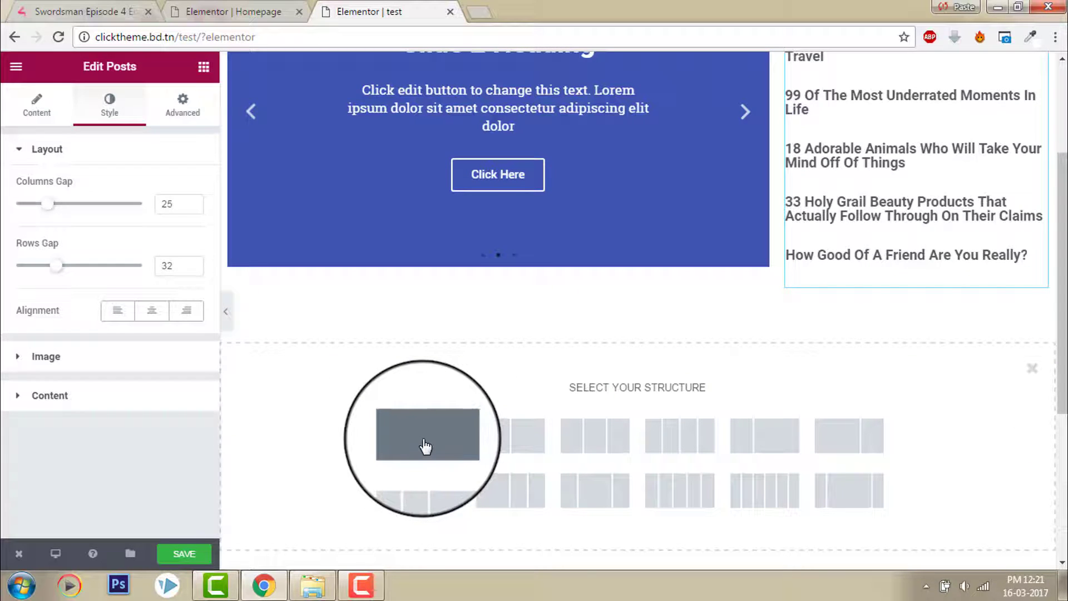
click(426, 440)
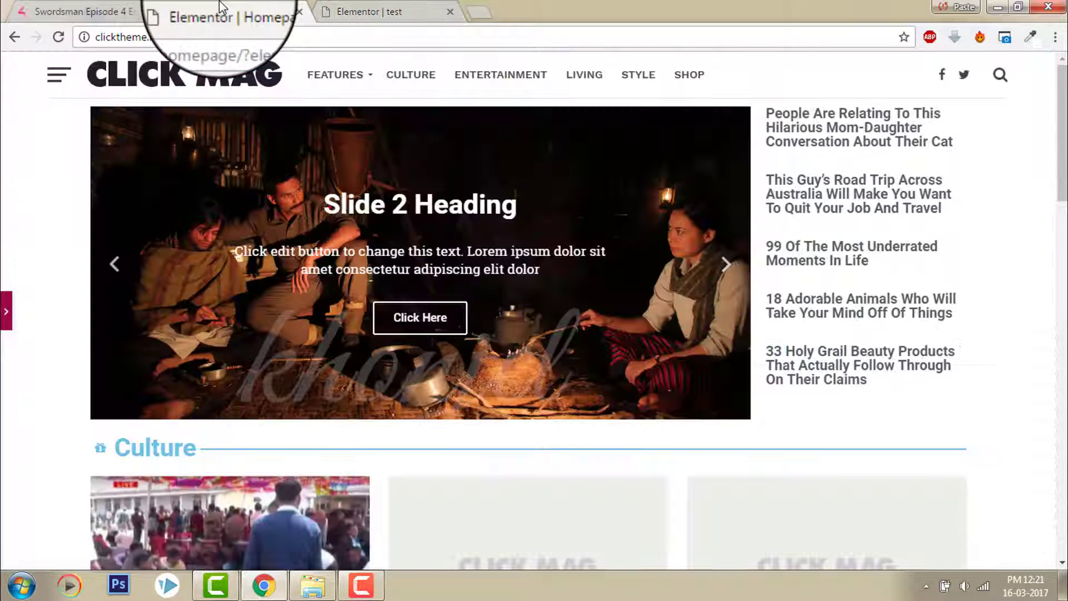
Step: Scroll the Homepage to view its Culture separator, then return to the test page
scroll(down, 3)
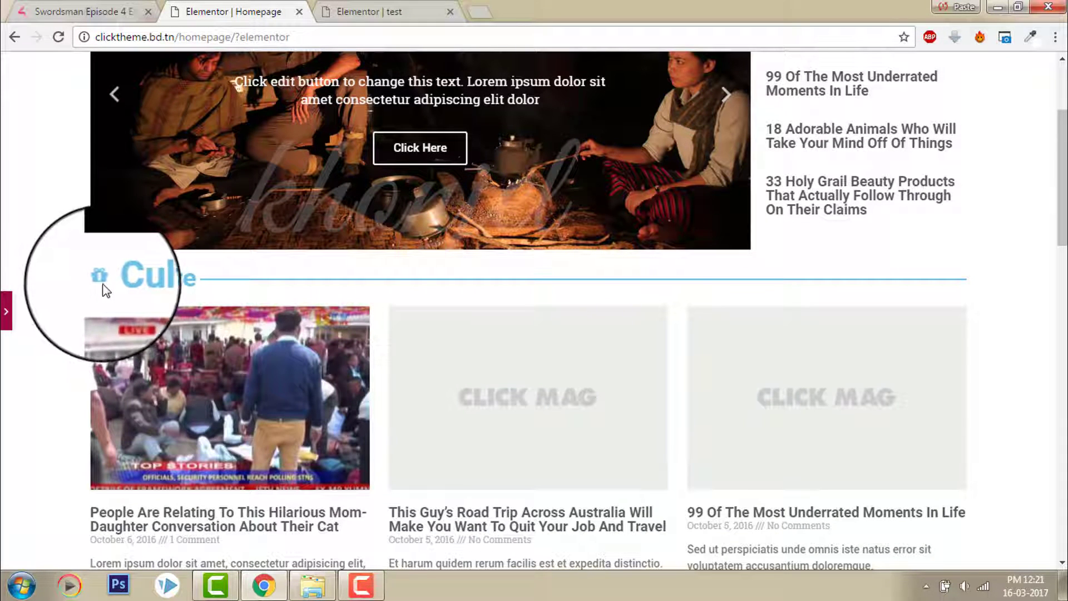
mouse_move(317, 279)
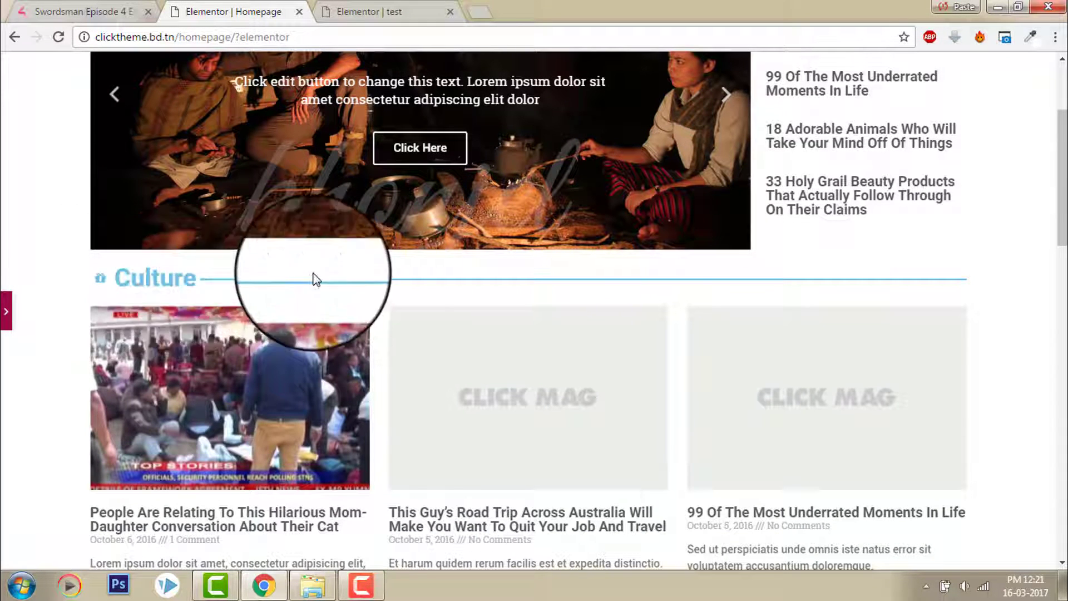
mouse_move(688, 300)
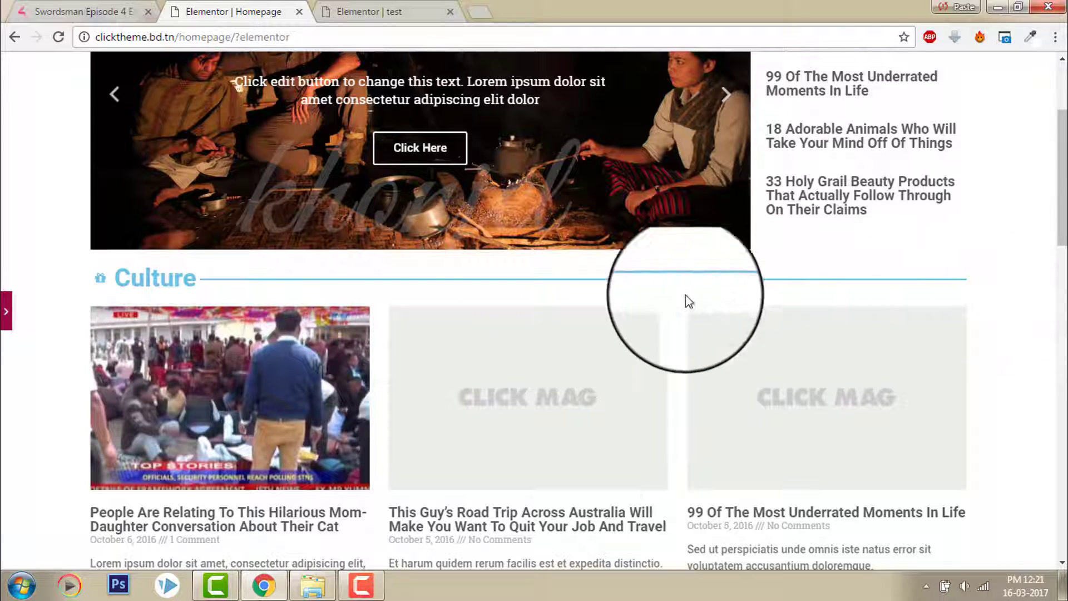
click(375, 12)
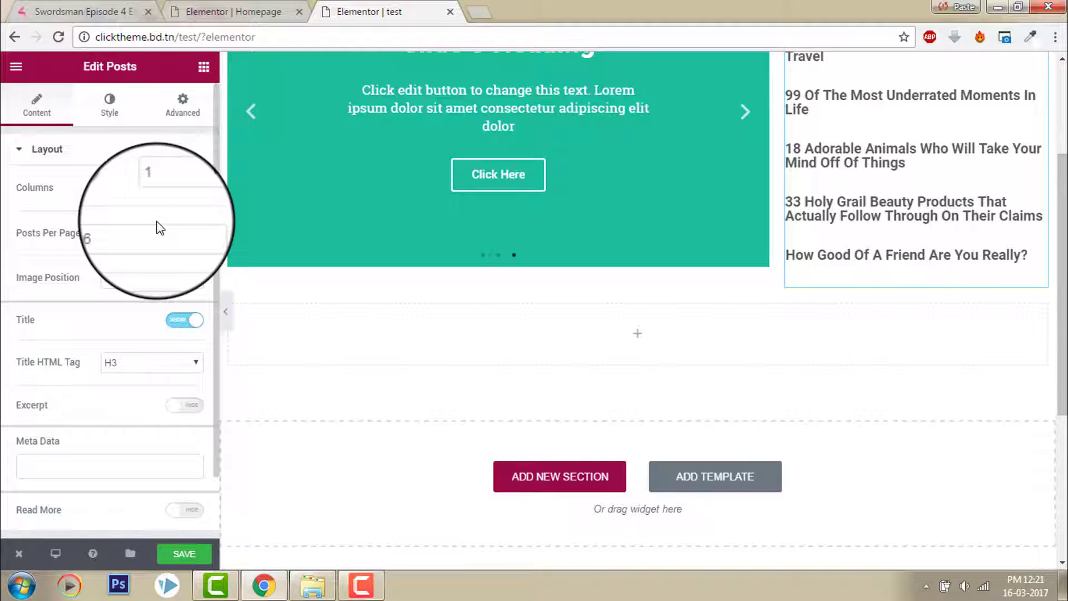
Step: Open the widgets panel and scroll to the EAE Text Separator widget
click(204, 61)
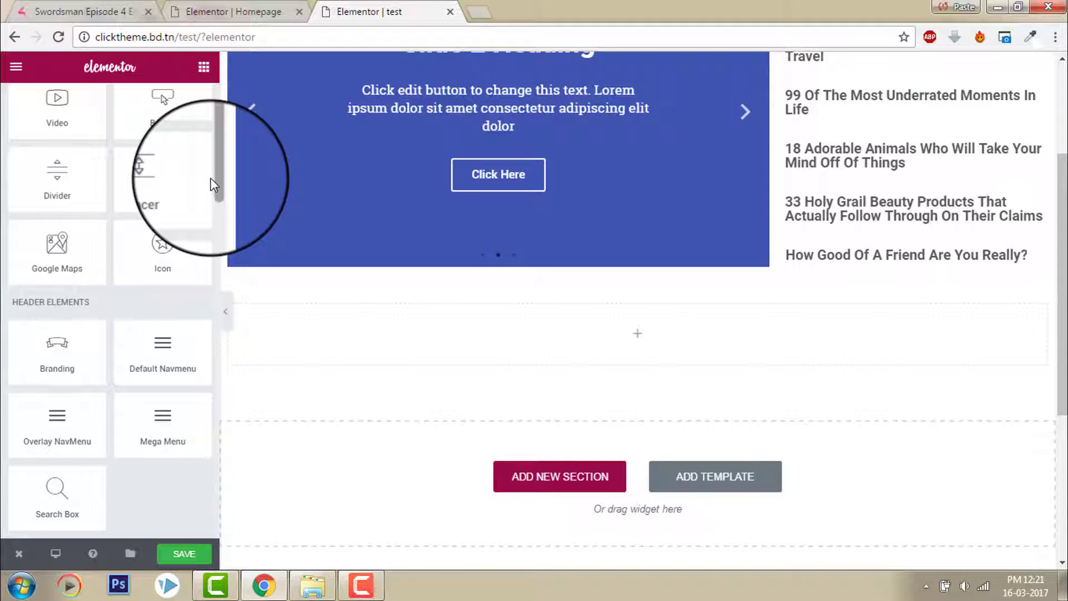
scroll(down, 3)
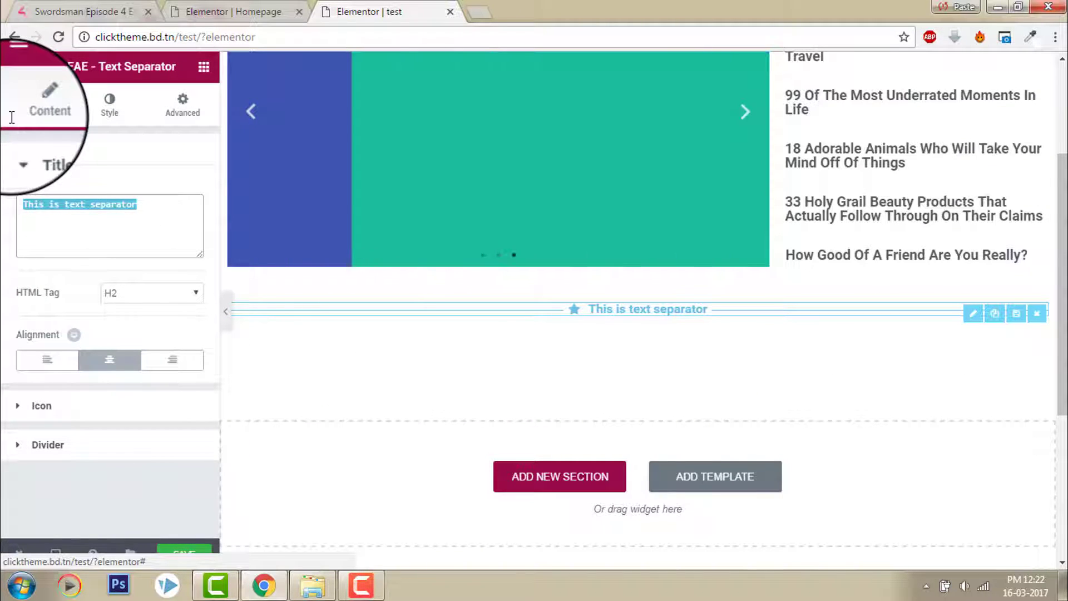
Step: Retitle the separator 'Culture', change its icon, and set Divider Style to Dashed
text(Cu1)
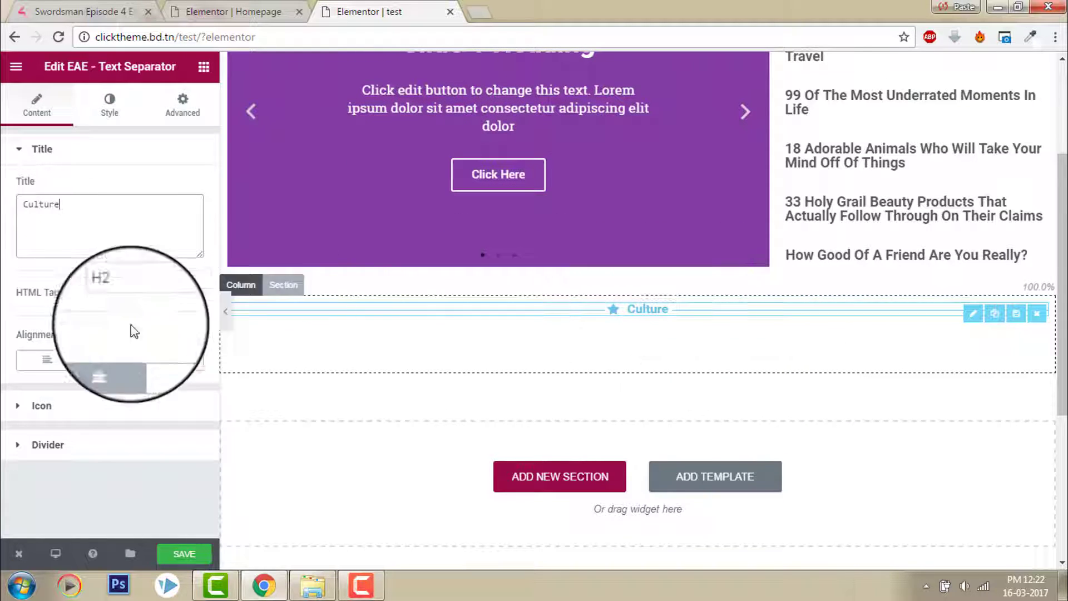
mouse_move(48, 361)
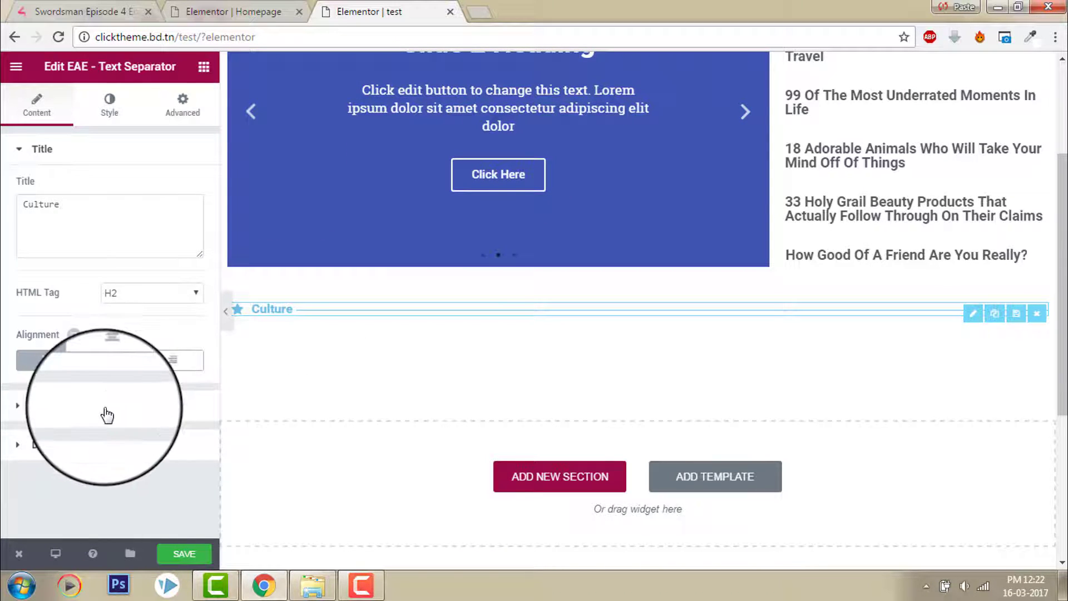
click(40, 148)
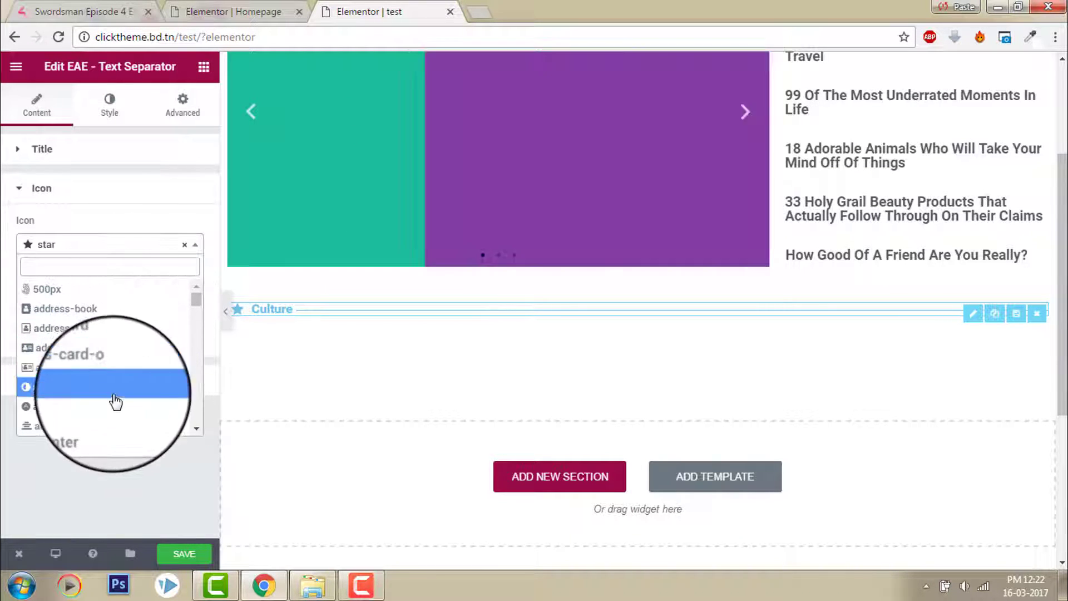
scroll(down, 3)
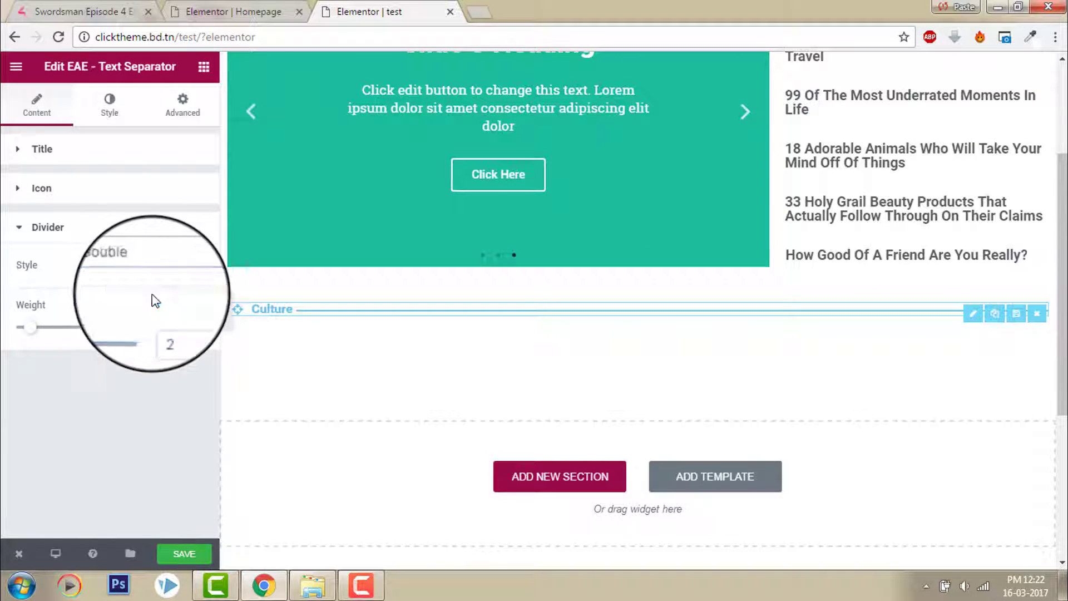
click(150, 257)
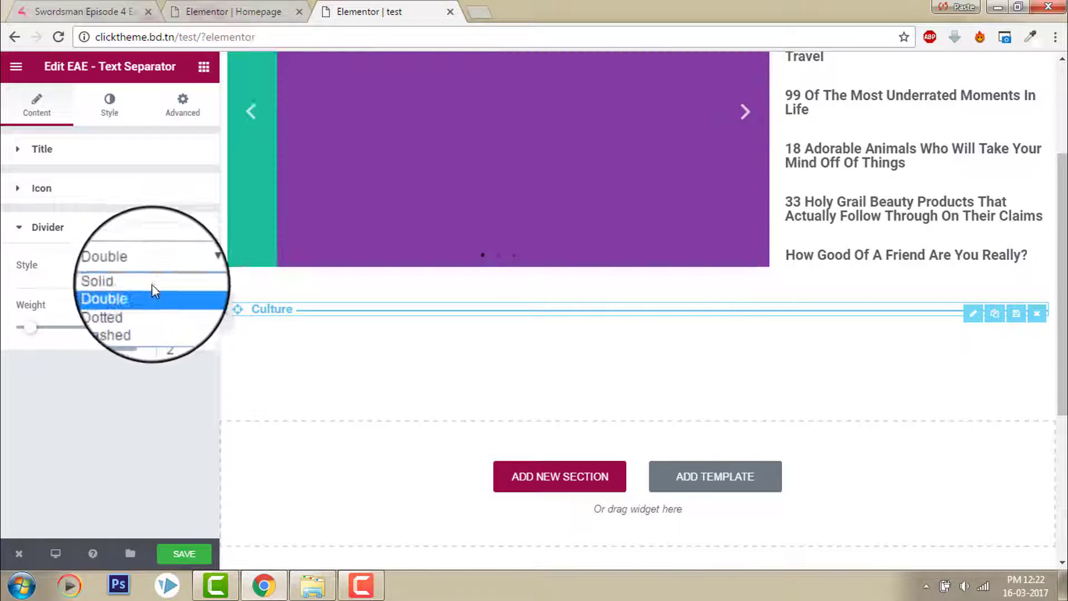
click(102, 317)
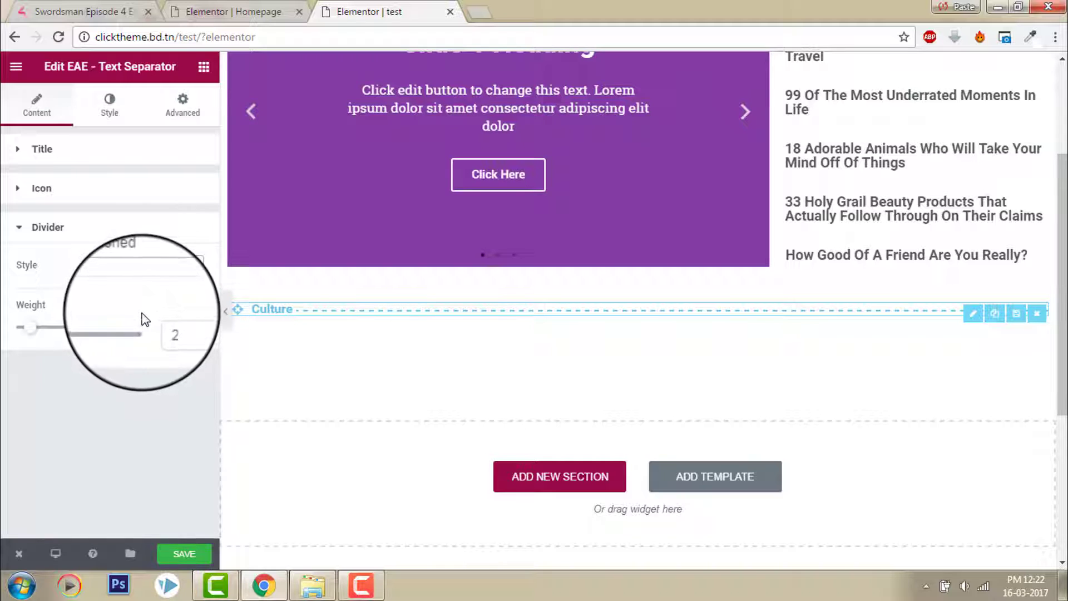
click(109, 105)
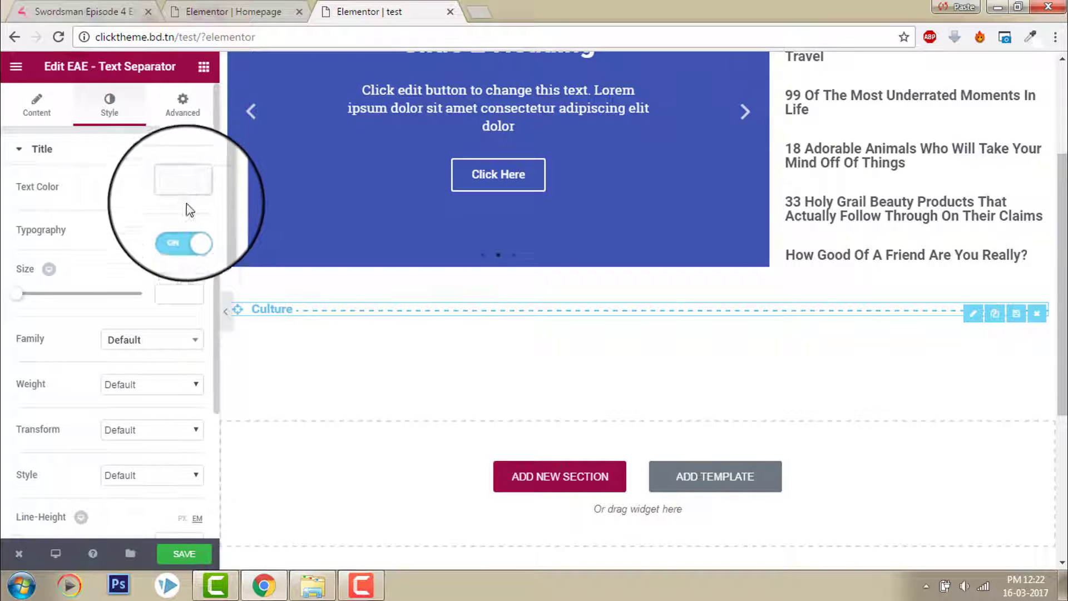
Step: Give the Culture title a reddish-brown text colour and a larger typography size
click(183, 180)
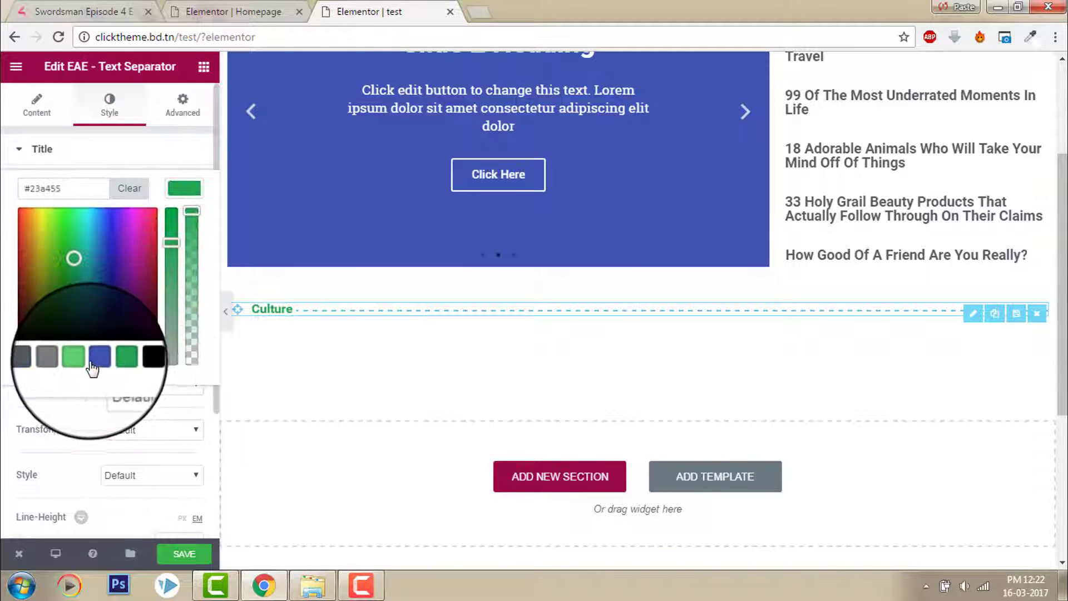
click(136, 358)
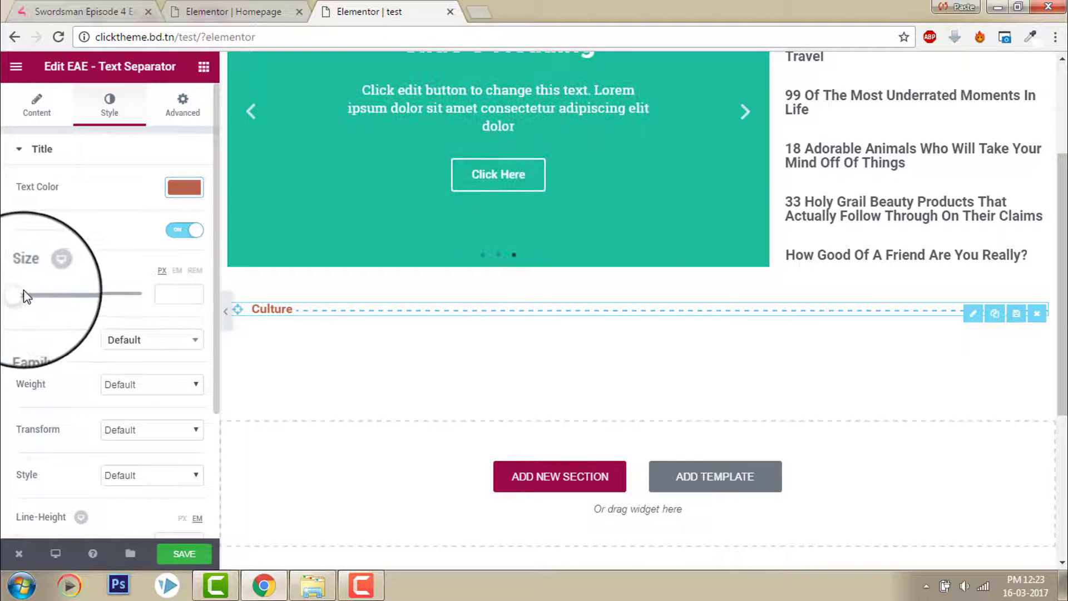
drag(13, 294, 41, 293)
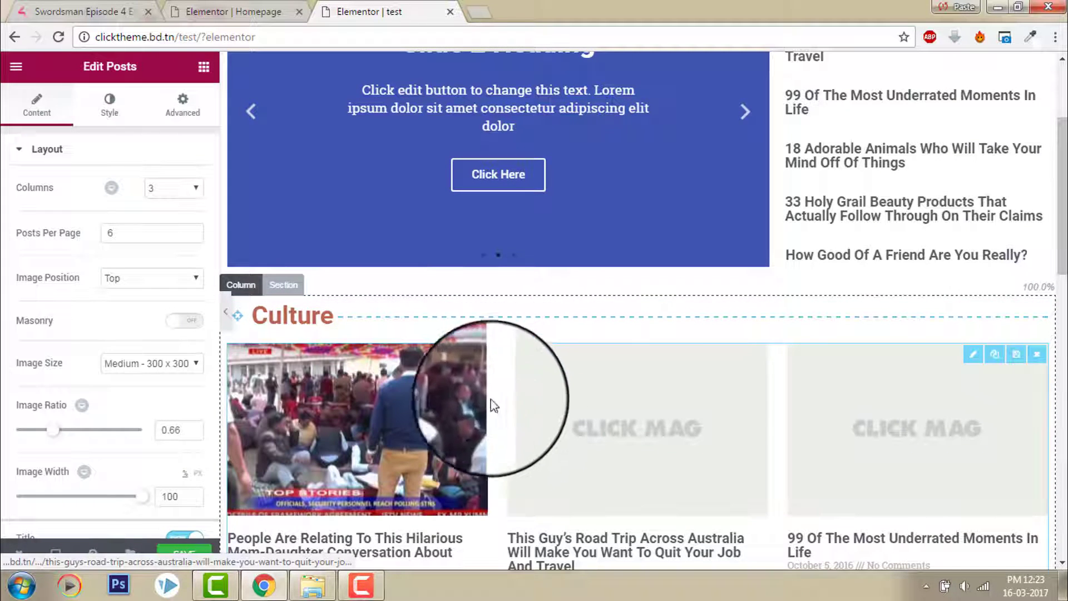
Step: Add Culture to the posts grid's Query Categories field
scroll(down, 3)
text(3)
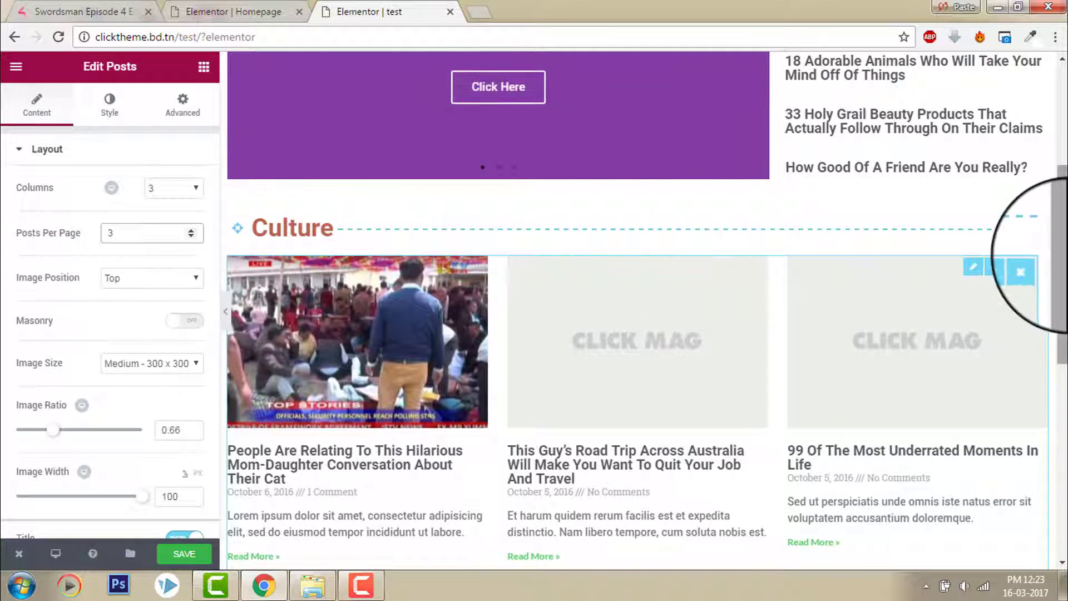
scroll(down, 3)
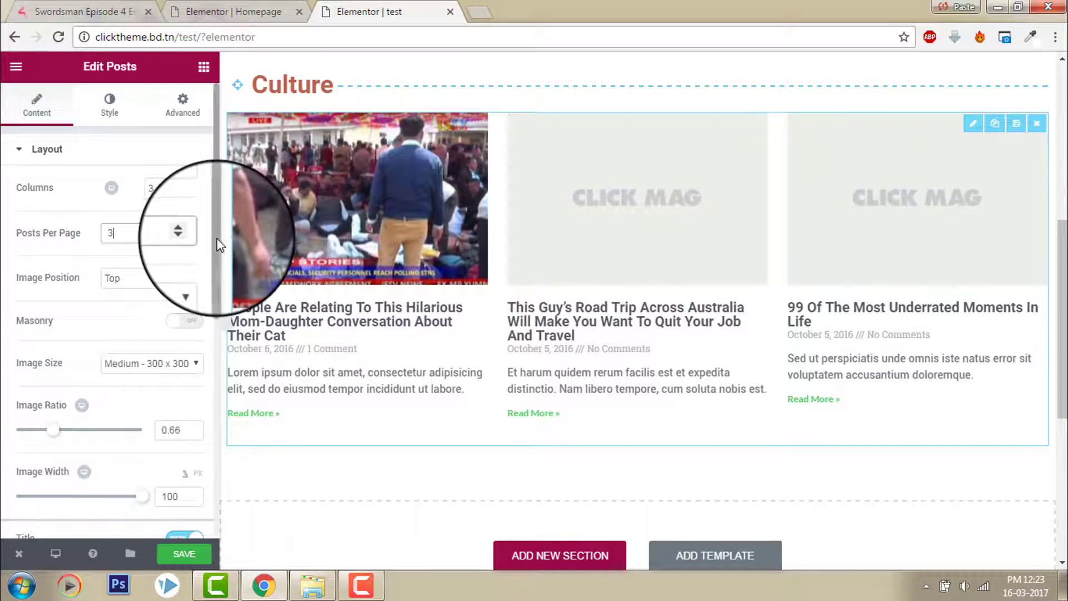
scroll(down, 3)
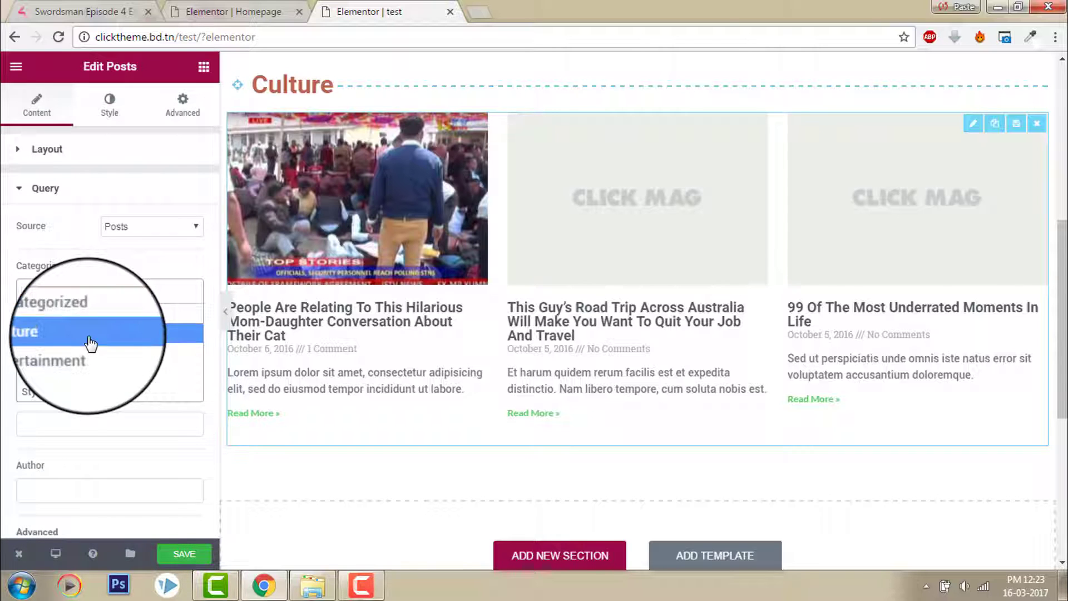
click(89, 332)
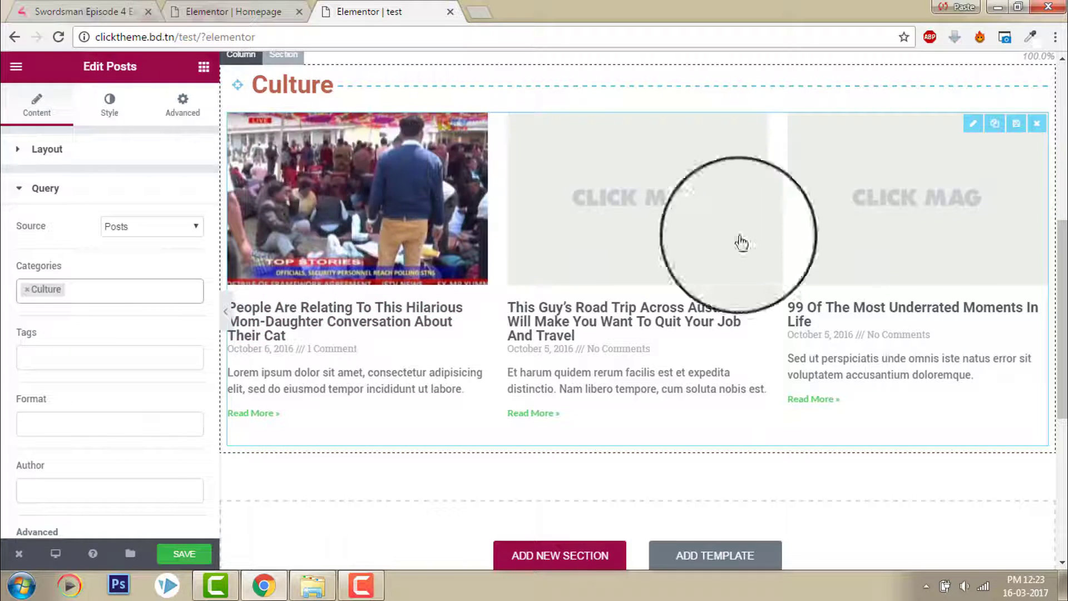
mouse_move(902, 258)
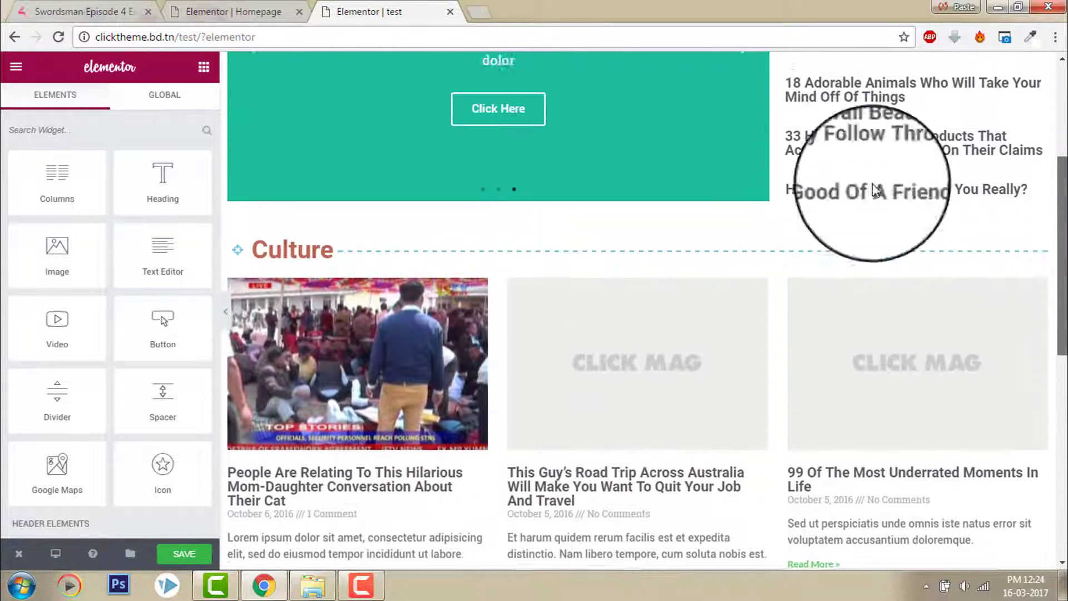
click(232, 12)
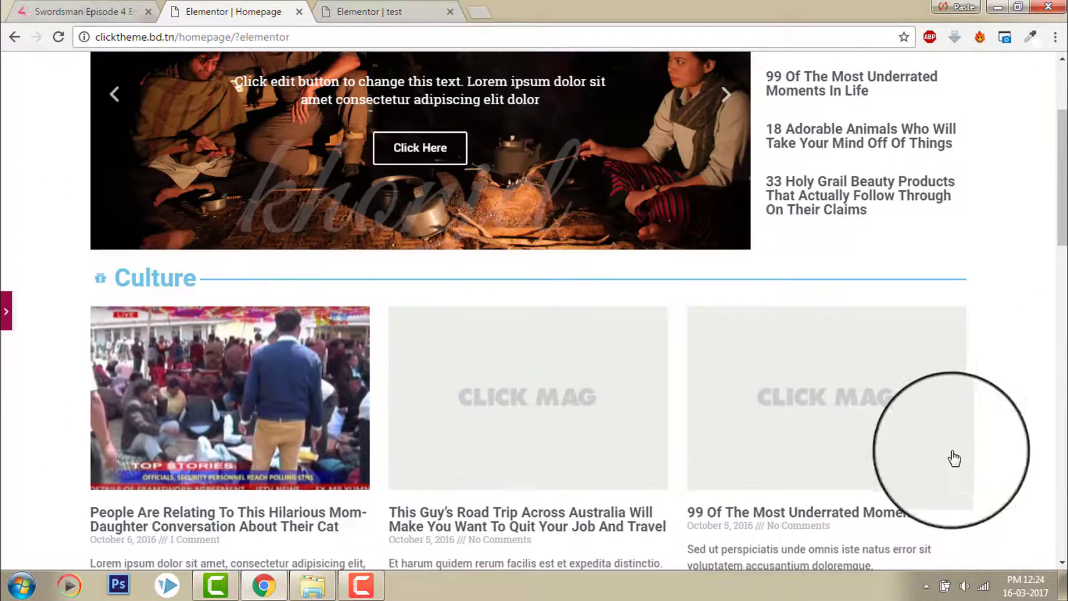
scroll(down, 3)
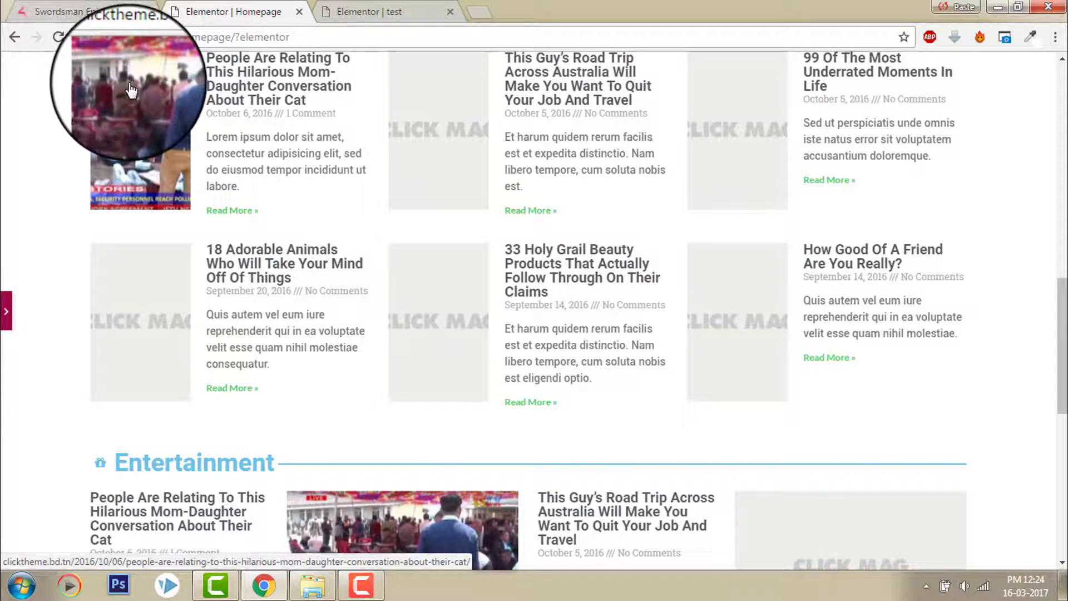
click(365, 14)
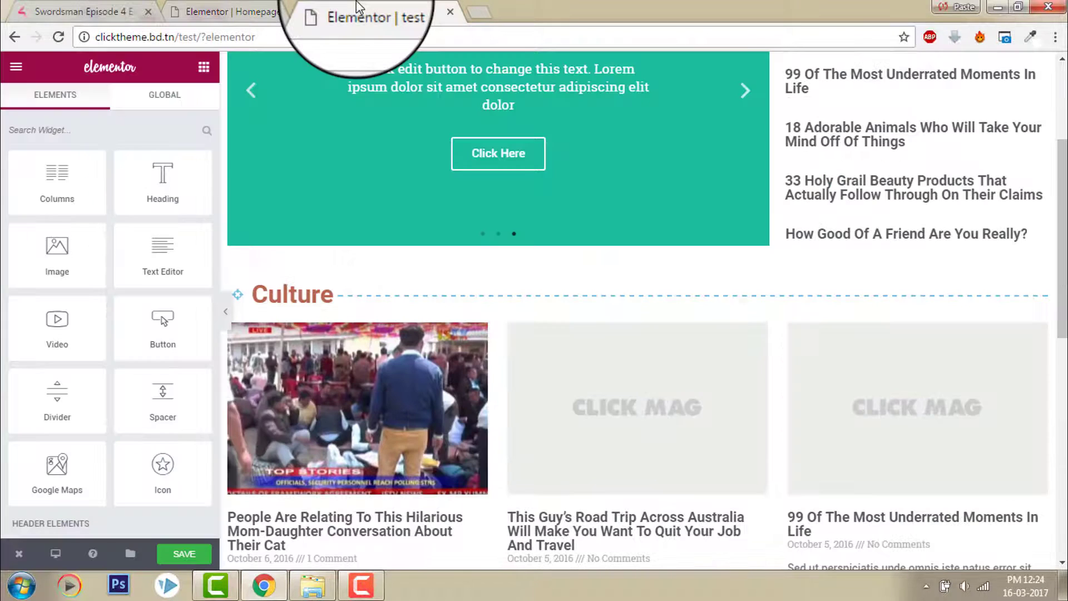
scroll(down, 3)
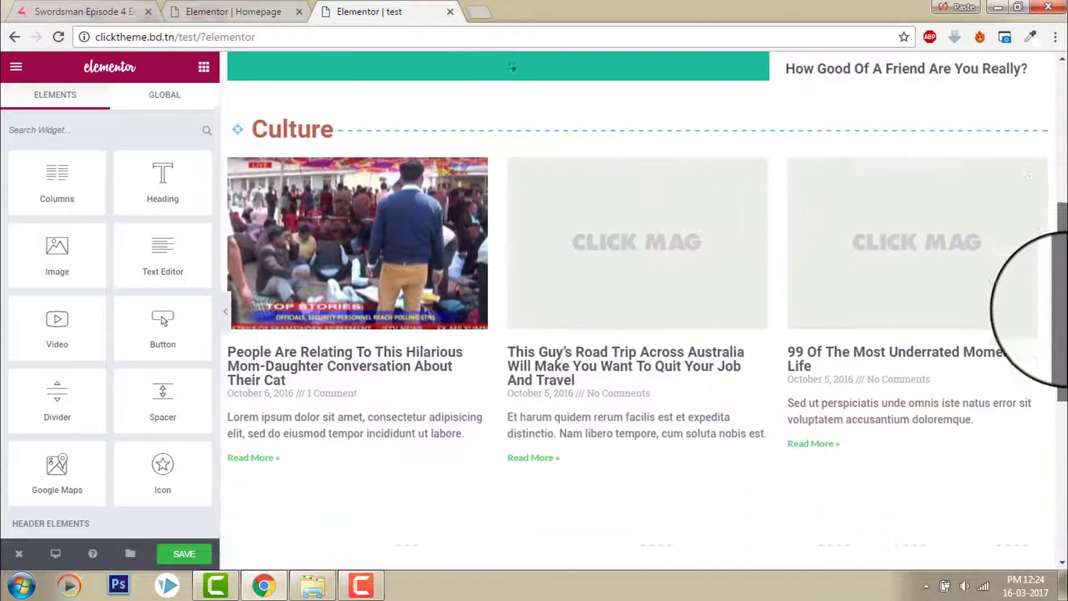
scroll(down, 3)
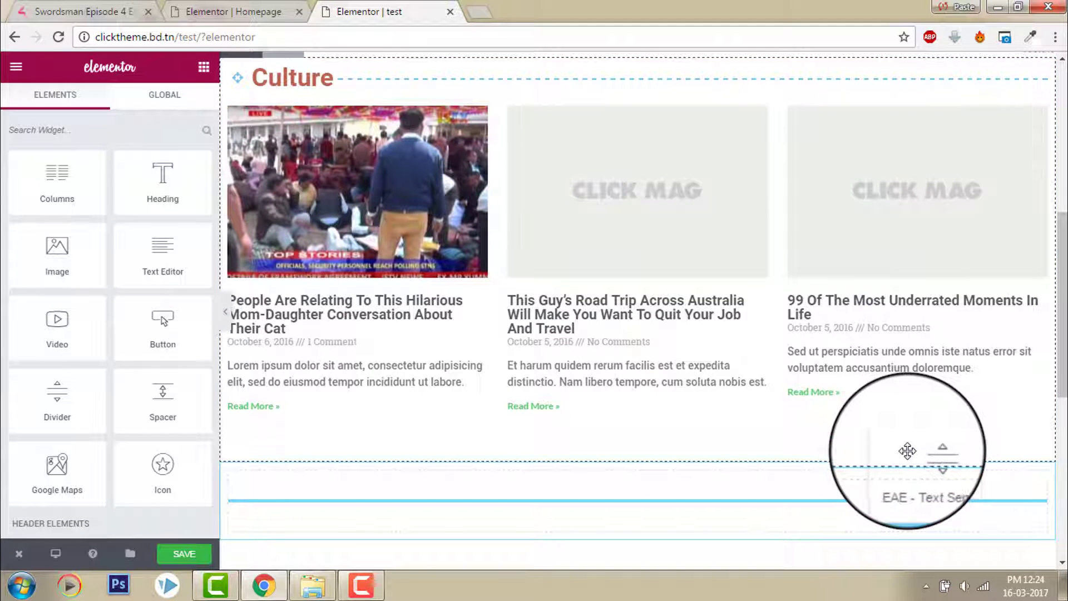
Step: Retitle the new text separator below the Culture posts to 'Style'
scroll(down, 3)
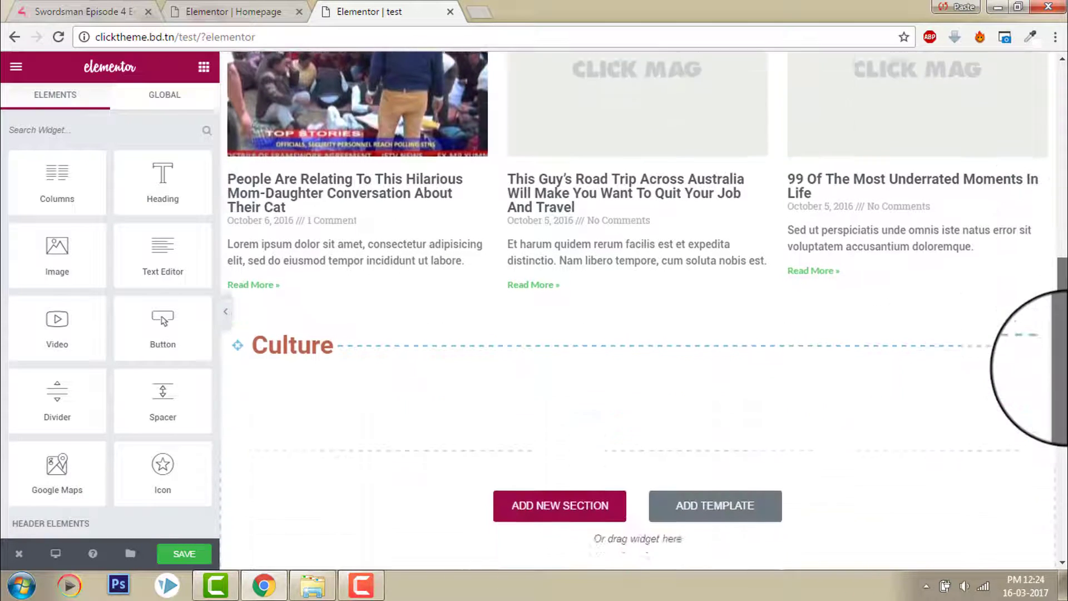
click(292, 345)
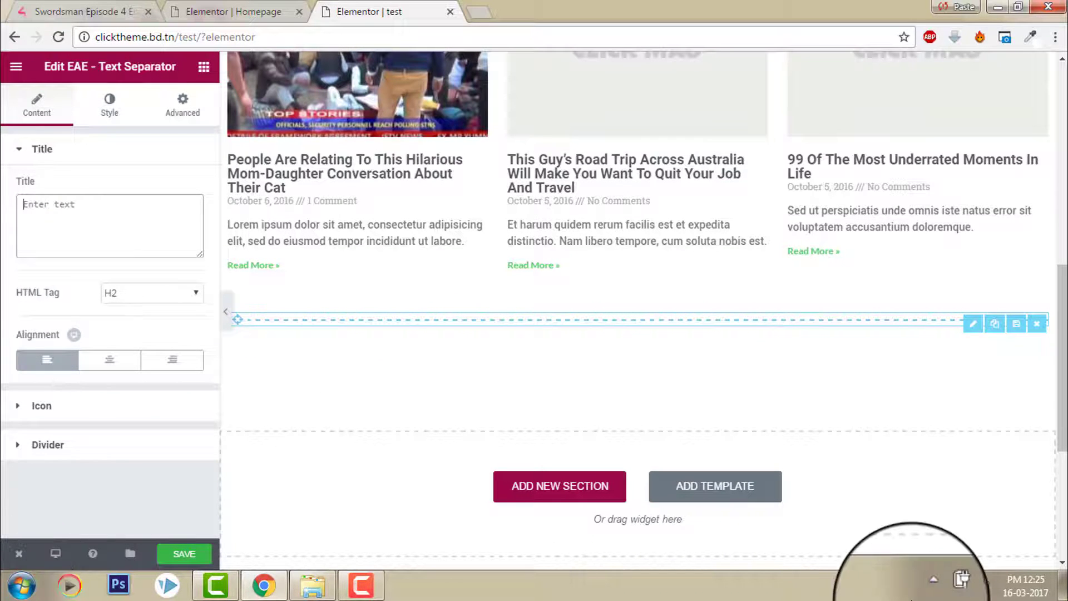
text(s)
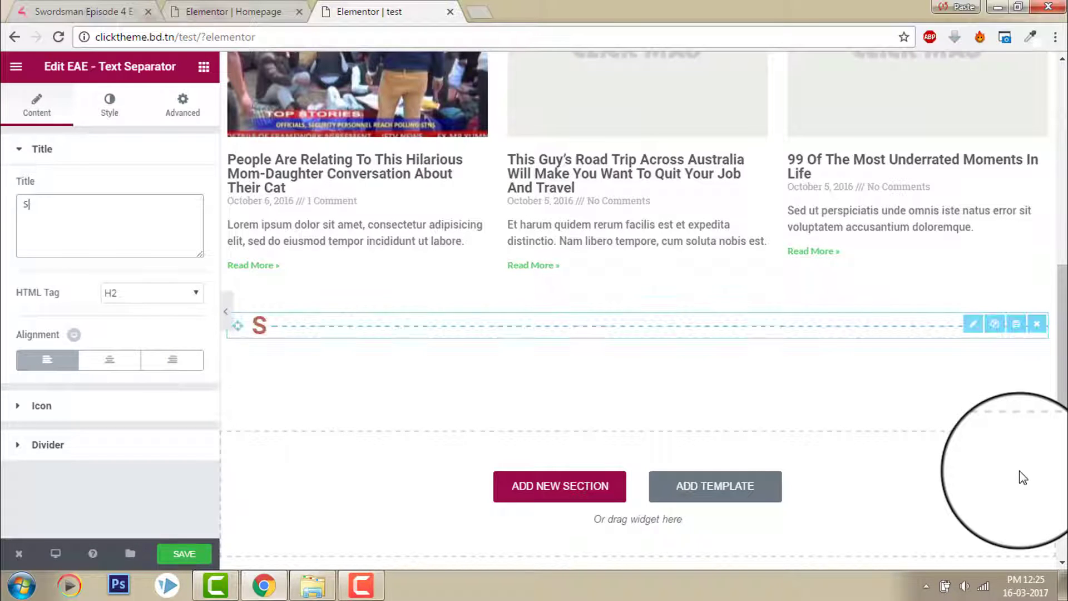
text(tyle)
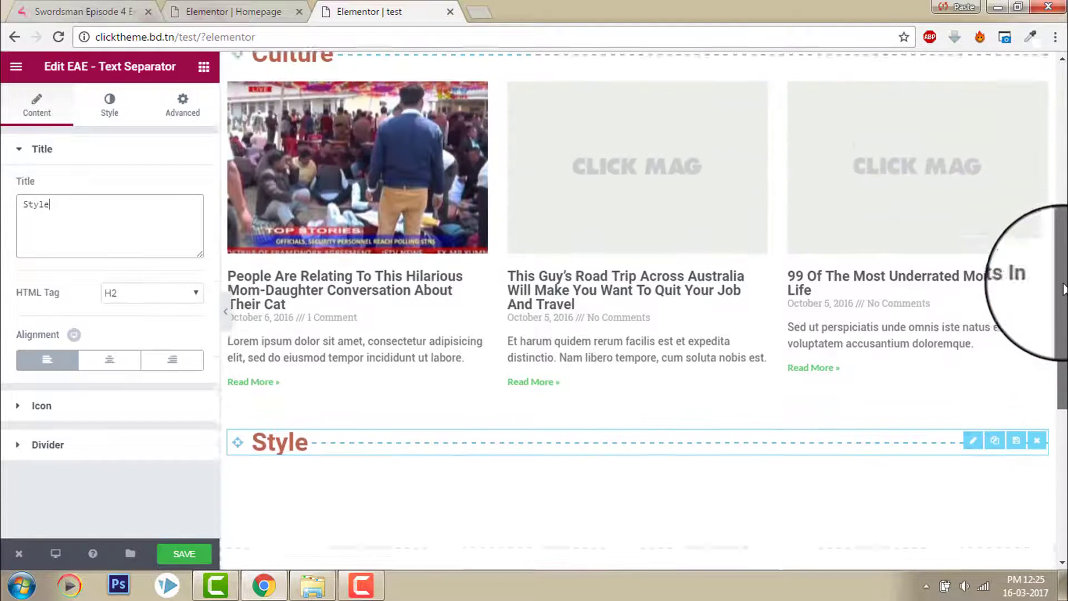
scroll(down, 3)
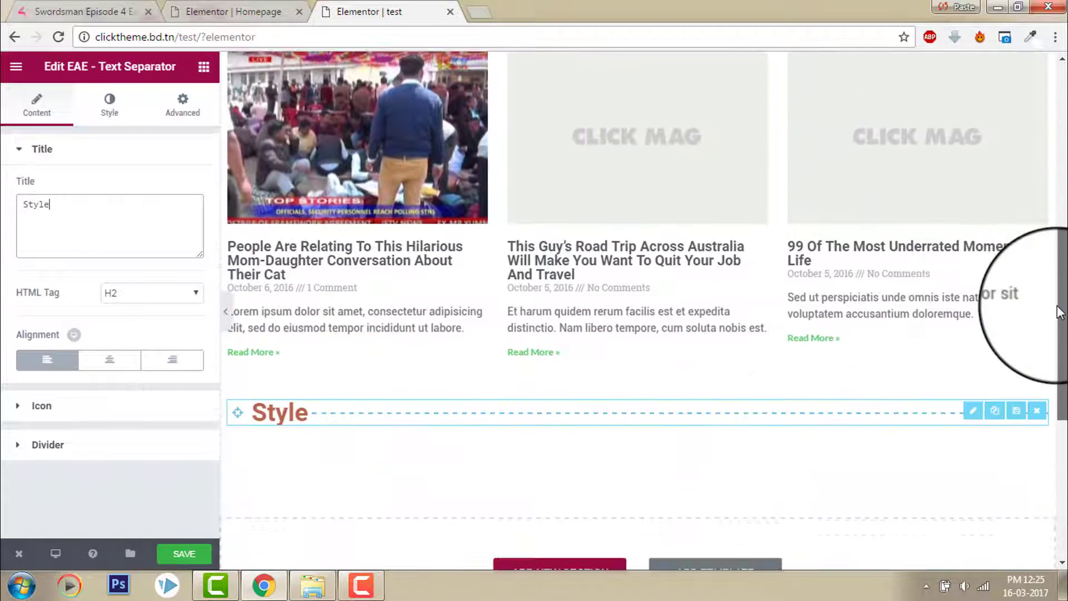
scroll(down, 3)
text(po)
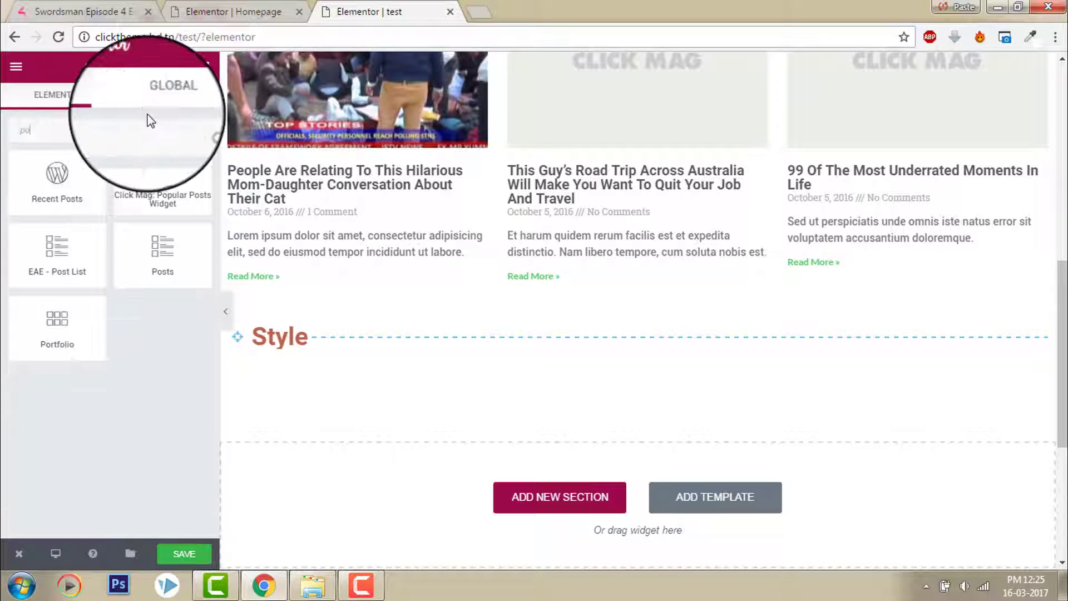
Step: Place a Posts widget under the Style heading with images positioned left
drag(162, 255, 467, 347)
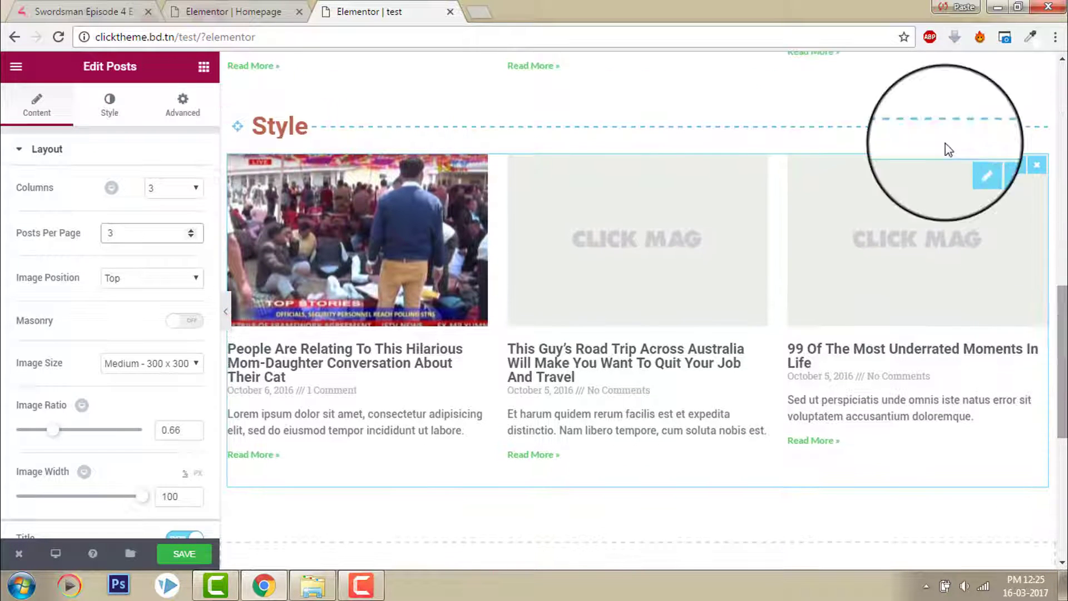
click(151, 278)
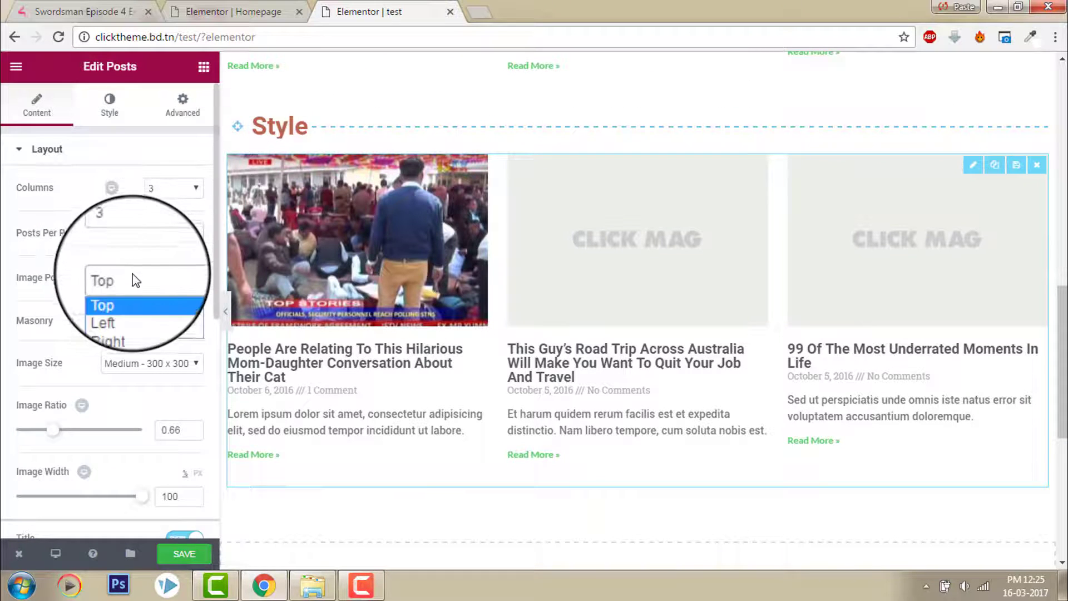
click(102, 323)
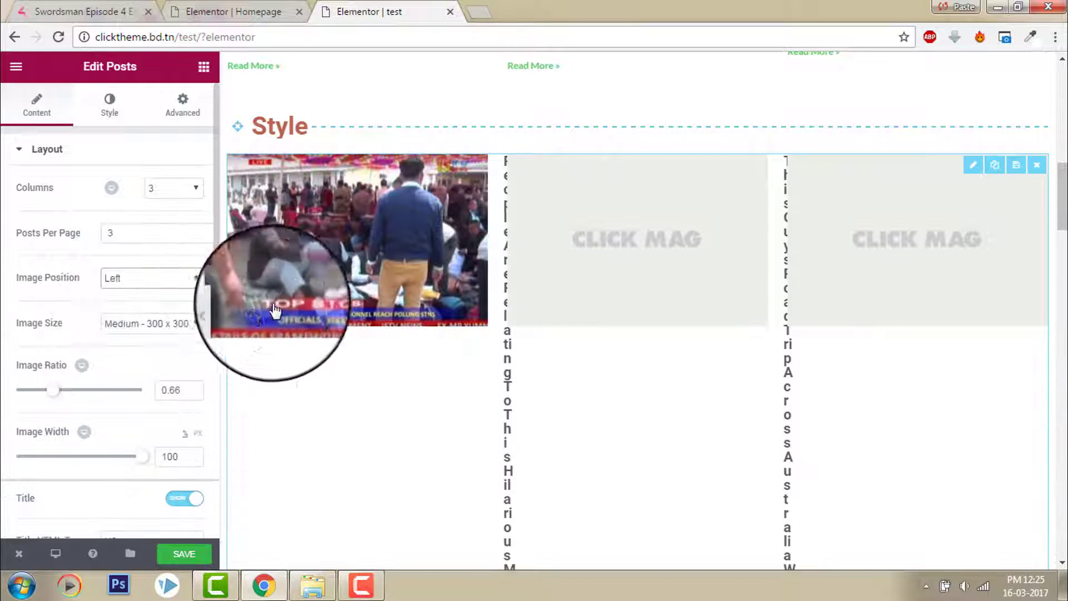
mouse_move(145, 479)
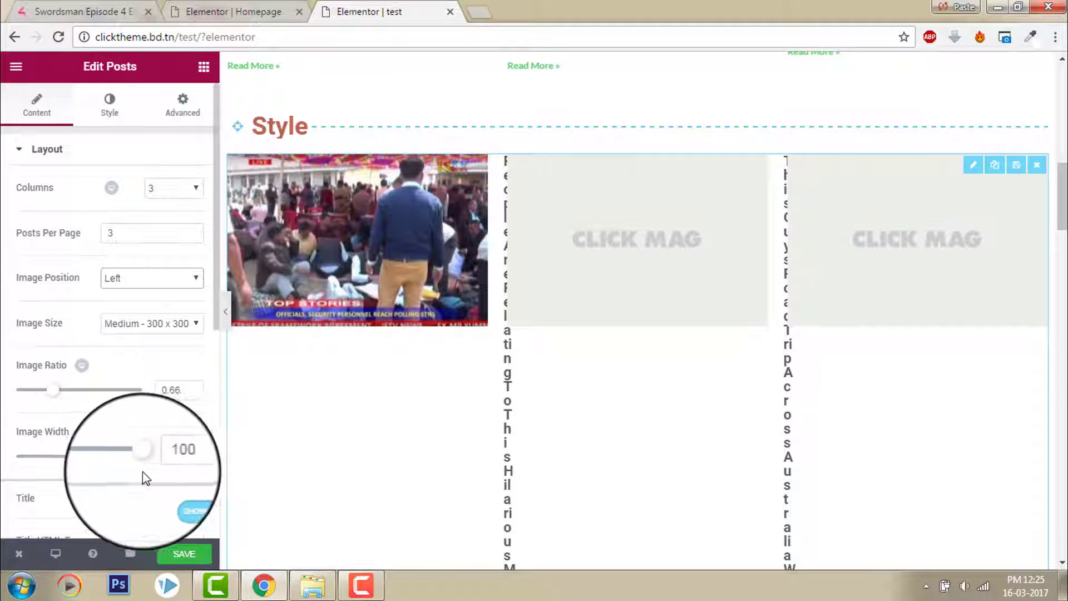
Step: Set the post Image Width to 51 and raise the Image Ratio to 1.72
drag(143, 448, 139, 456)
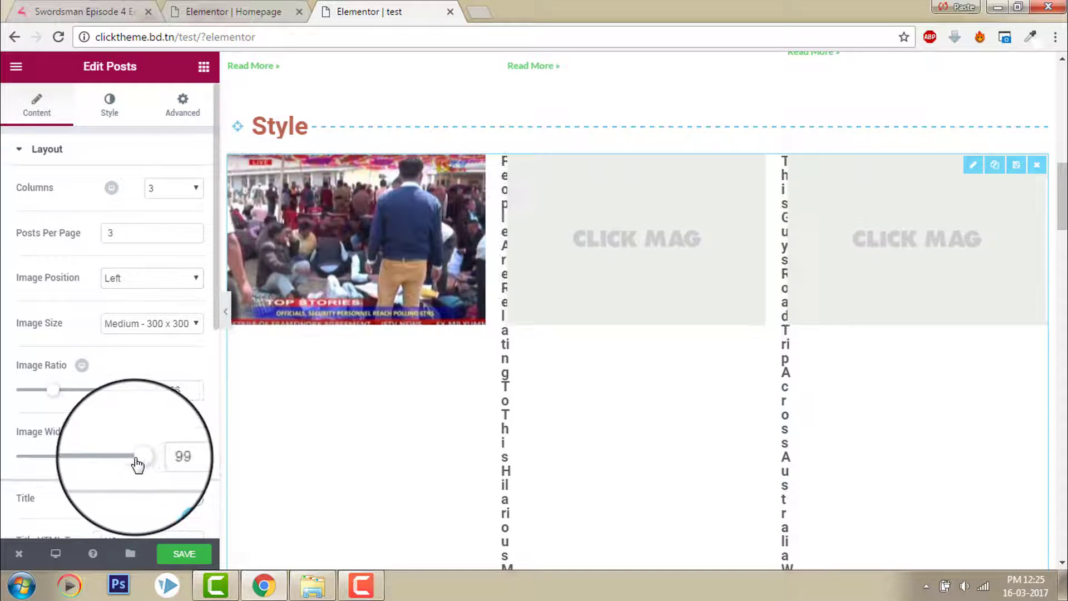
drag(143, 456, 82, 456)
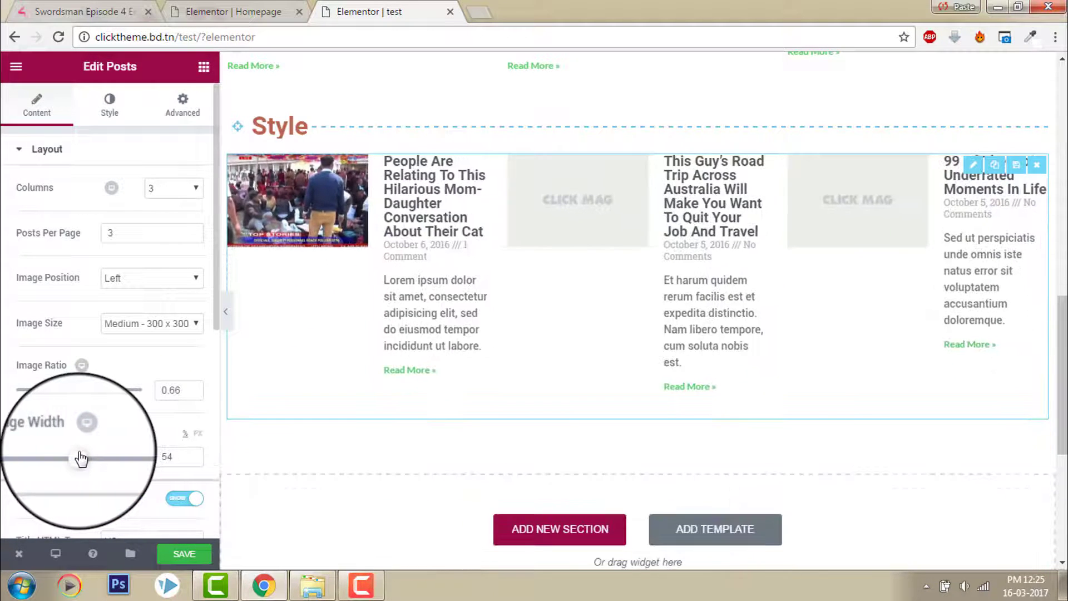
drag(89, 456, 77, 456)
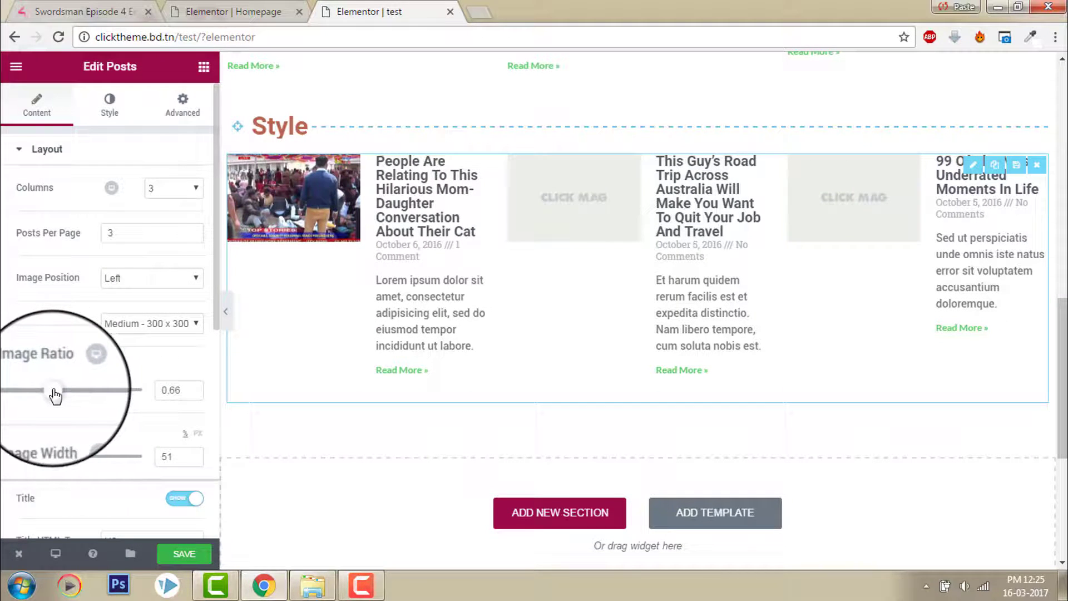
drag(55, 389, 91, 389)
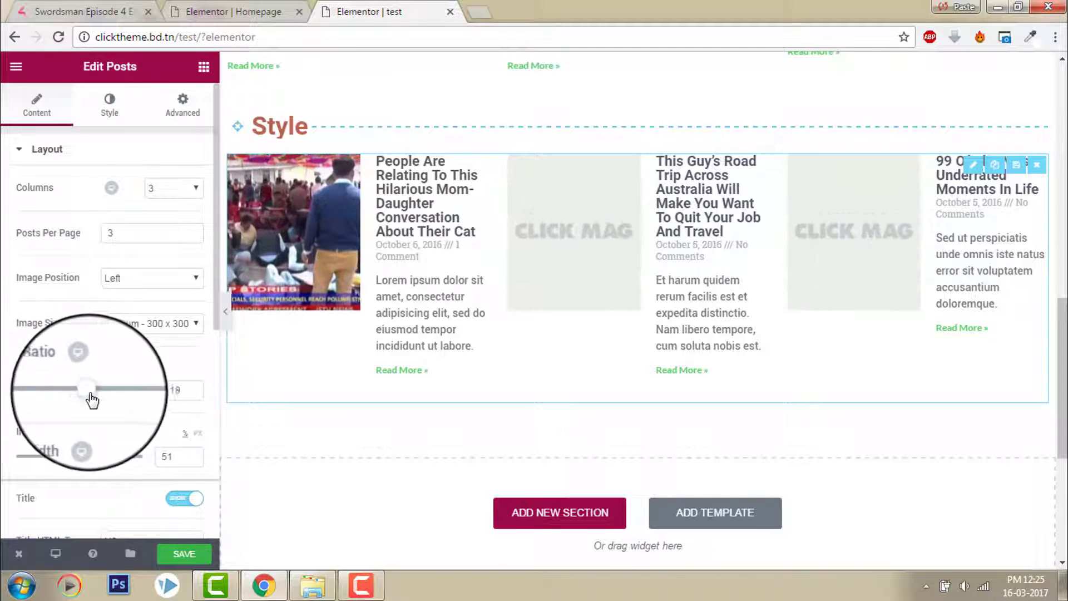
drag(88, 387, 129, 387)
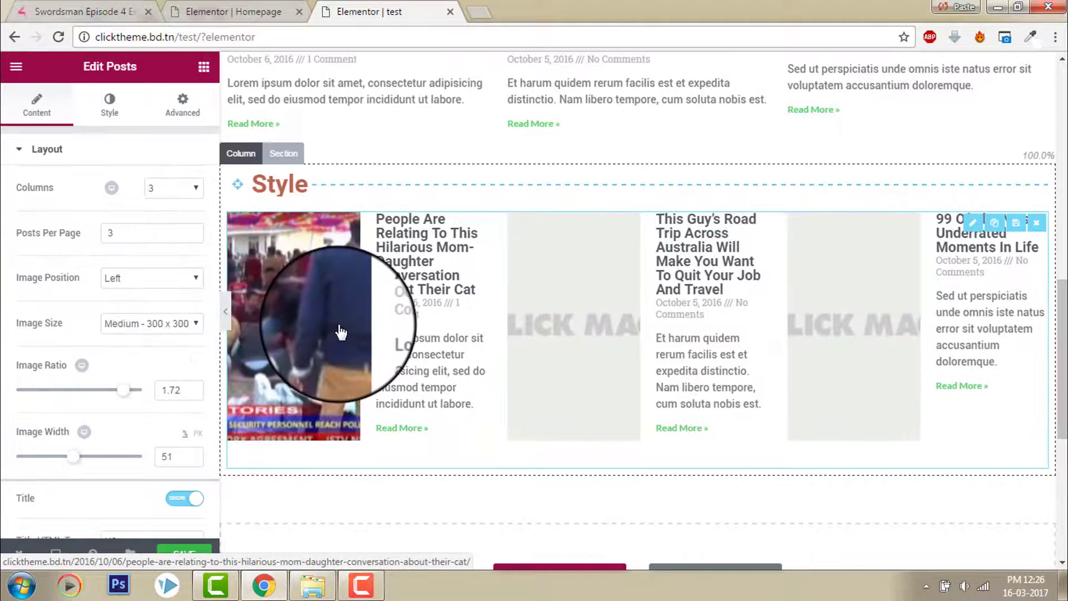
Step: Switch to the Homepage tab to compare its image-left posts grid
click(151, 278)
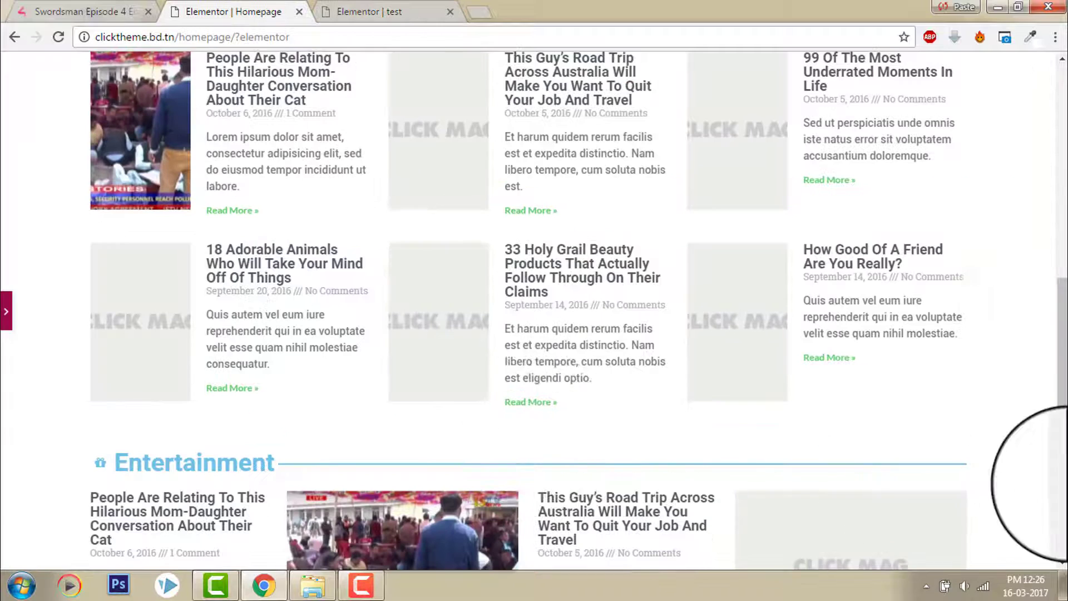
Step: Scroll the reference homepage past the Entertainment section down to the Style posts grid
scroll(down, 3)
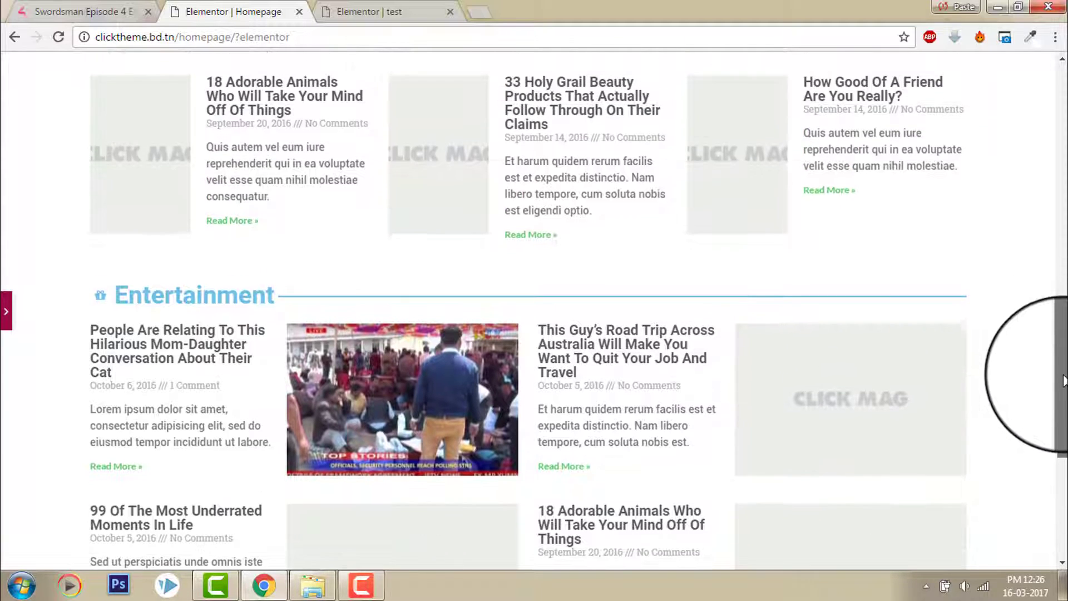
scroll(down, 3)
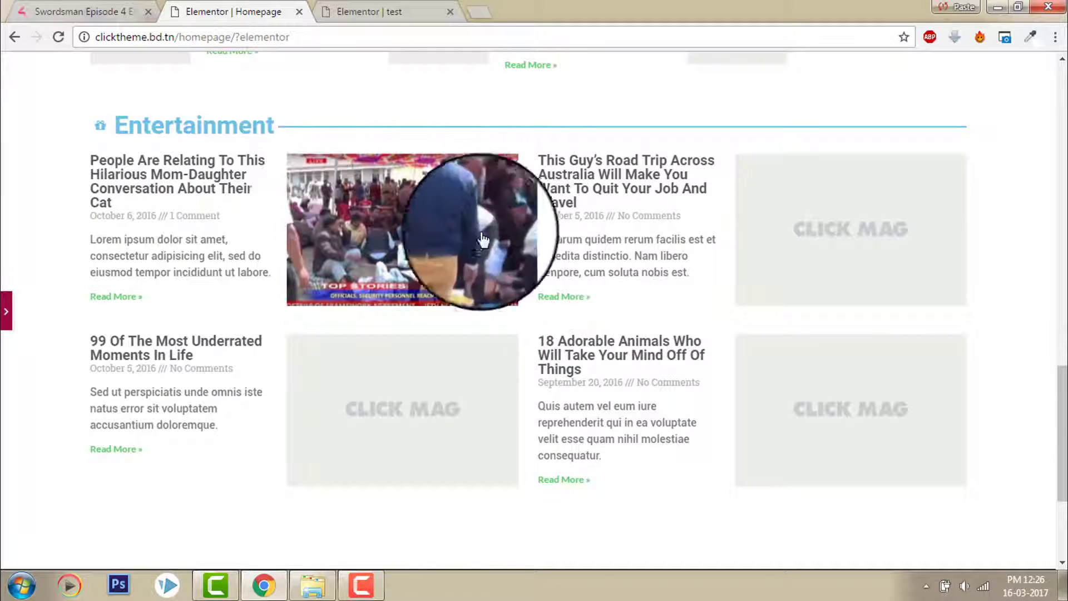
mouse_move(453, 213)
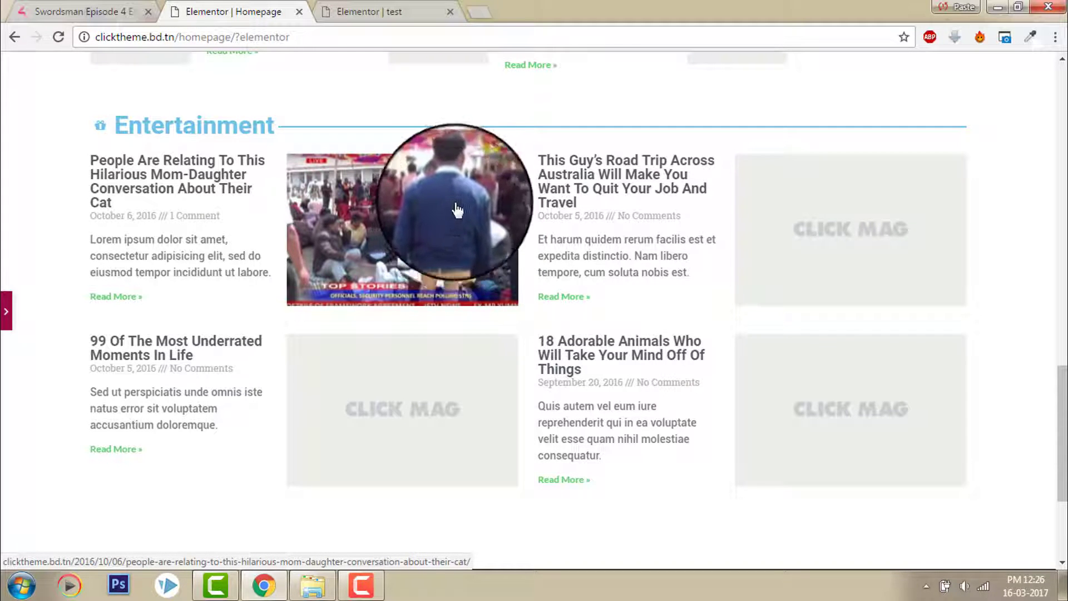
mouse_move(65, 198)
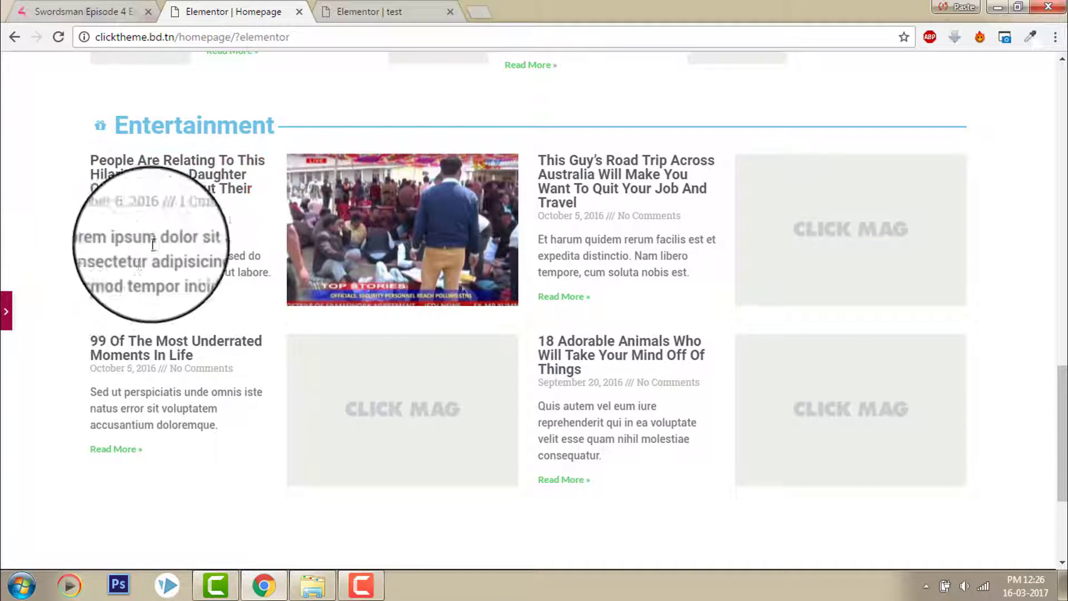
scroll(up, 3)
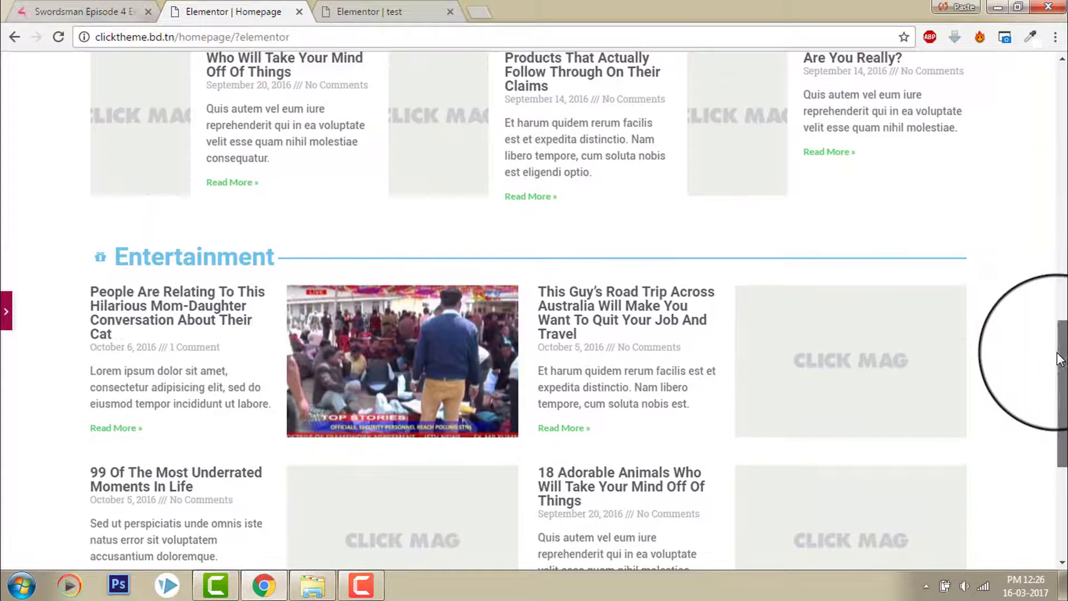
scroll(down, 3)
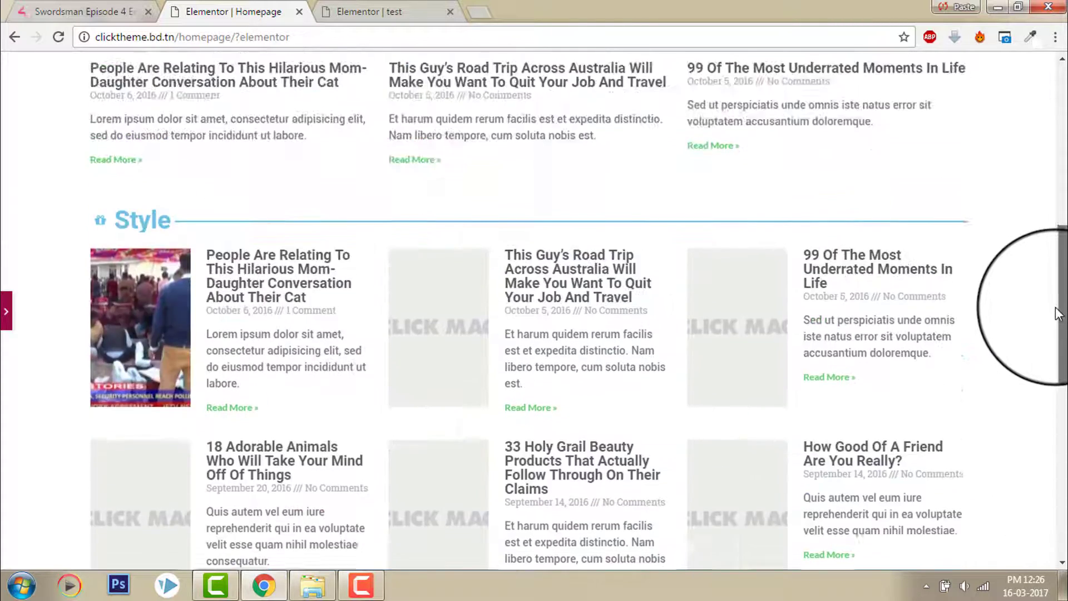
scroll(down, 3)
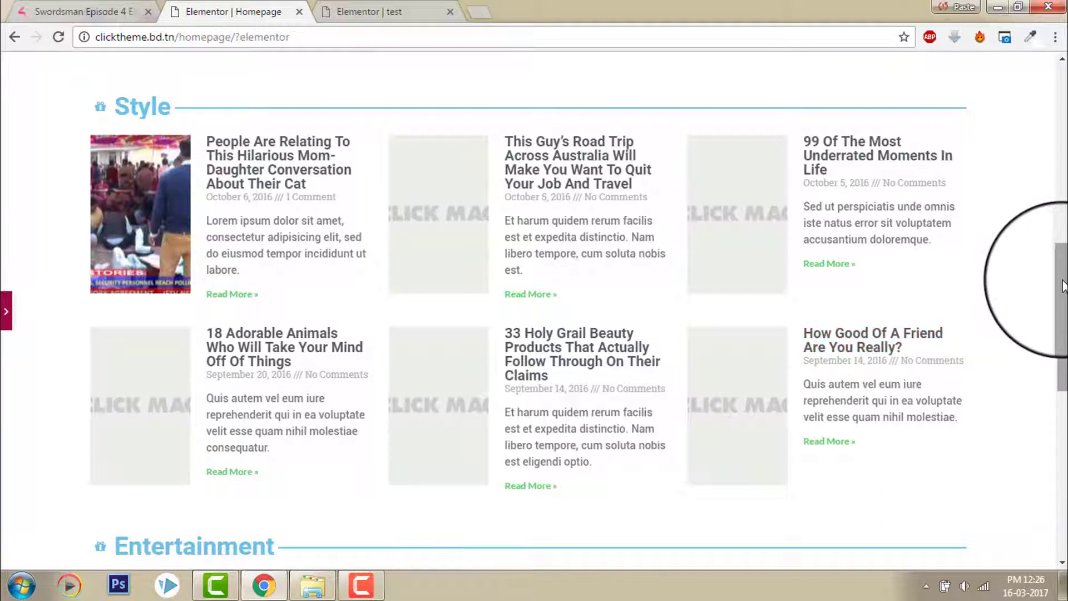
scroll(down, 3)
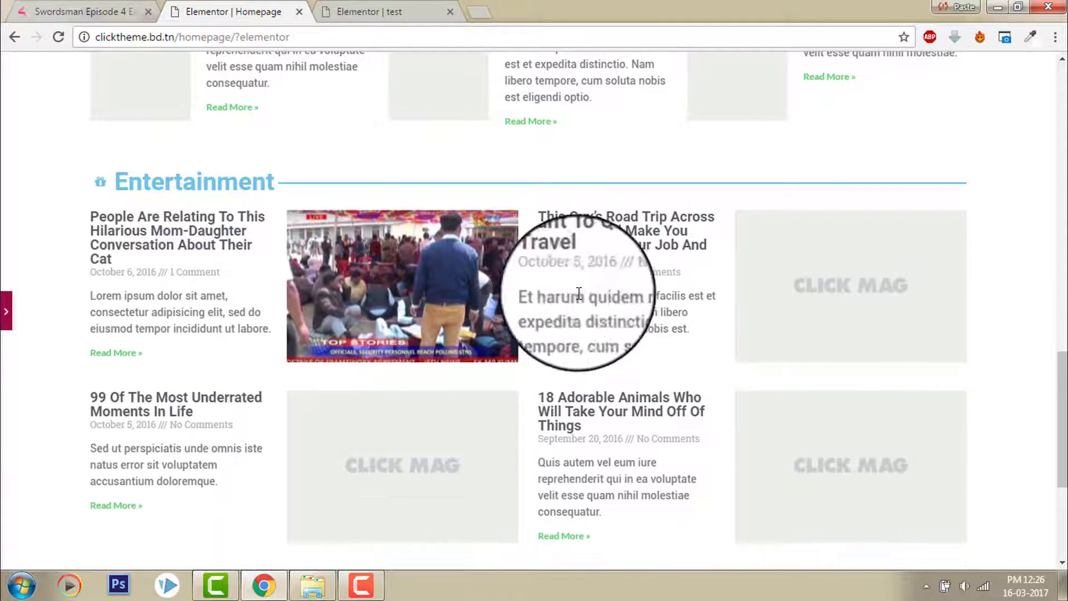
mouse_move(400, 271)
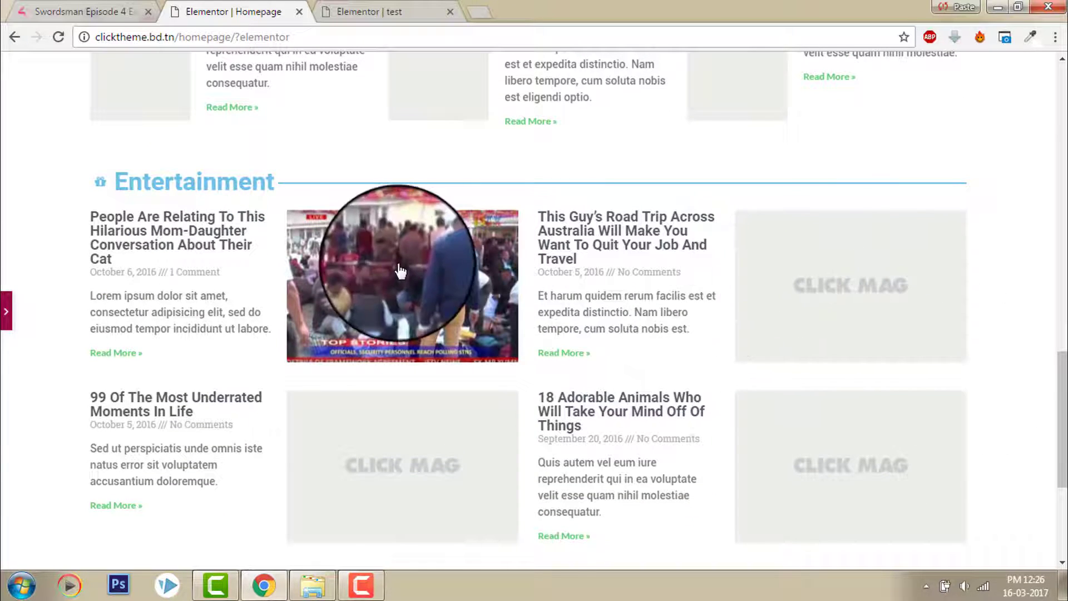
mouse_move(277, 310)
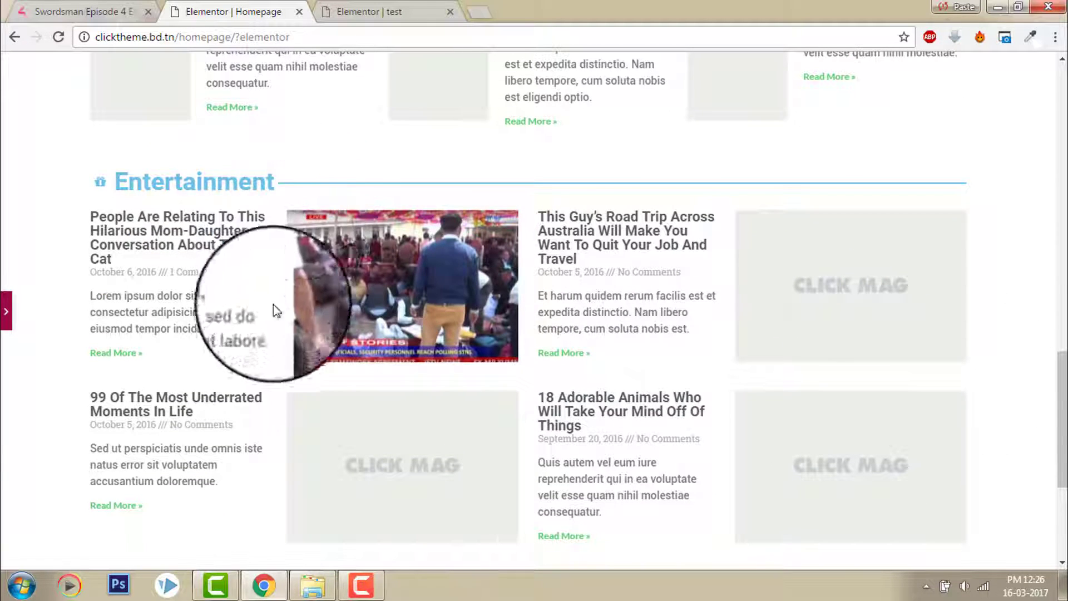
mouse_move(589, 155)
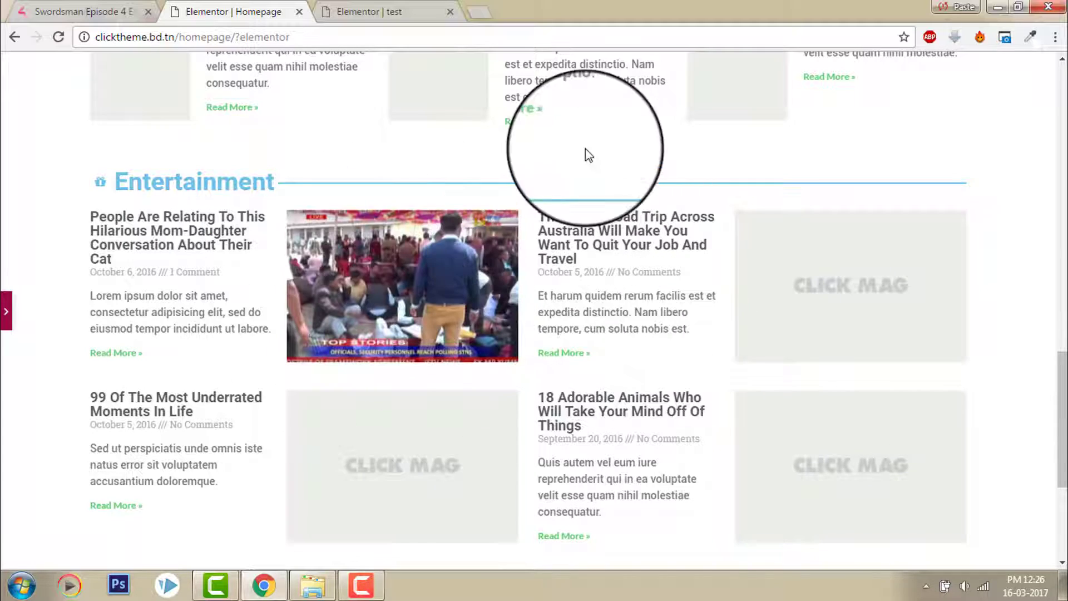
scroll(down, 3)
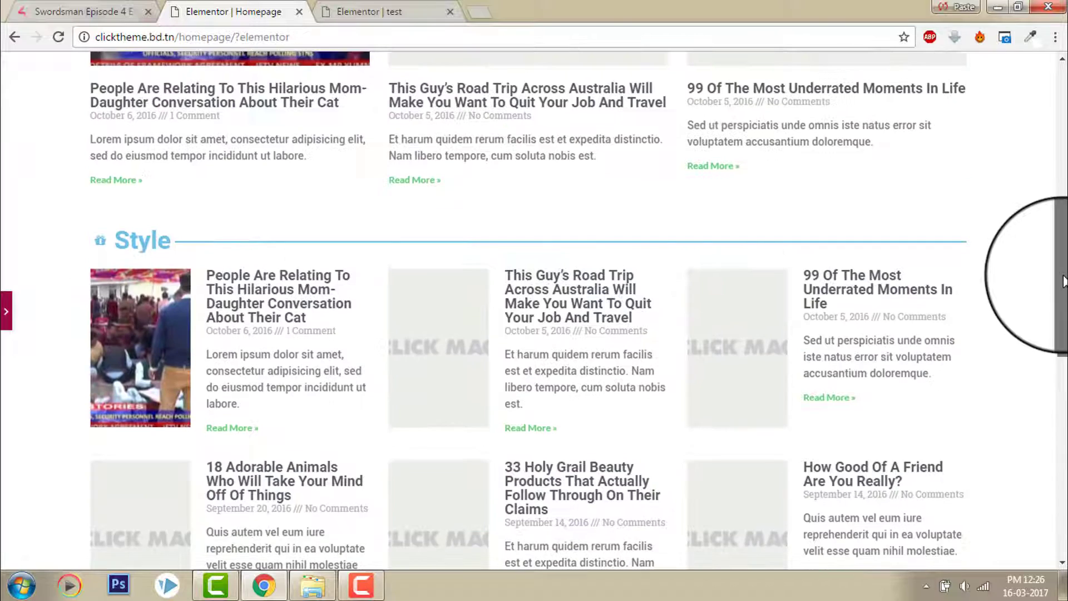
scroll(down, 3)
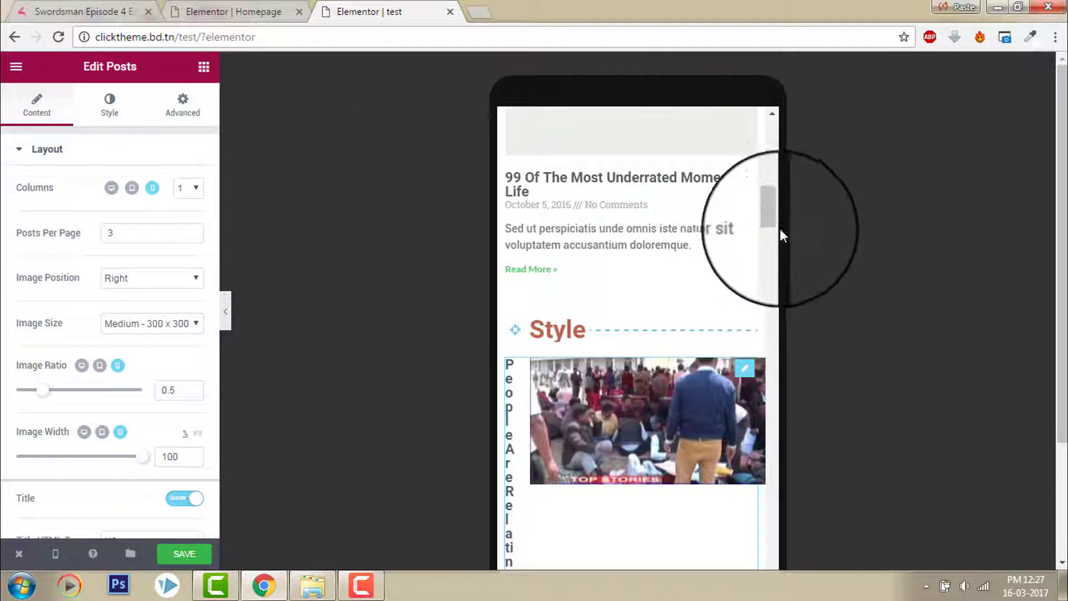
Step: Set the mobile Style post images to ratio 1.2 and width 52
scroll(down, 3)
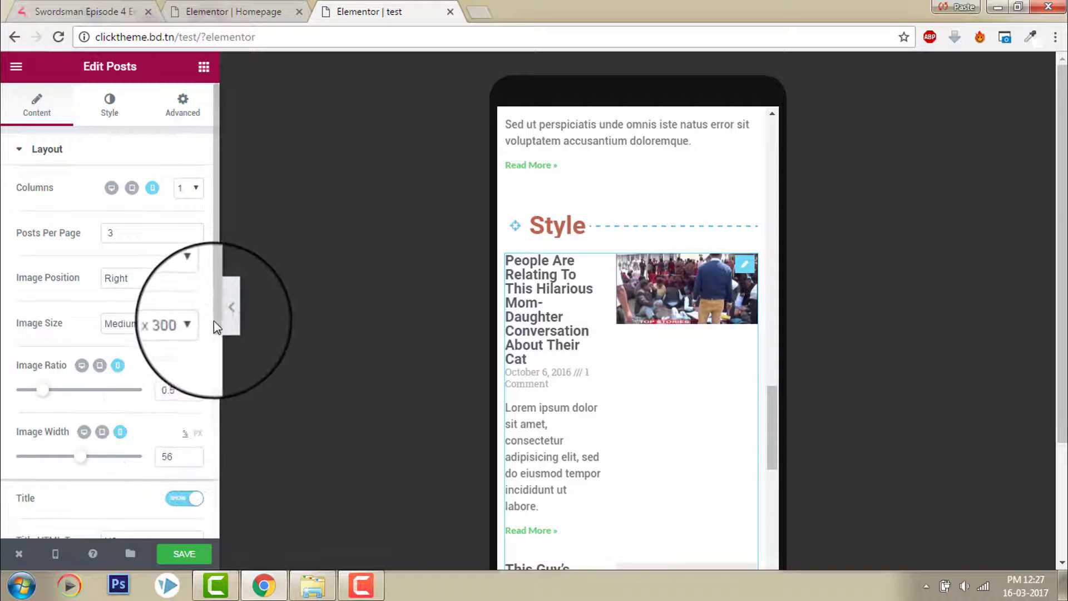
scroll(down, 3)
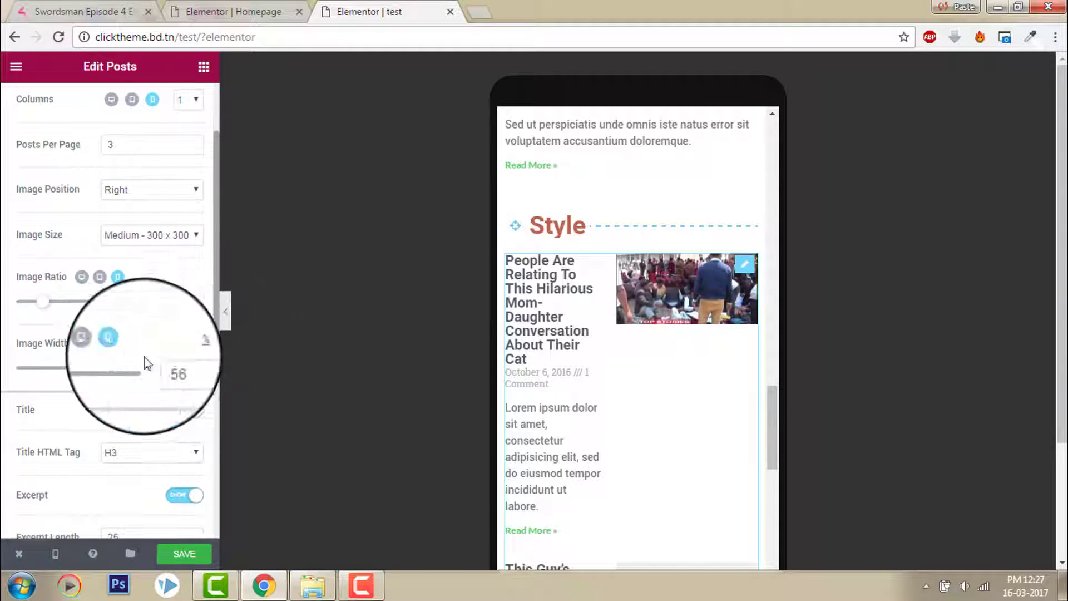
drag(44, 300, 76, 300)
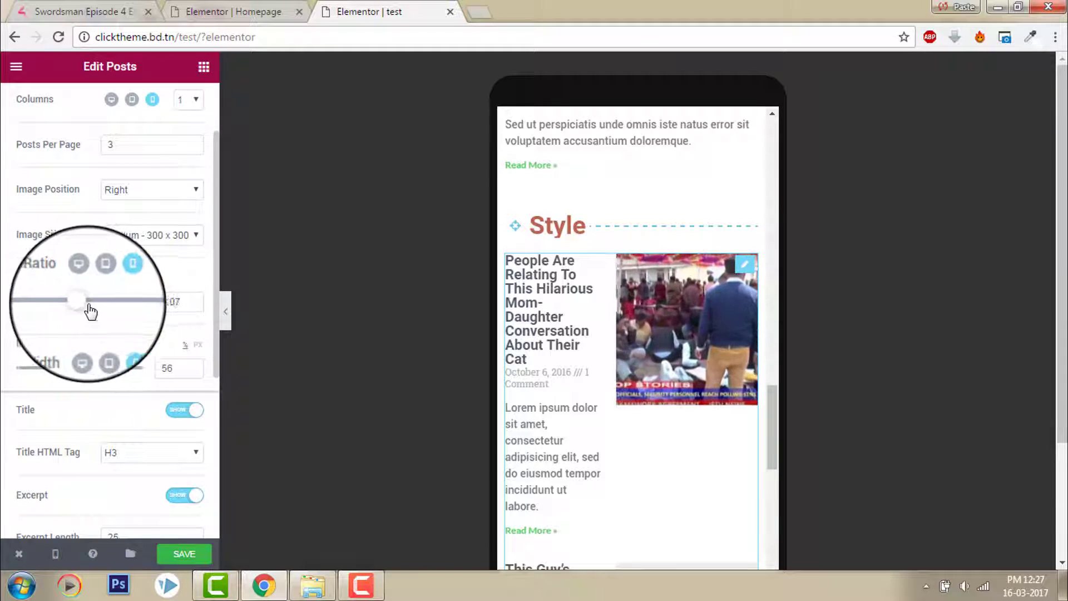
drag(77, 299, 119, 300)
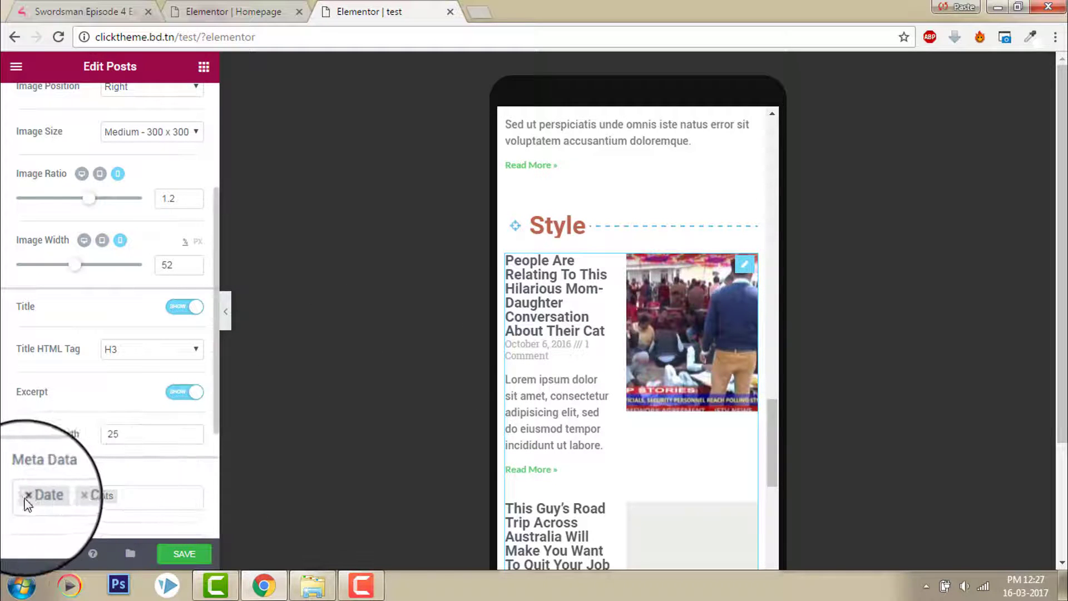
Step: Remove Date and Comments from the posts' meta data on mobile
click(56, 495)
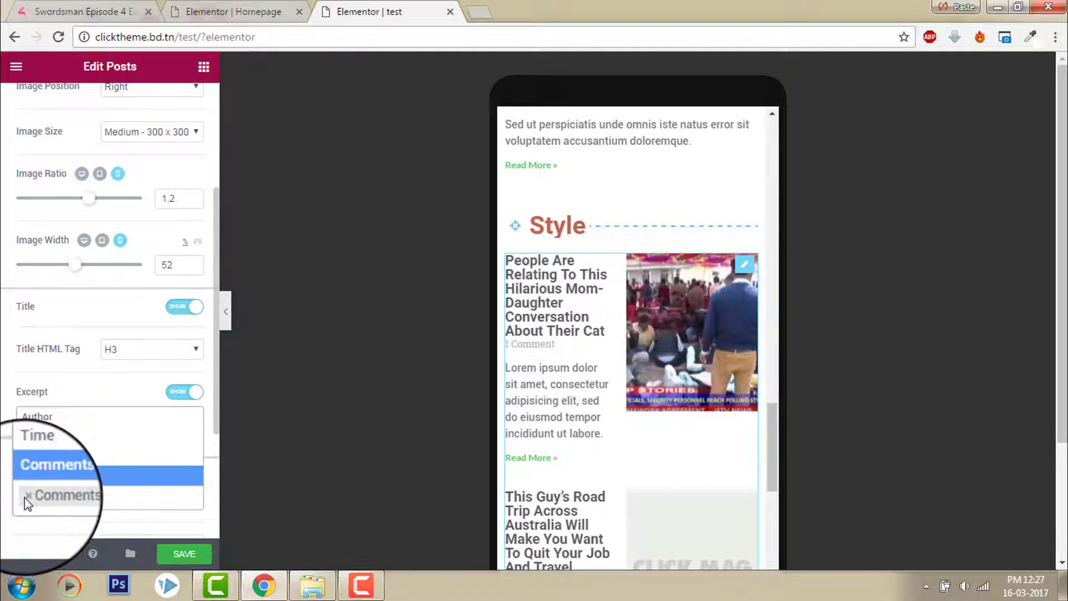
click(55, 464)
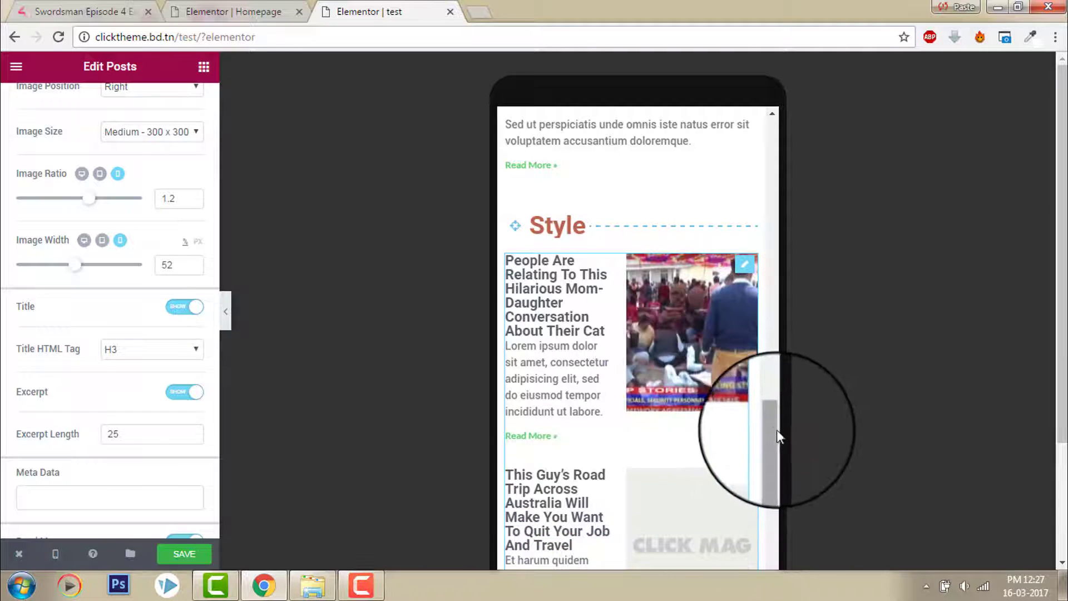
scroll(down, 3)
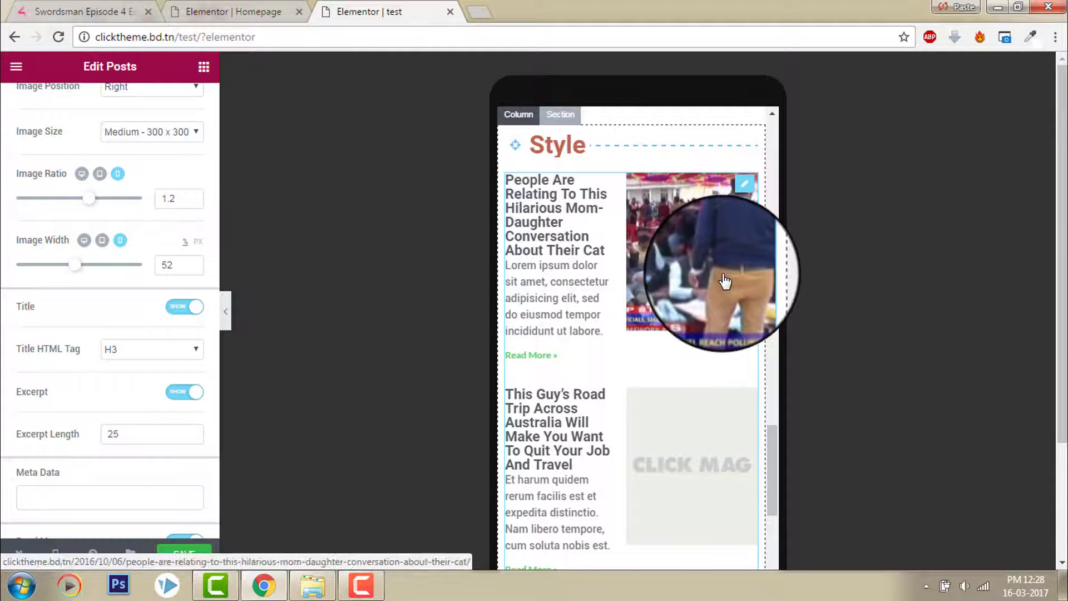
mouse_move(727, 280)
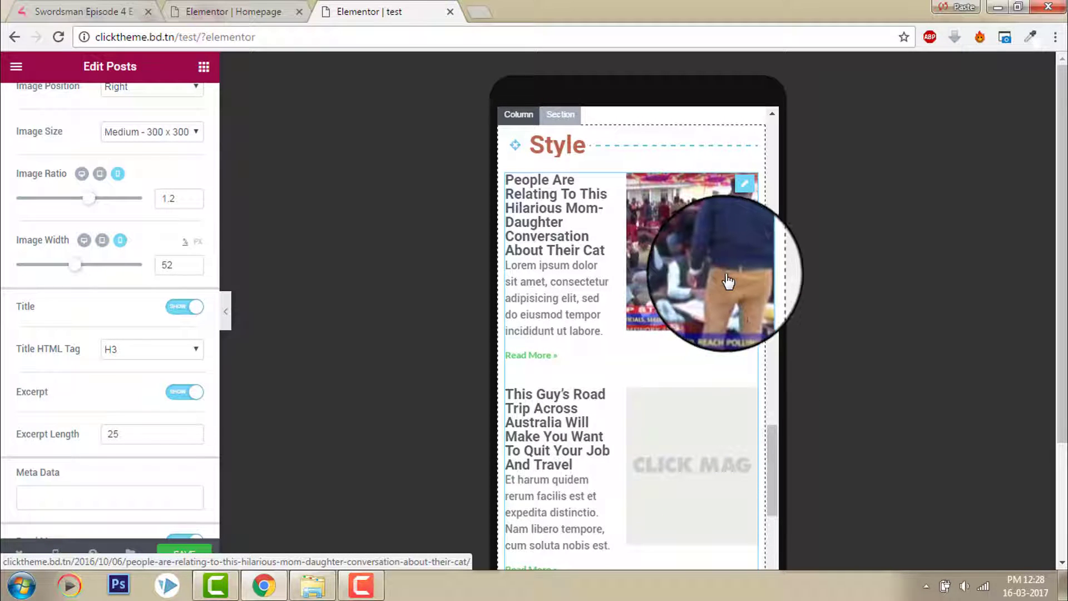
scroll(down, 3)
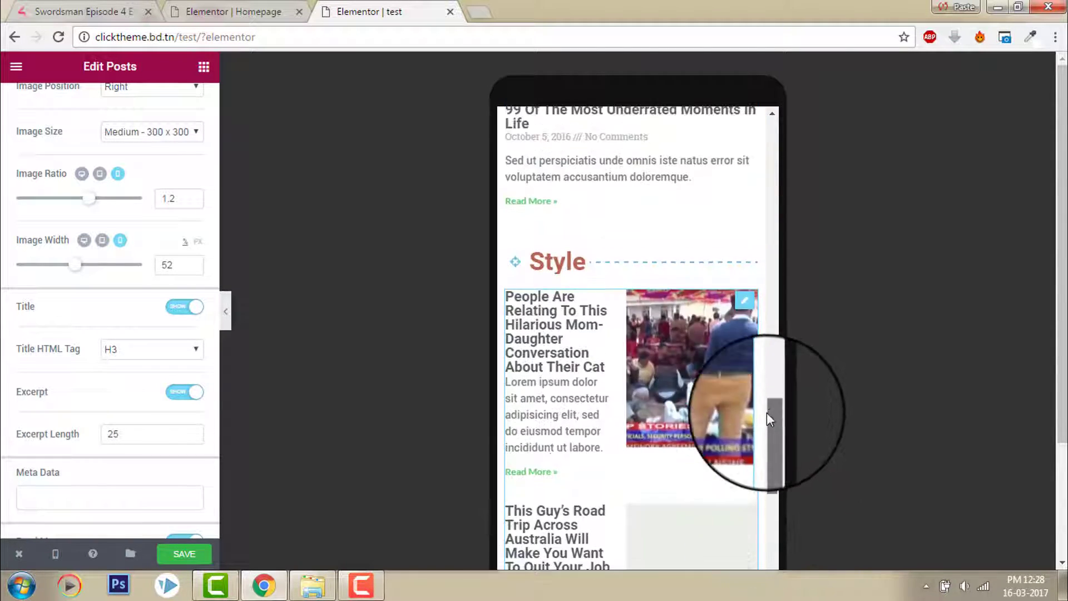
scroll(down, 3)
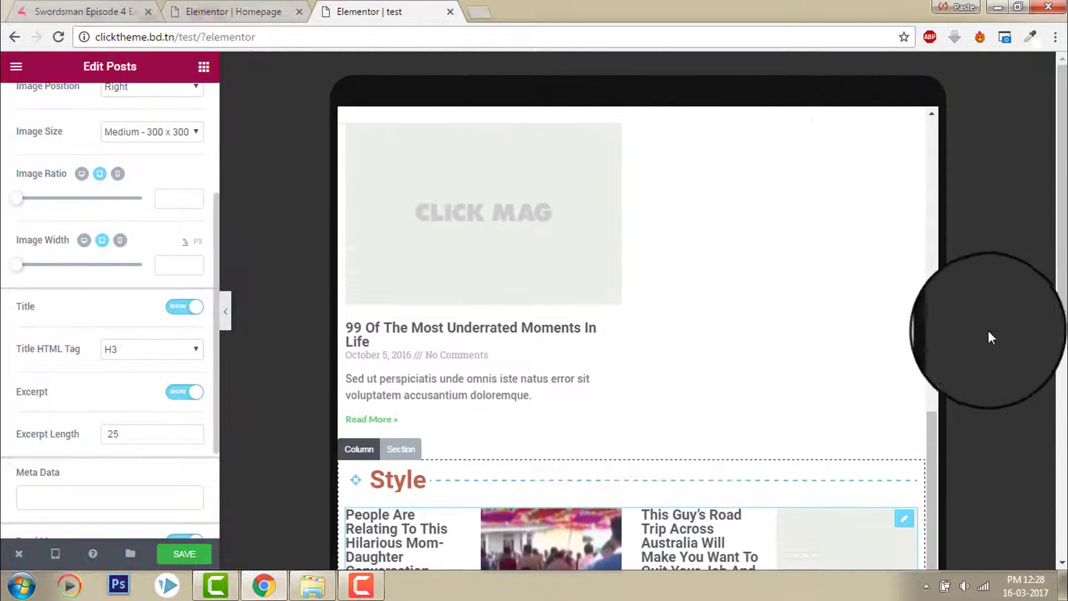
Step: Scroll the tablet preview through the Style and Culture post sections
scroll(down, 3)
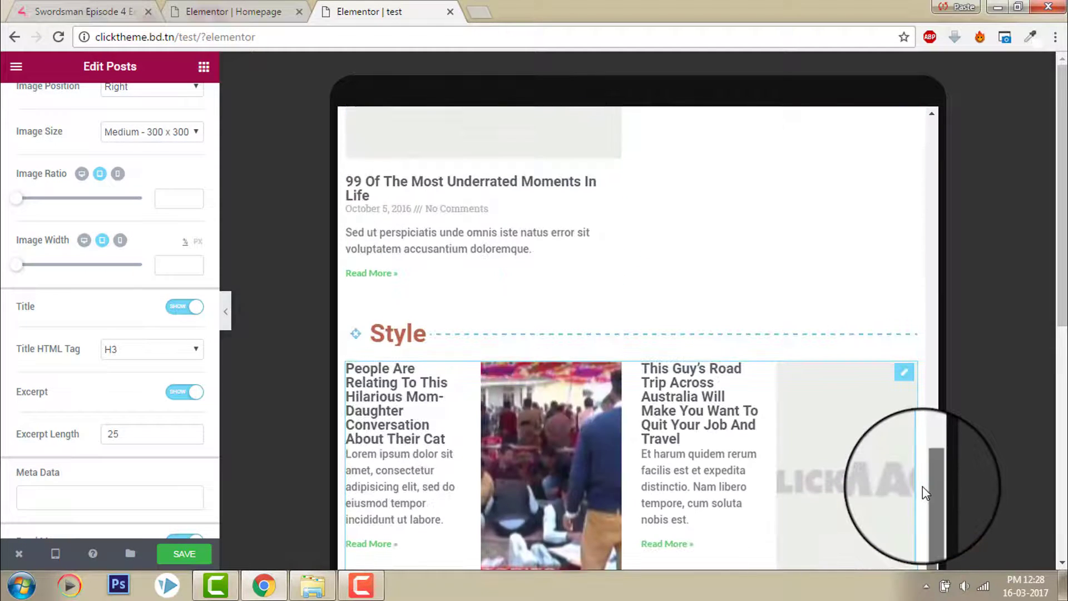
scroll(down, 3)
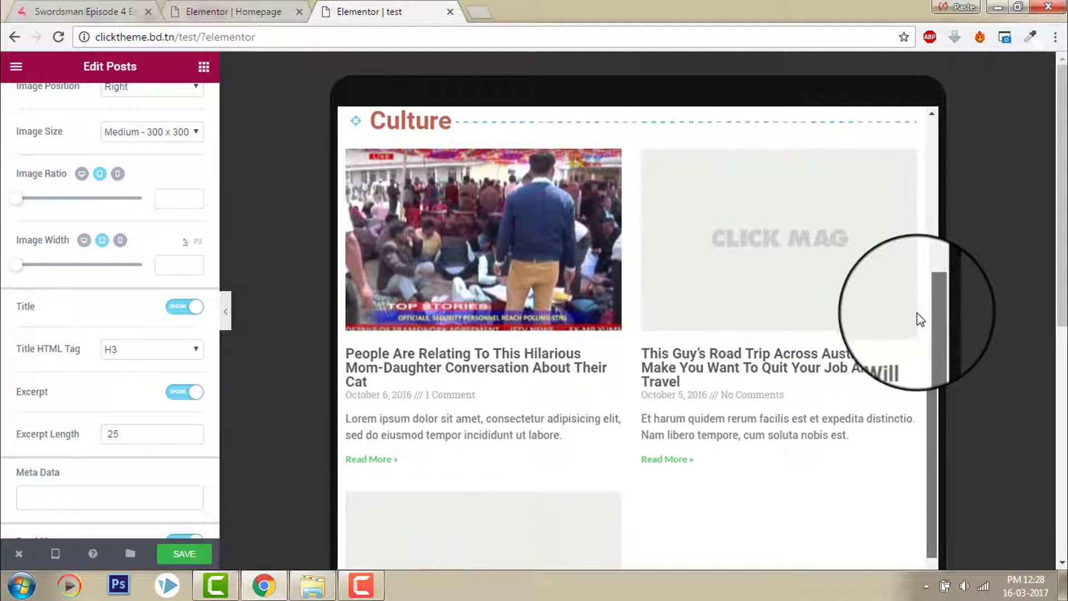
scroll(down, 3)
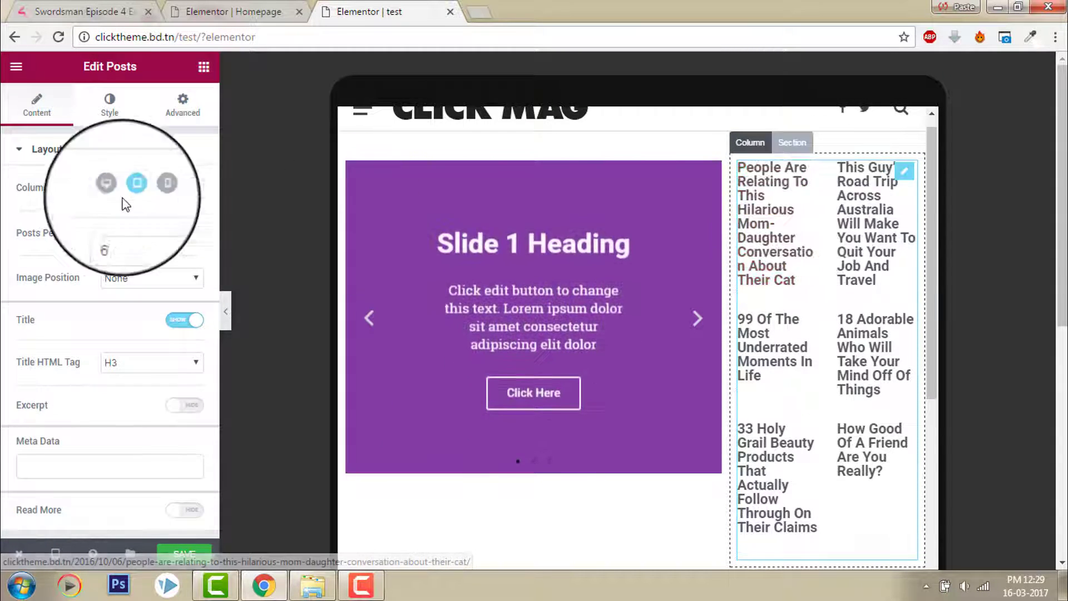
Step: Set the tablet side post list to 1 column with a rows gap of 12
click(192, 188)
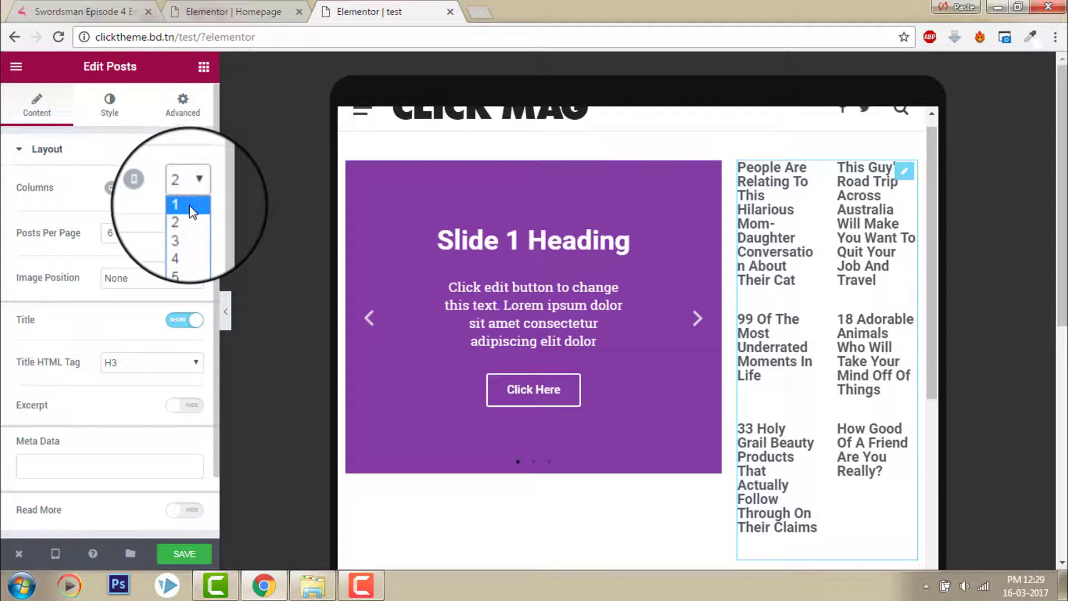
click(176, 204)
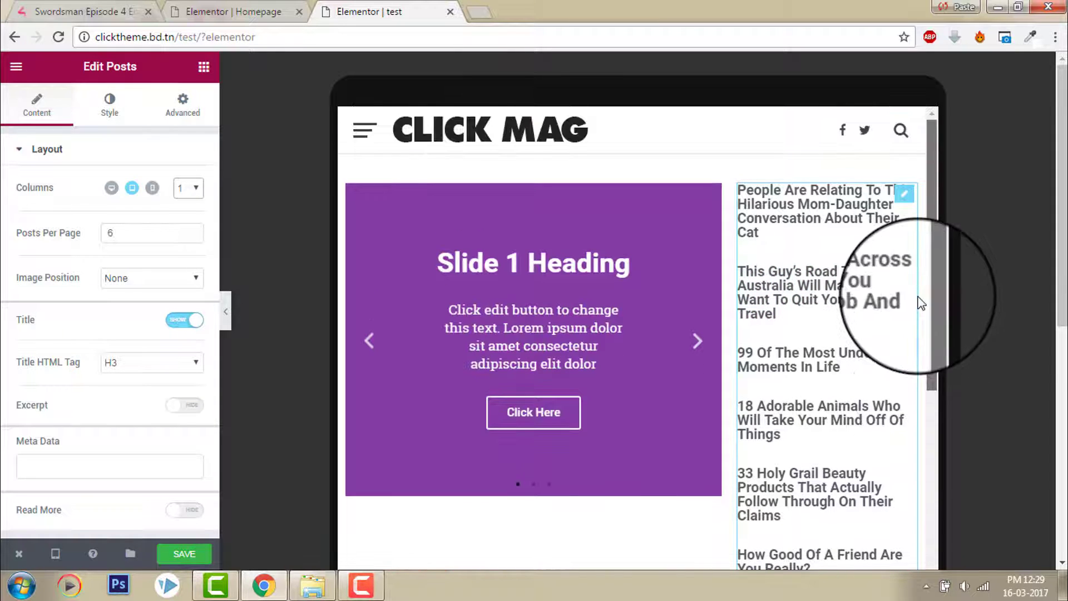
click(110, 105)
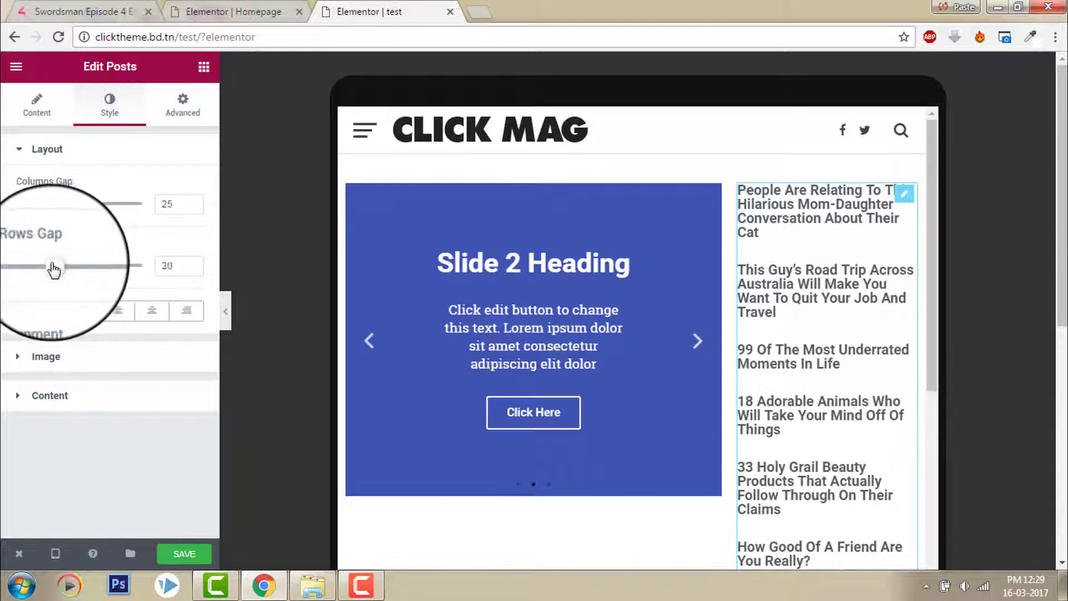
drag(54, 266, 34, 266)
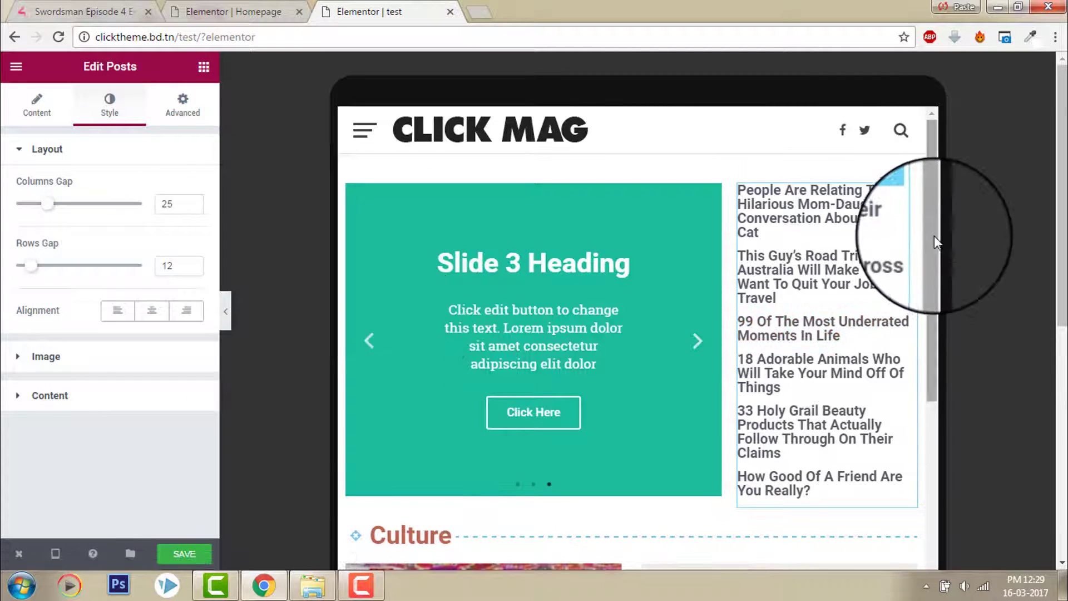
scroll(down, 3)
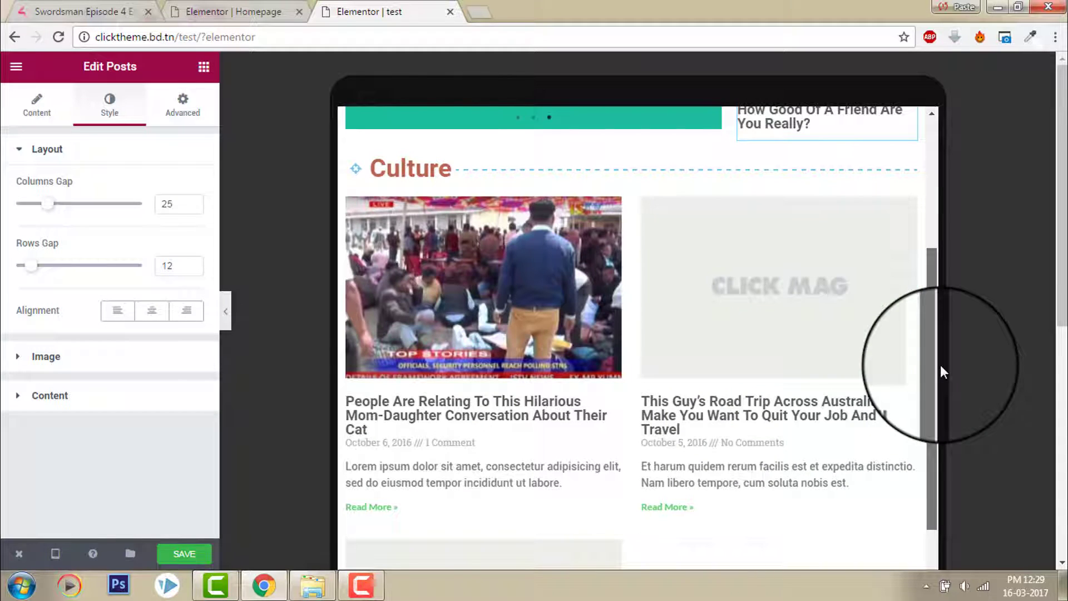
scroll(down, 3)
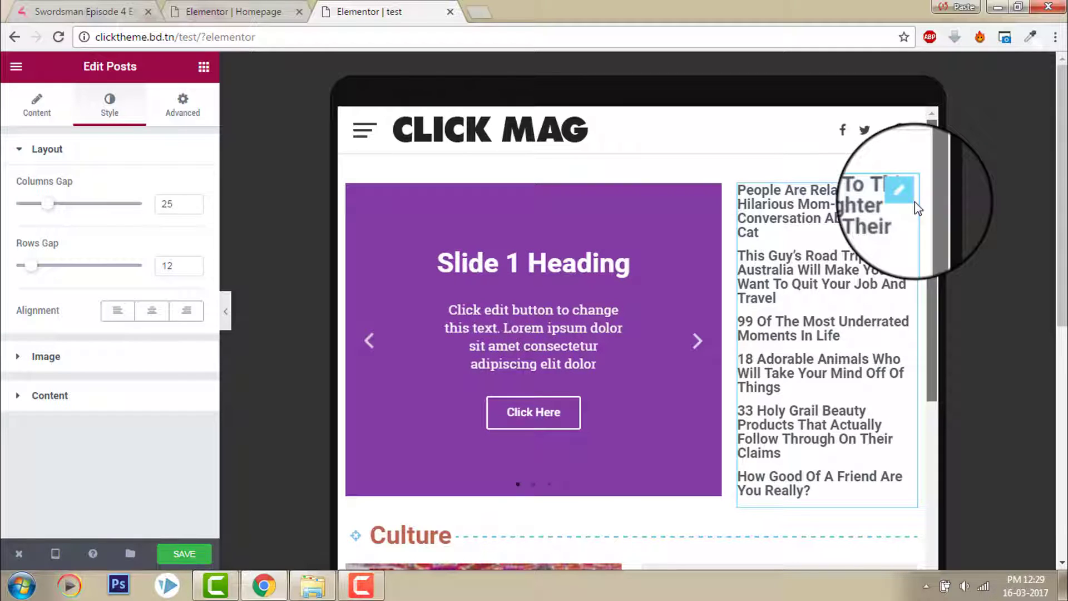
scroll(down, 3)
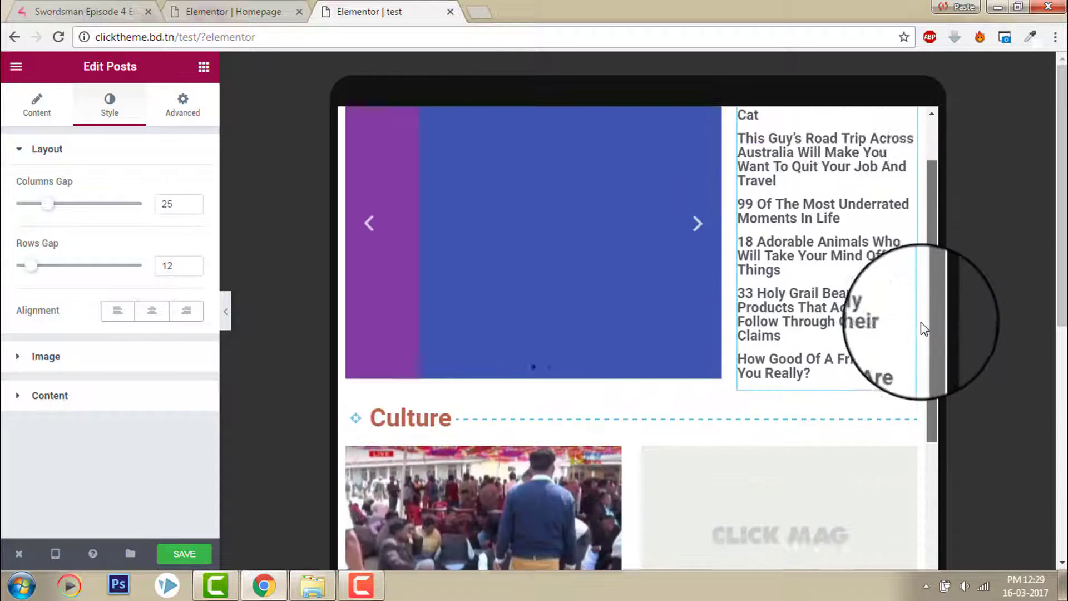
scroll(down, 3)
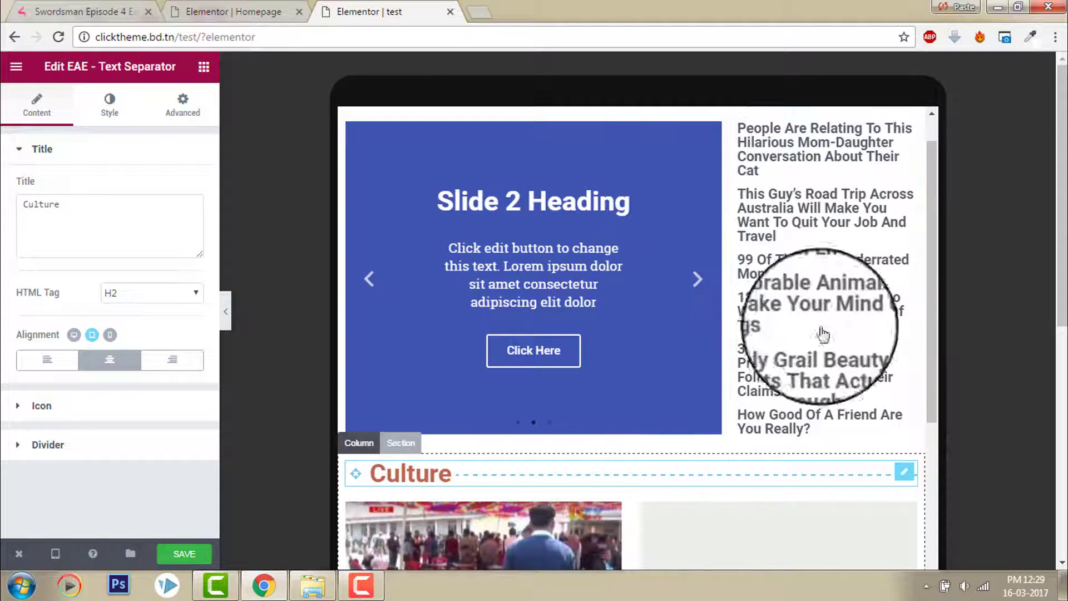
scroll(down, 3)
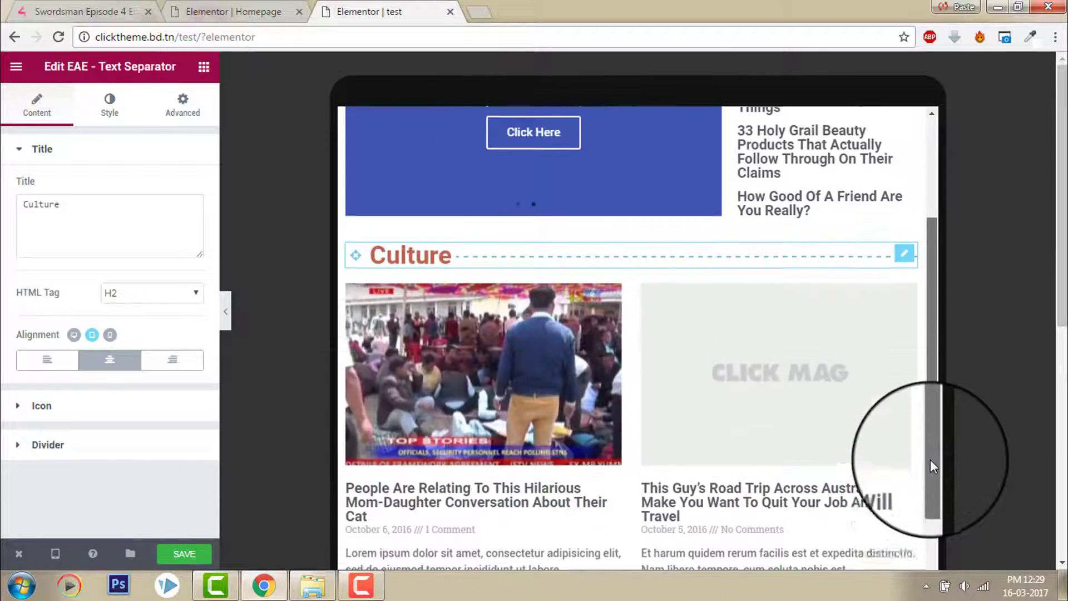